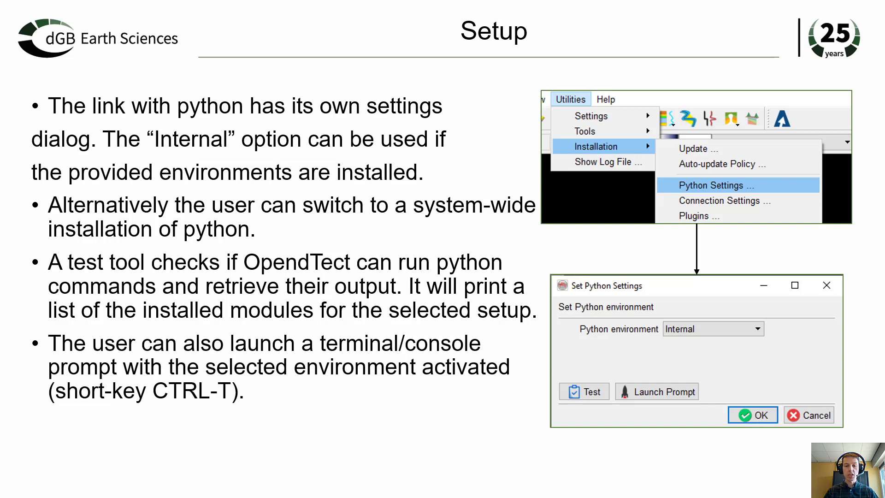
Advance the slideshow past the Python settings and test/prompt tools slide
{"action": "key", "text": "right"}
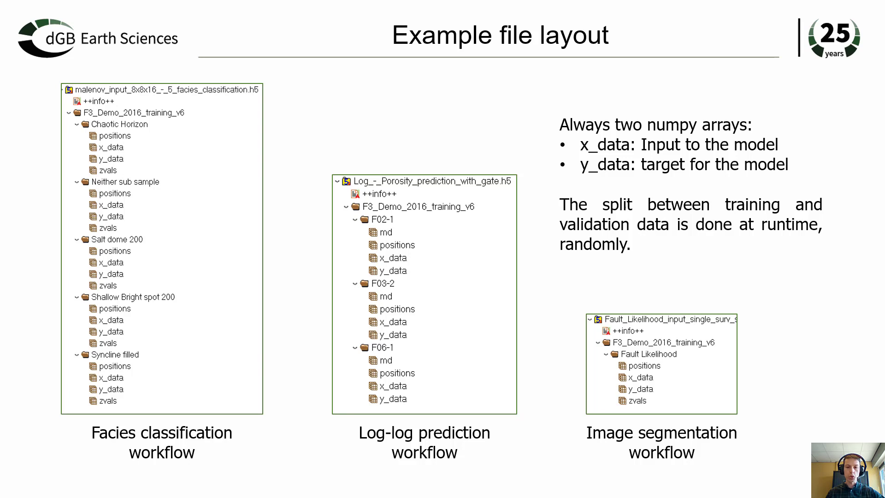
Advance to slide 17 'Fetching example files information' and exit the slideshow
{"action": "key", "text": "right"}
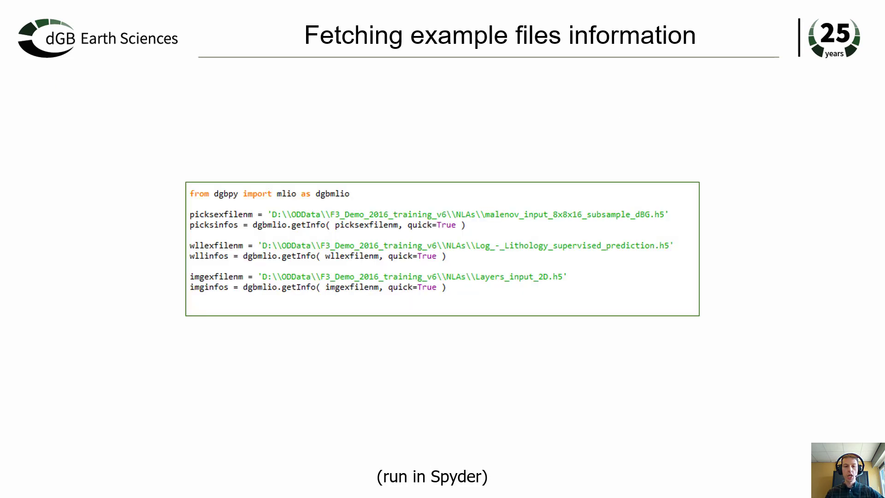
{"action": "key", "text": "Escape"}
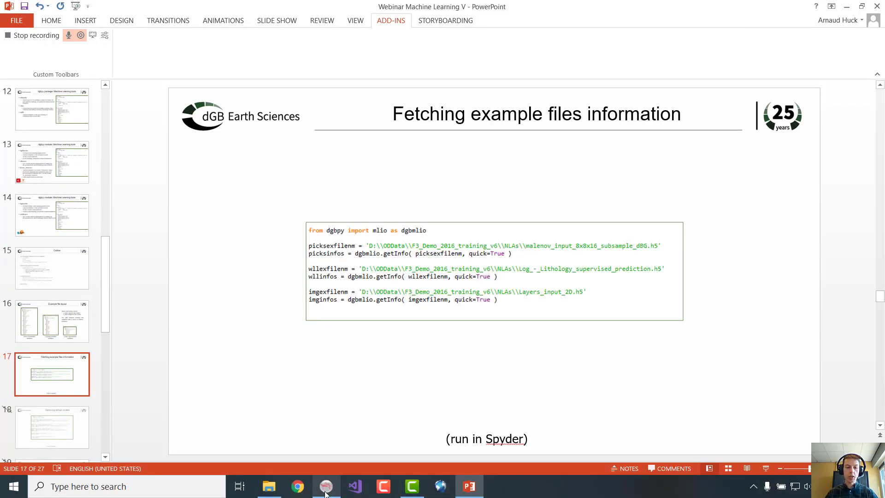
Bring the OpendTect F3_Demo_2016_training_v6 survey window forward
{"action": "left_click", "coordinate": [326, 485]}
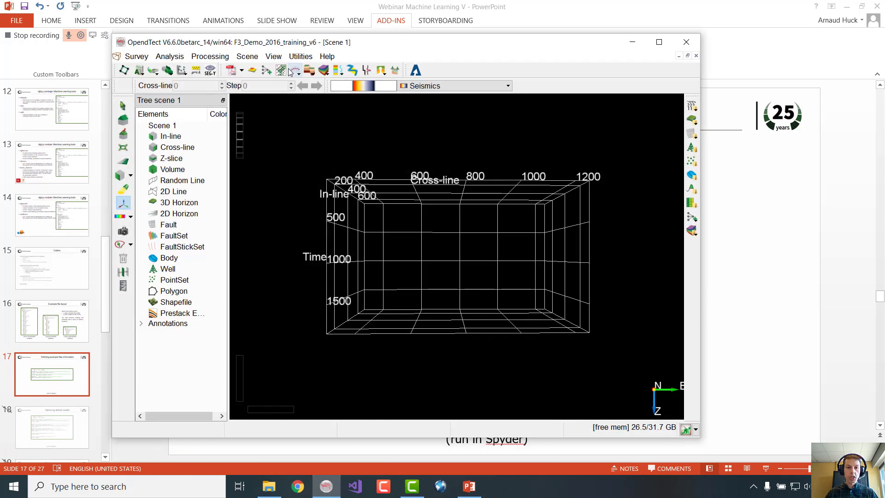
{"action": "mouse_move", "coordinate": [266, 70]}
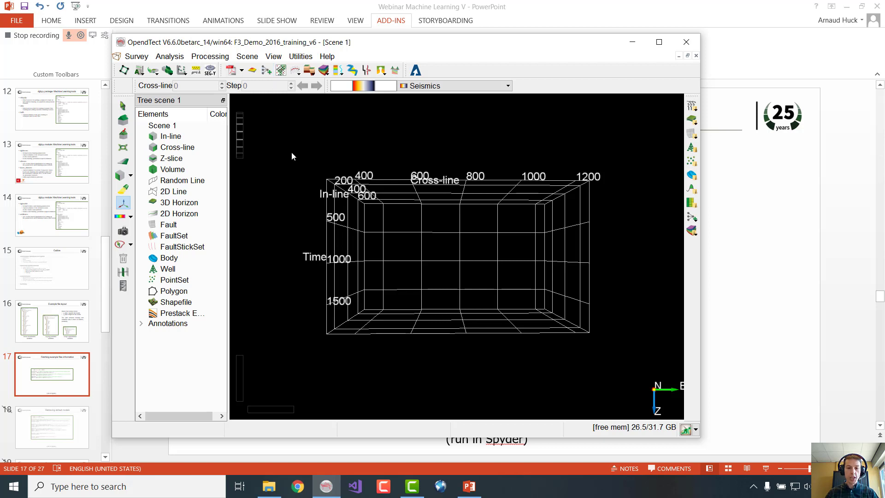
{"action": "mouse_move", "coordinate": [299, 151]}
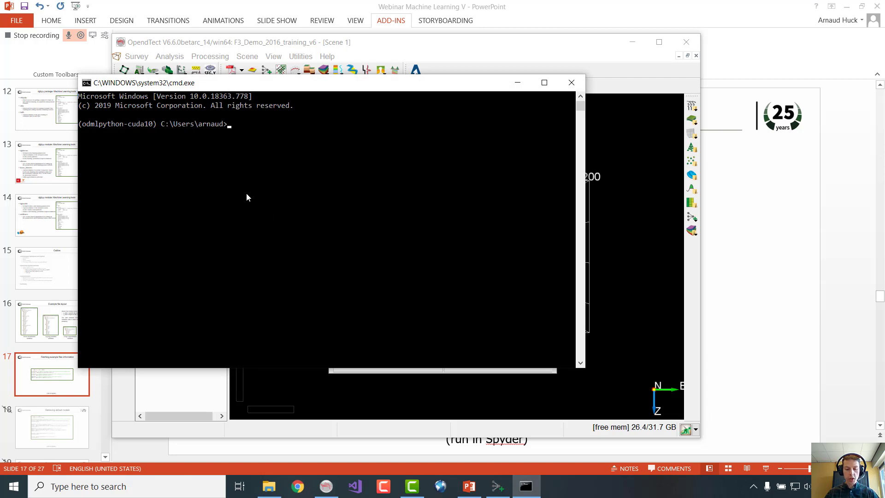
Launch Spyder by entering 'spyder' at the activated environment's prompt
{"action": "type", "text": "spyde"}
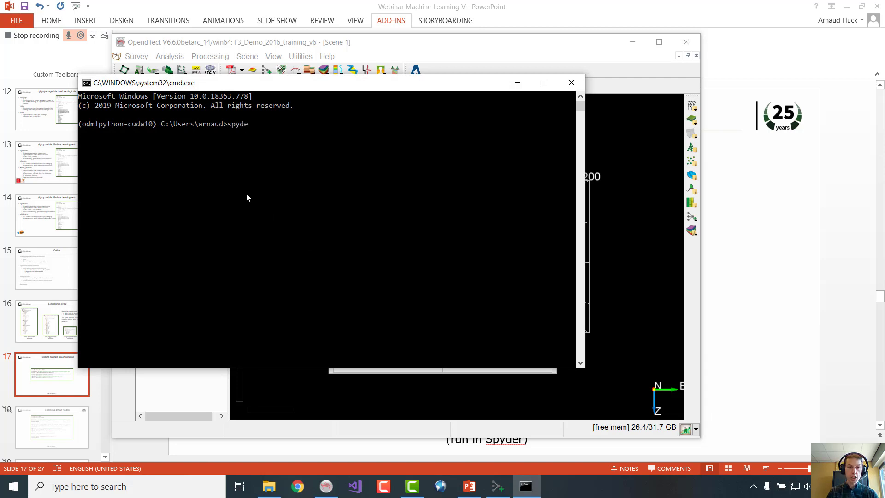
{"action": "type", "text": "r"}
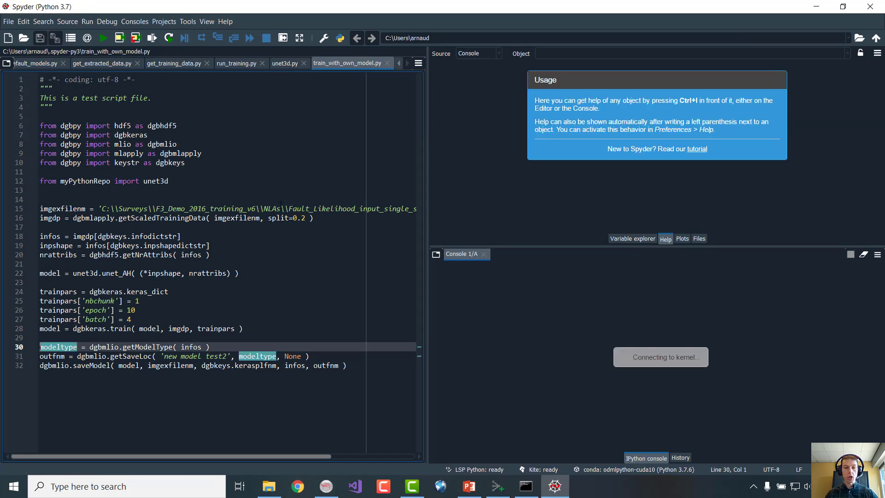
Switch the editor to read_examples.py and run it in the console
{"action": "left_click", "coordinate": [50, 64]}
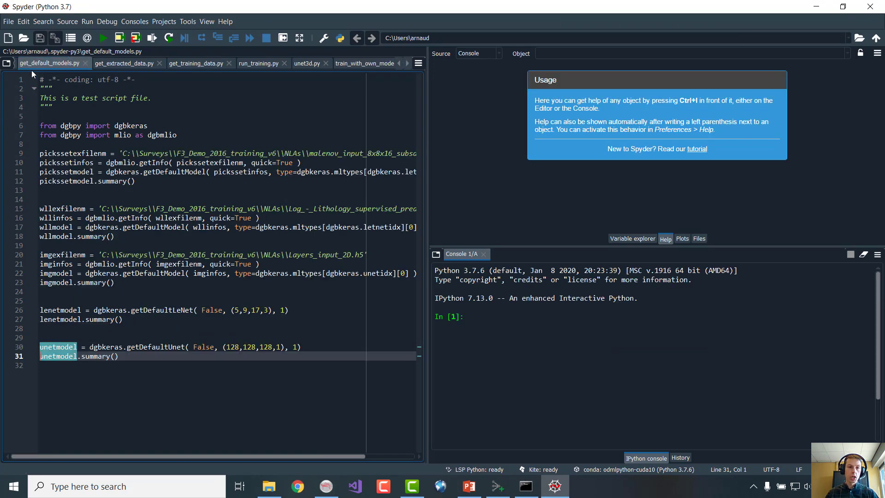
{"action": "left_click", "coordinate": [399, 62]}
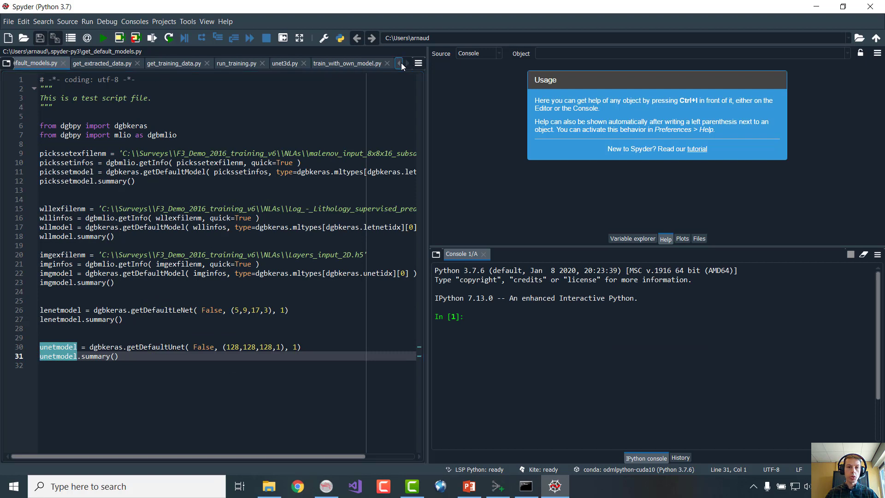
{"action": "left_click", "coordinate": [43, 63]}
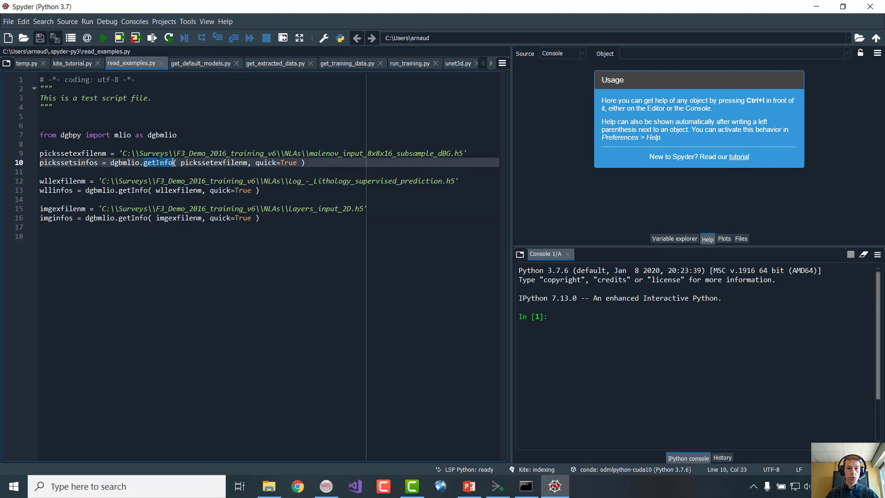
{"action": "left_click", "coordinate": [102, 38]}
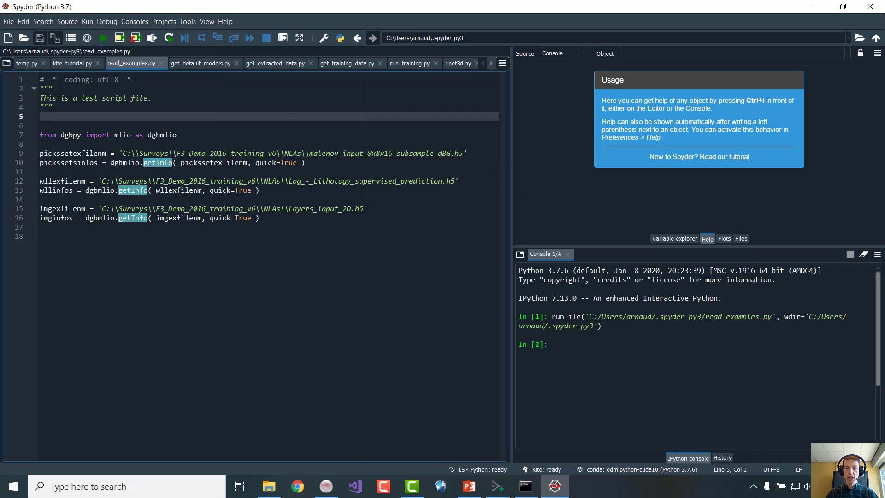
Show the Variable explorer and open the imginfos dictionary viewer
{"action": "left_click", "coordinate": [675, 238]}
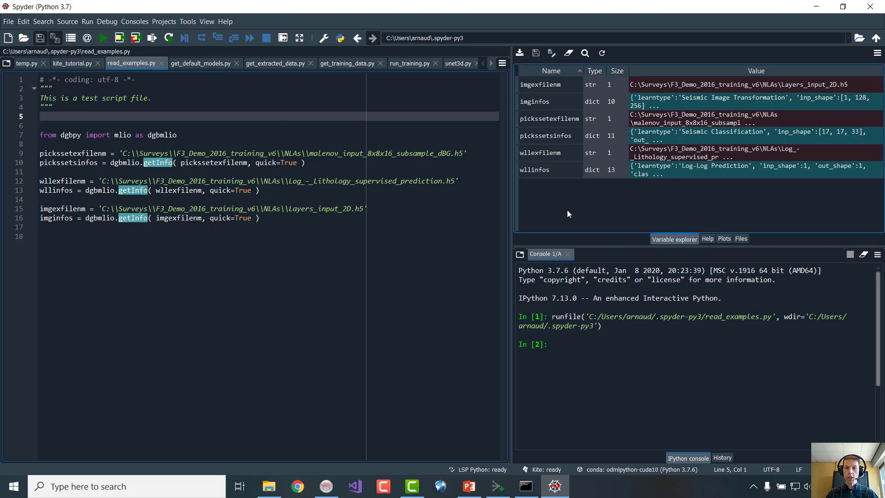
{"action": "left_click", "coordinate": [533, 101]}
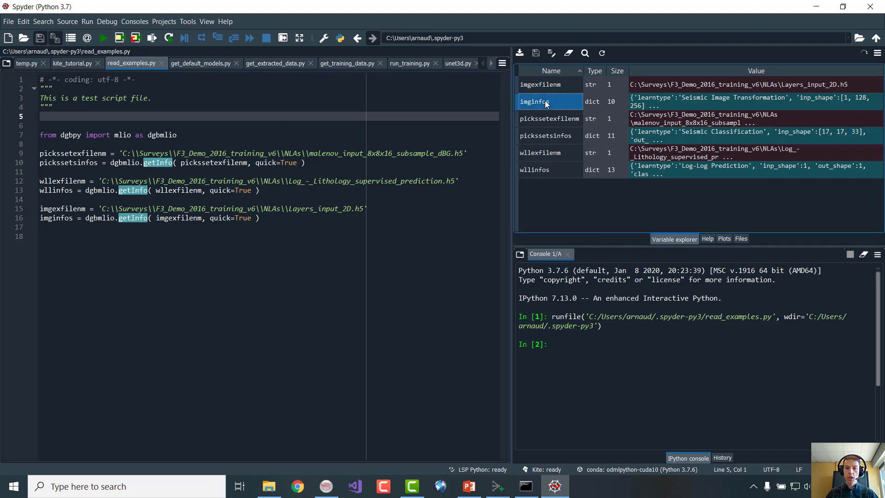
{"action": "double_click", "coordinate": [534, 102]}
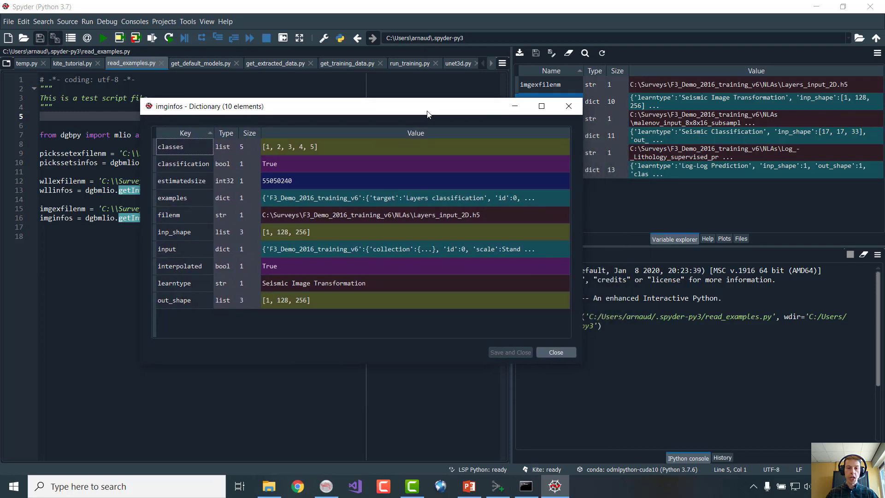
{"action": "left_click", "coordinate": [313, 283]}
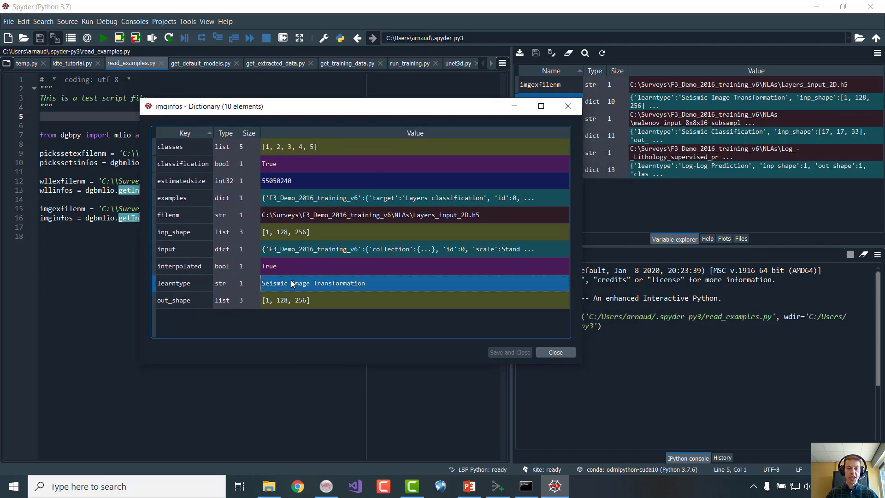
{"action": "mouse_move", "coordinate": [333, 288]}
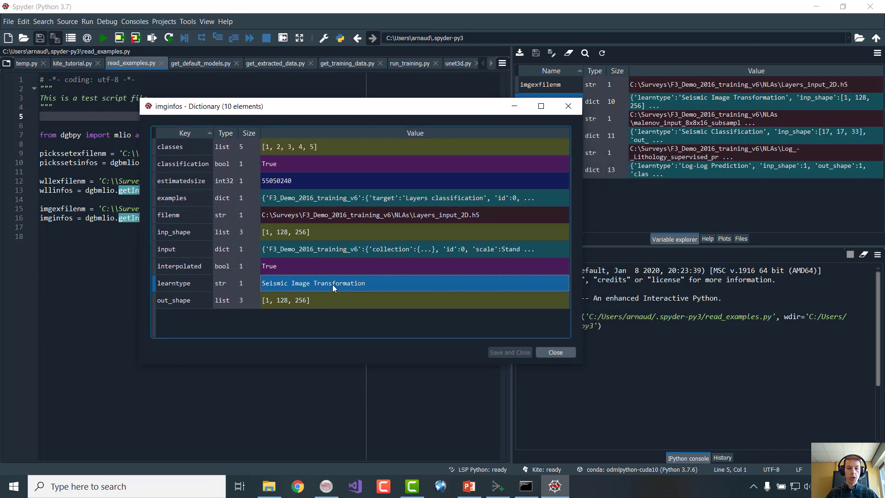
{"action": "left_click", "coordinate": [285, 232]}
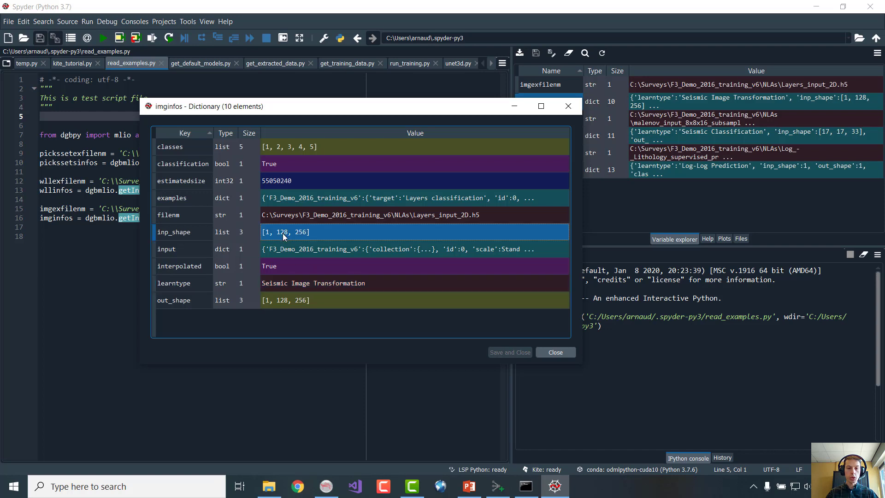
{"action": "left_click", "coordinate": [286, 300]}
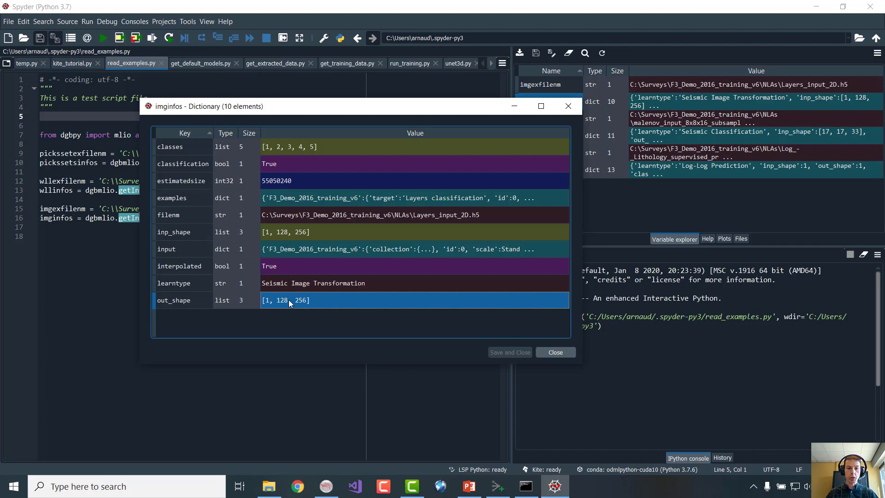
{"action": "mouse_move", "coordinate": [663, 24]}
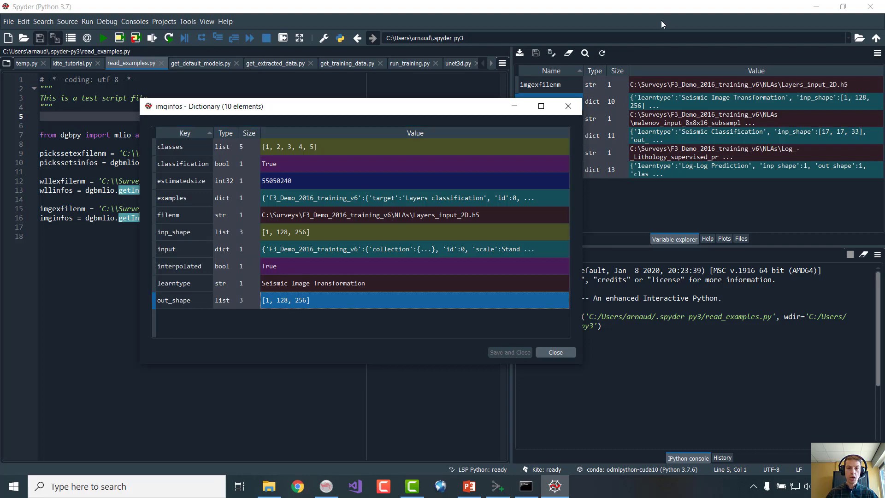
Close imginfos, open picksetsinfos and view its nine-item classnm list of class names
{"action": "left_click", "coordinate": [555, 352]}
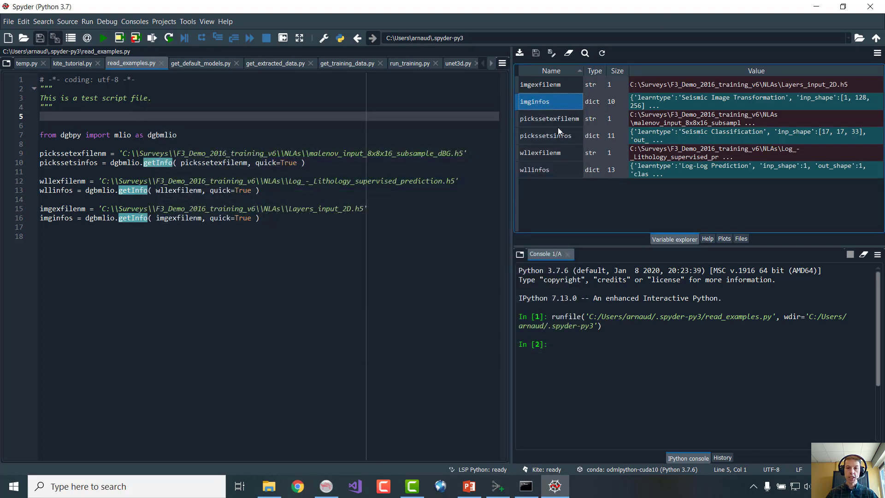
{"action": "double_click", "coordinate": [546, 136]}
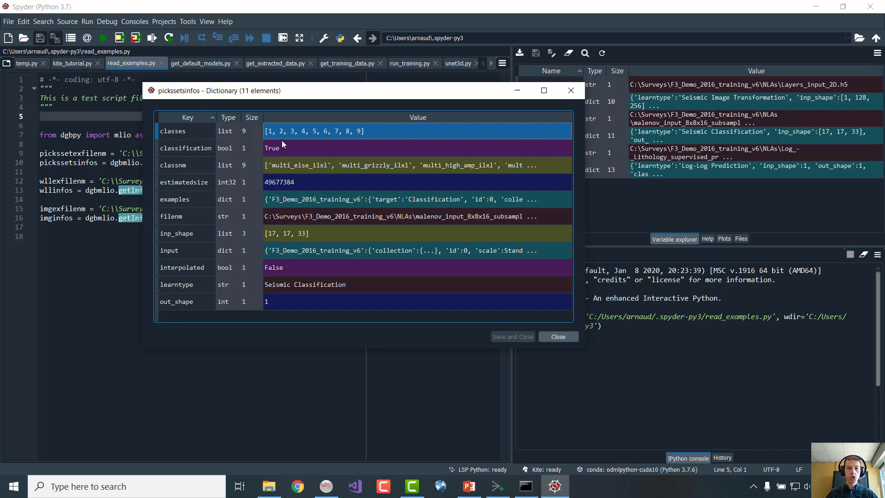
{"action": "left_click", "coordinate": [176, 165]}
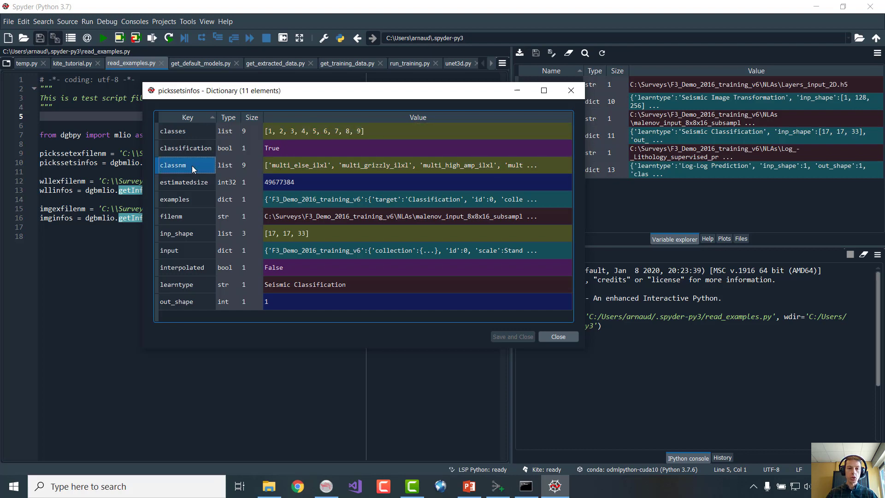
{"action": "double_click", "coordinate": [173, 165]}
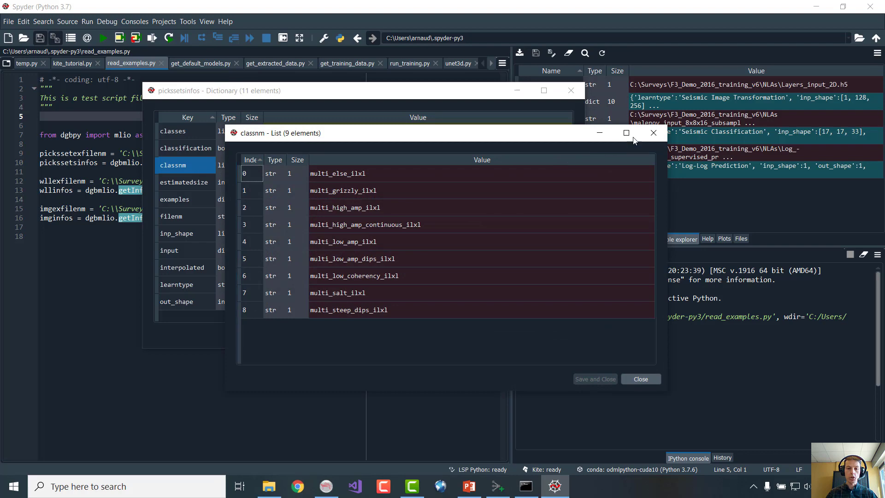
{"action": "mouse_move", "coordinate": [653, 131]}
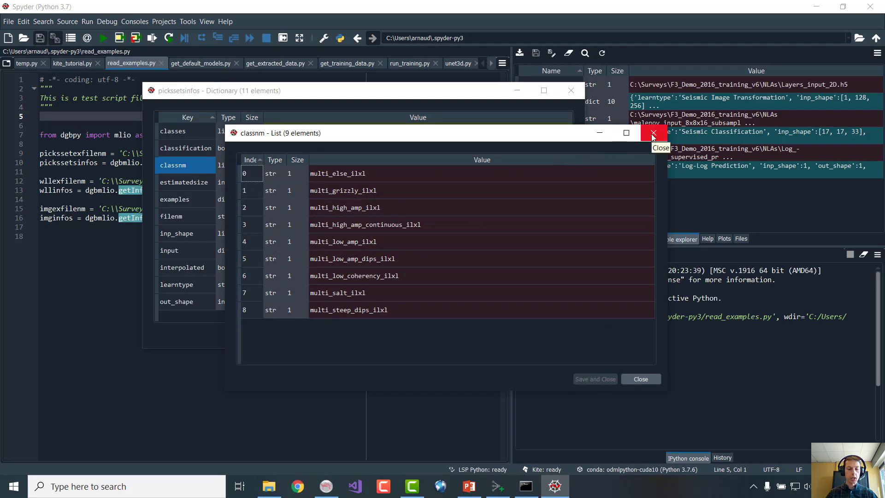
{"action": "left_click", "coordinate": [653, 133]}
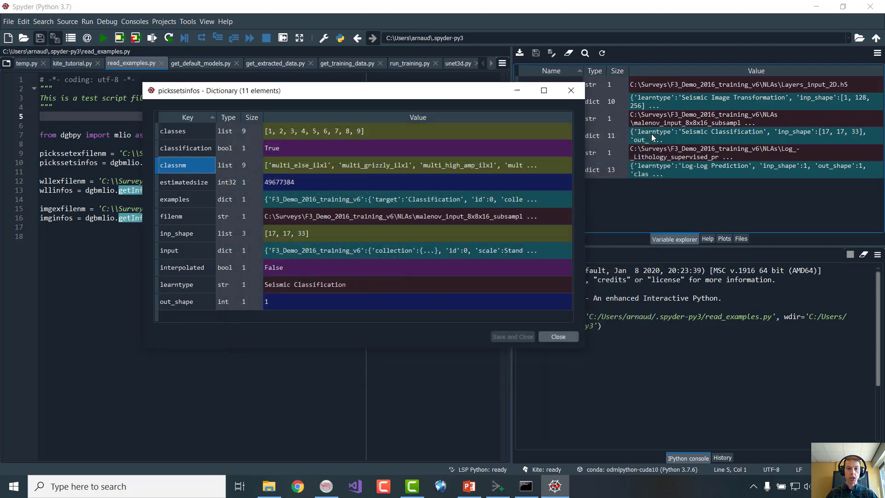
{"action": "mouse_move", "coordinate": [290, 237]}
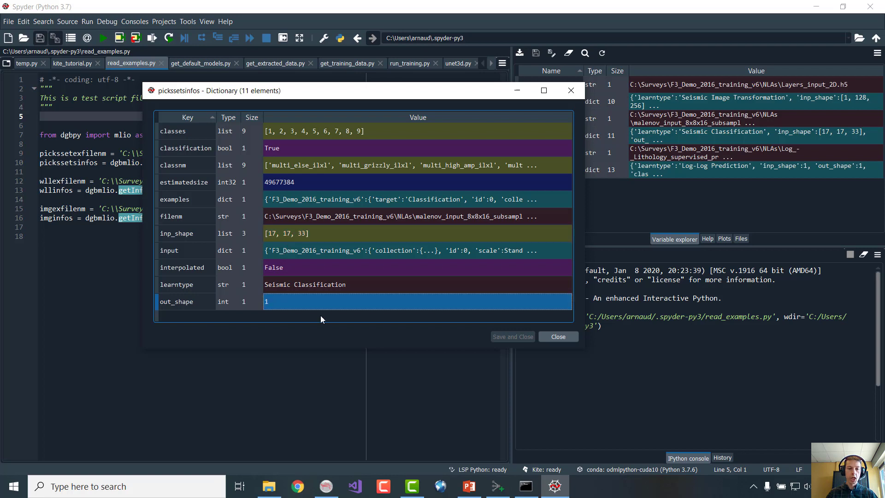
{"action": "mouse_move", "coordinate": [336, 309]}
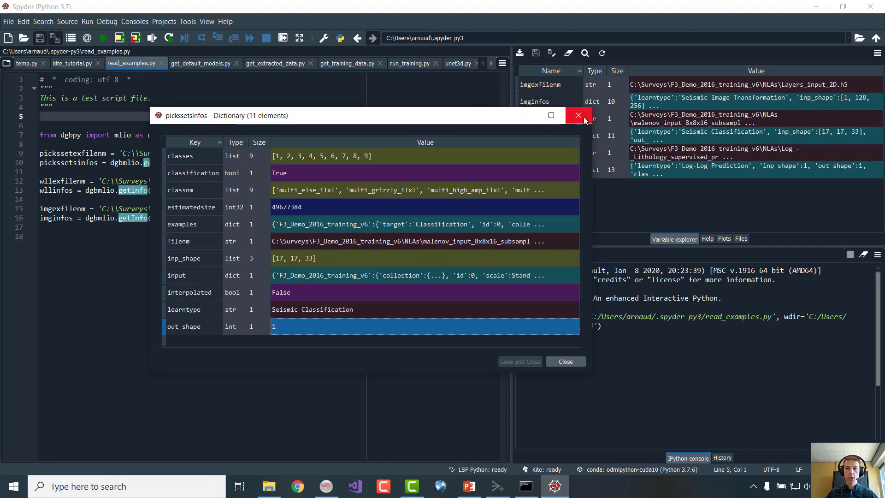
Close picksetsinfos, open wllinfos to review its lithology classes and input entry, then close it
{"action": "left_click", "coordinate": [578, 115]}
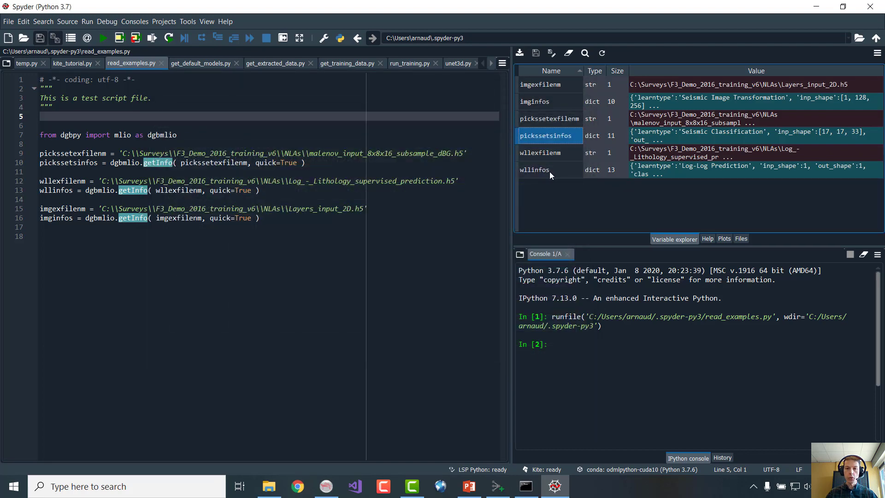
{"action": "double_click", "coordinate": [533, 170]}
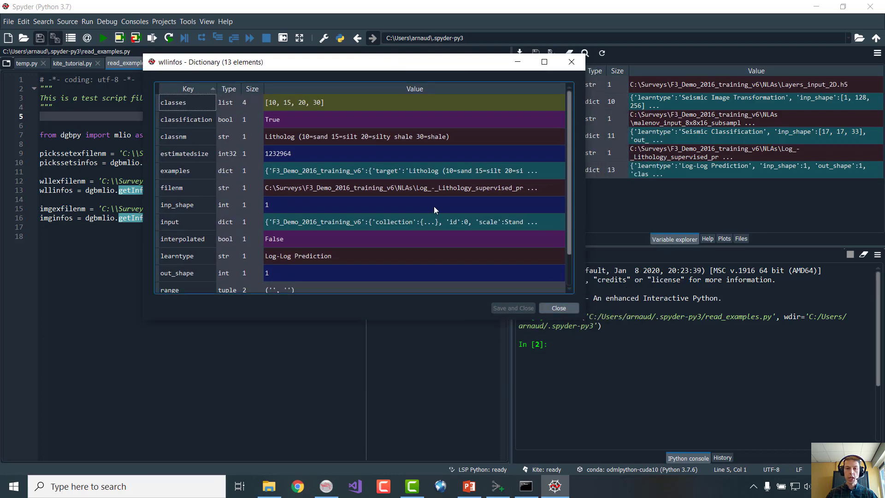
{"action": "mouse_move", "coordinate": [288, 139]}
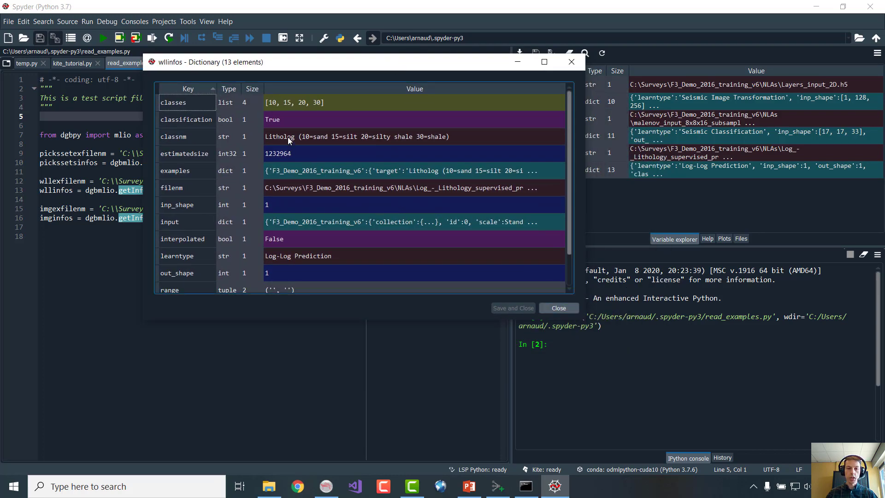
{"action": "left_click", "coordinate": [276, 102]}
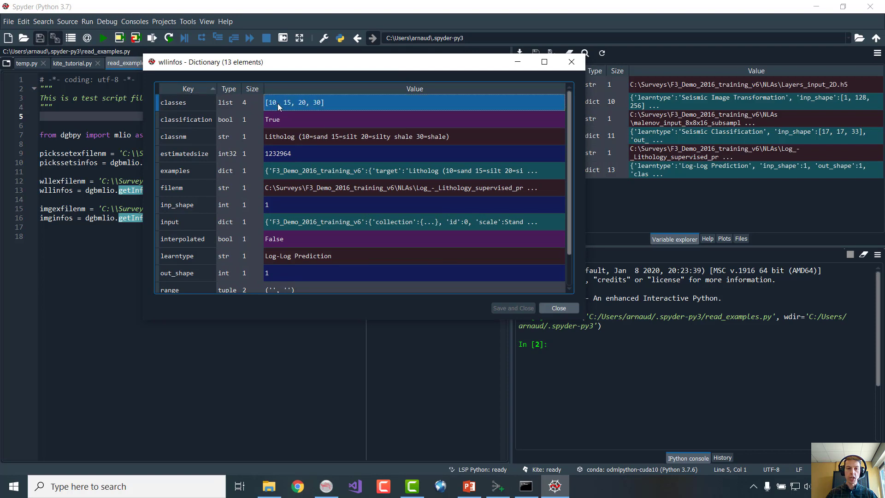
{"action": "mouse_move", "coordinate": [298, 137]}
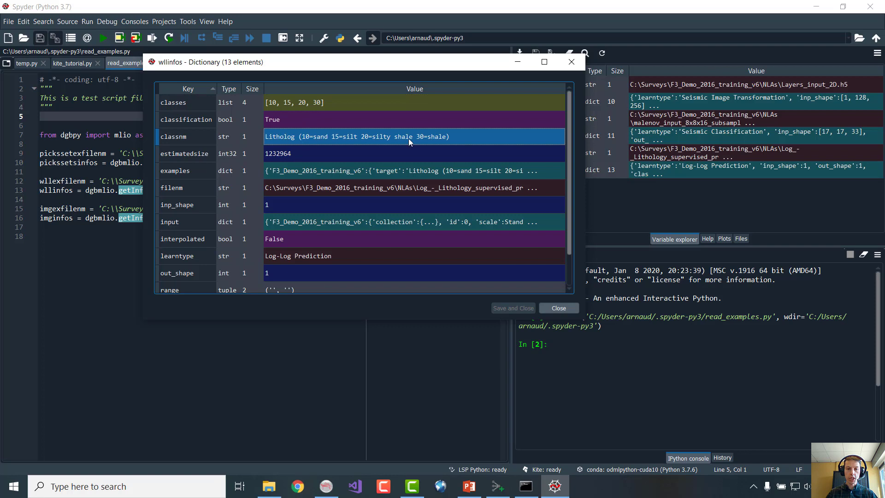
{"action": "mouse_move", "coordinate": [348, 170]}
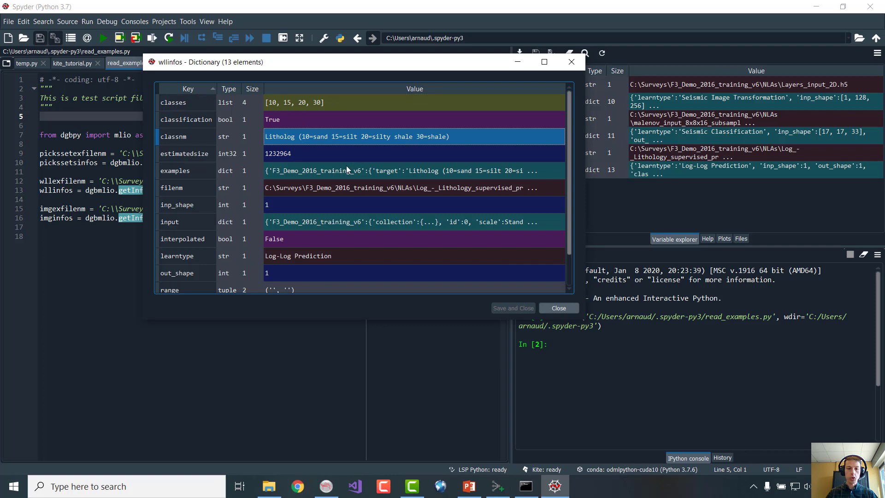
{"action": "scroll", "scroll_direction": "down", "scroll_amount": 3}
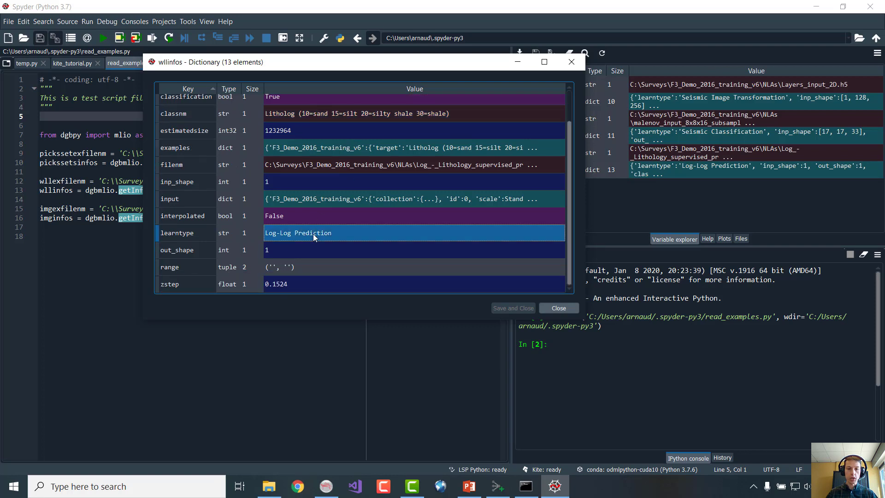
{"action": "left_click", "coordinate": [396, 198]}
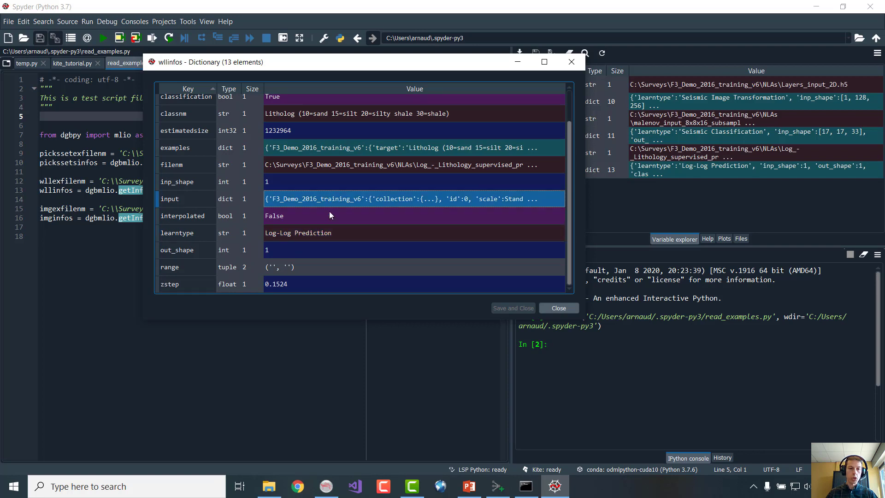
{"action": "mouse_move", "coordinate": [465, 195]}
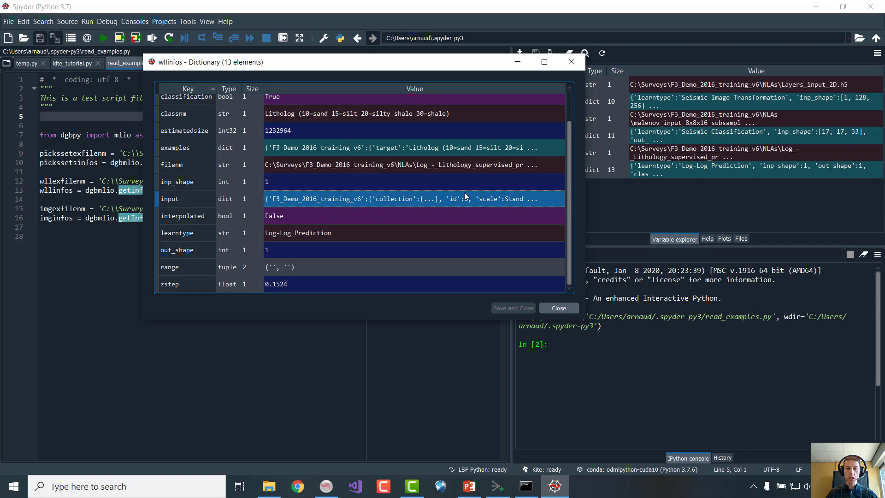
{"action": "mouse_move", "coordinate": [570, 62]}
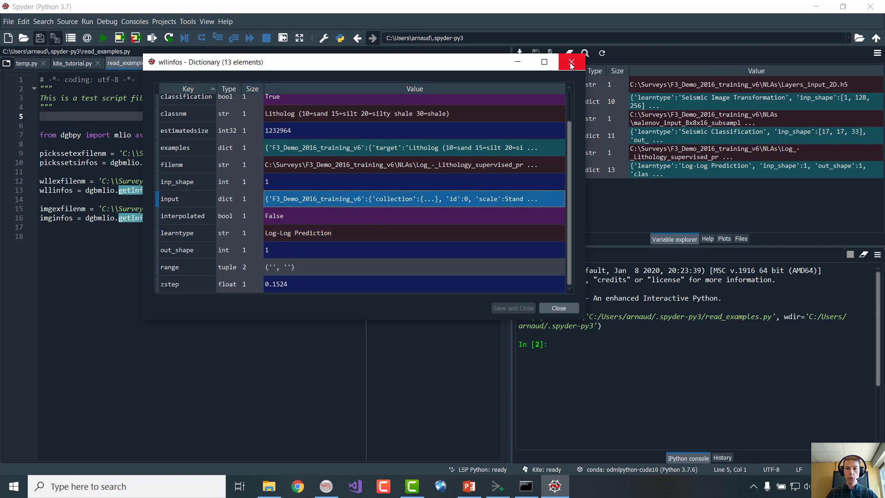
{"action": "mouse_move", "coordinate": [572, 62]}
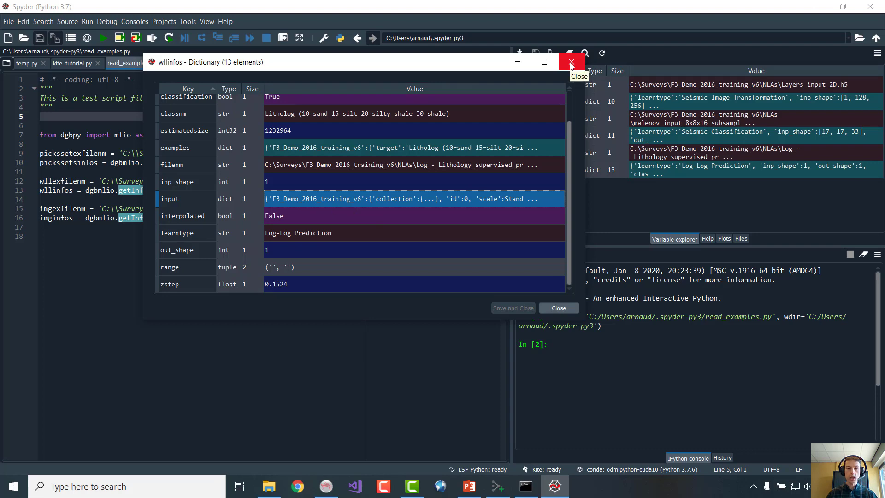
{"action": "left_click", "coordinate": [571, 61]}
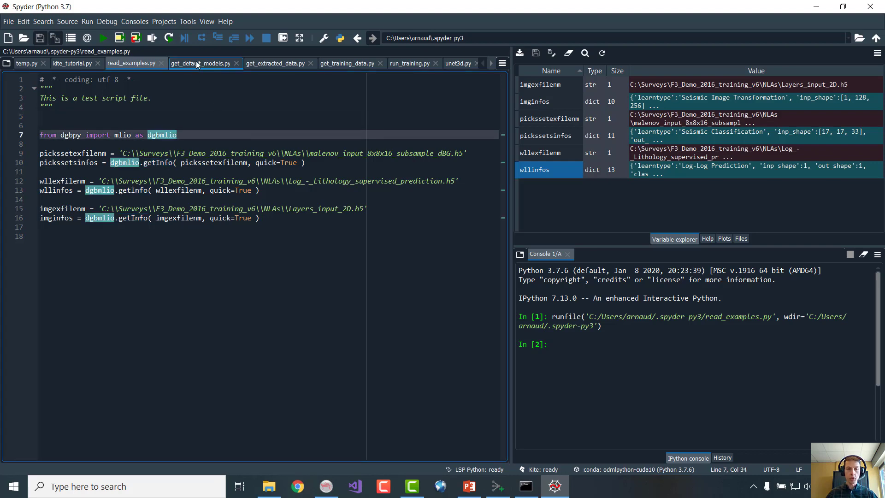
Switch to get_default_models.py and highlight dgbkeras, letnetidx and picksetsinfos passed to getDefaultModel
{"action": "left_click", "coordinate": [200, 63]}
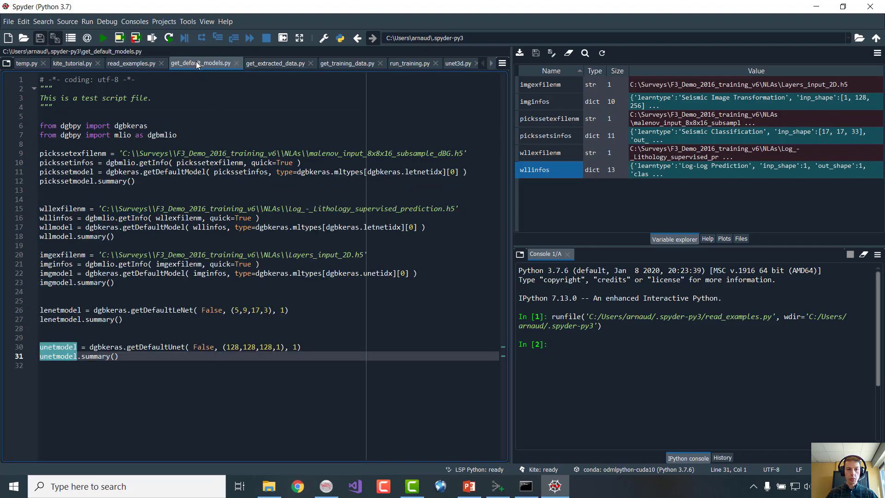
{"action": "mouse_move", "coordinate": [203, 63]}
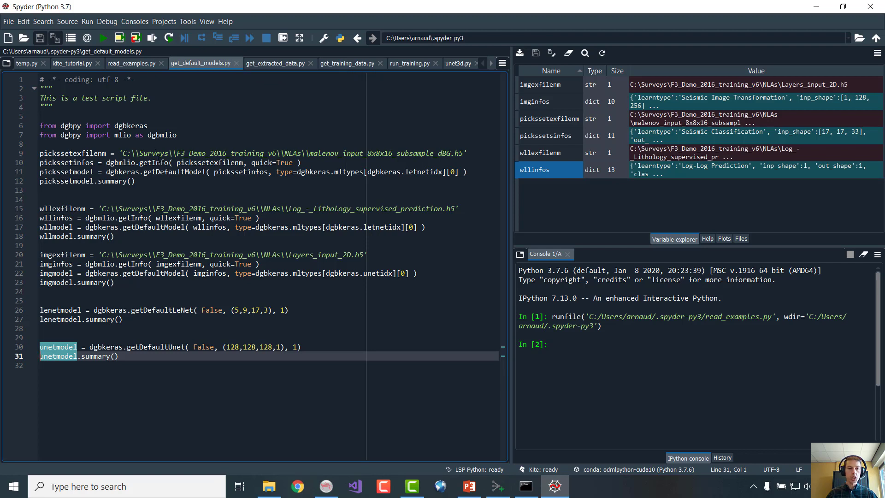
{"action": "double_click", "coordinate": [130, 126]}
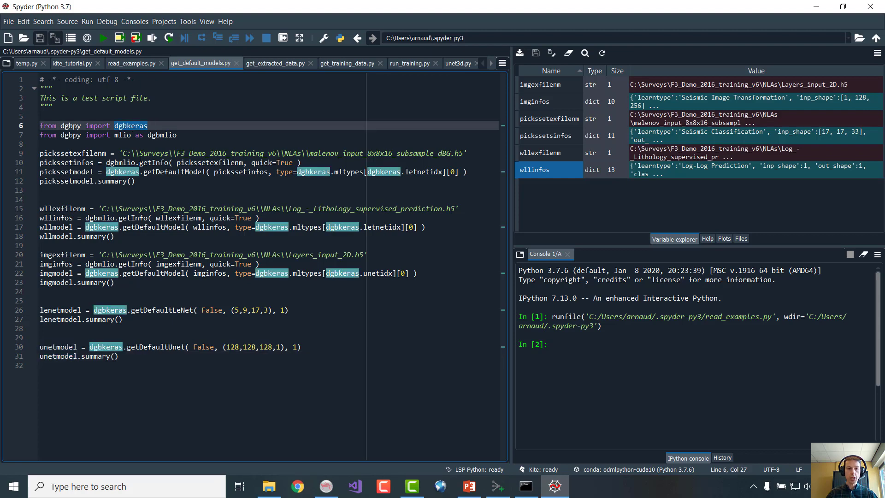
{"action": "left_click", "coordinate": [175, 172]}
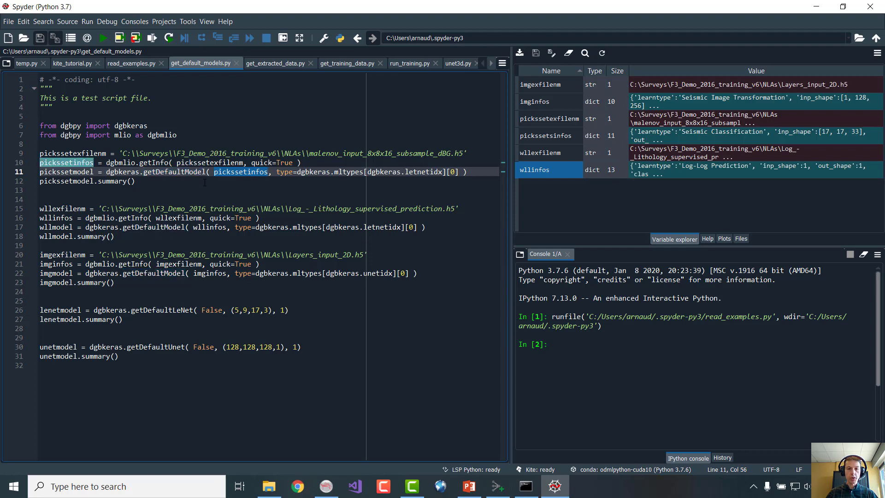
{"action": "left_click", "coordinate": [154, 163]}
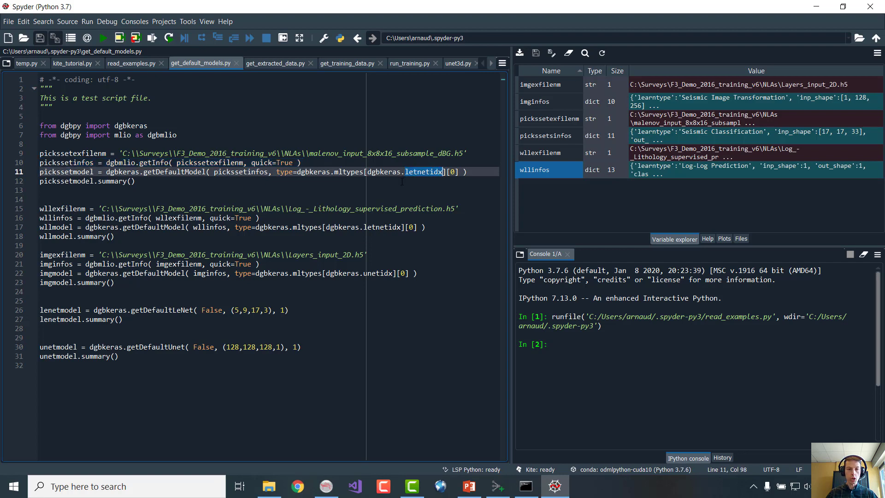
{"action": "double_click", "coordinate": [382, 227]}
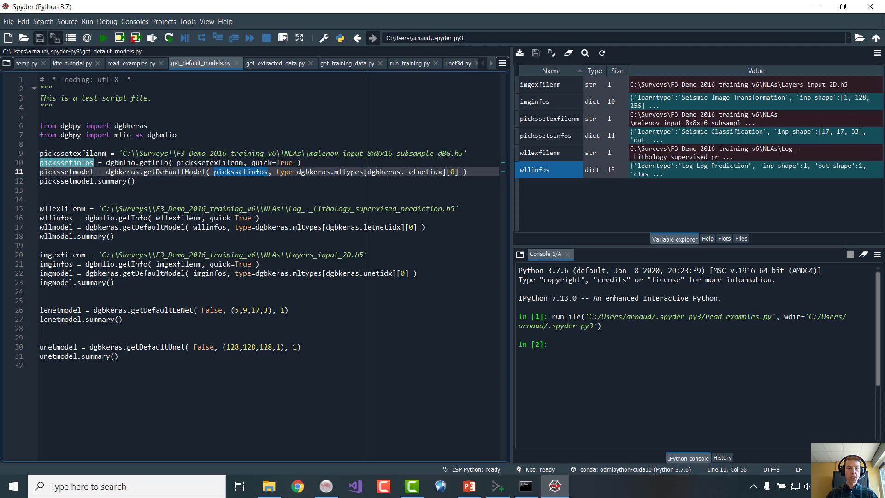
Run the get_default_models script in the console
{"action": "left_click", "coordinate": [102, 38]}
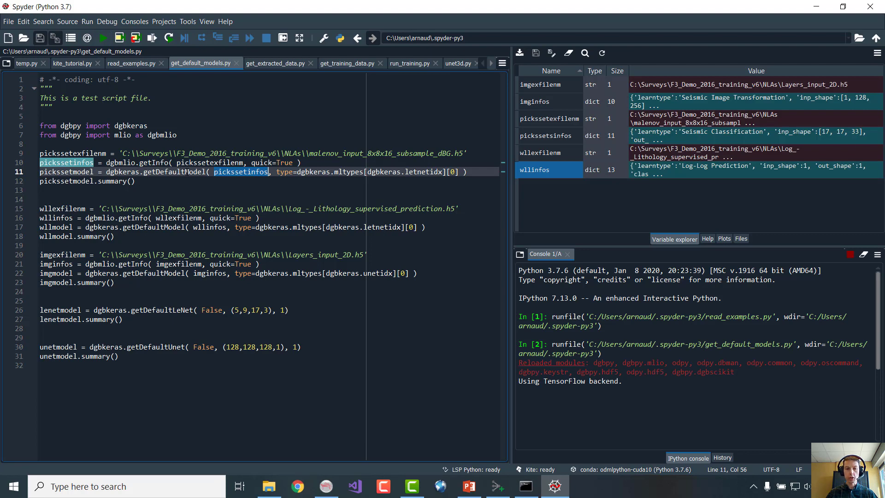
{"action": "mouse_move", "coordinate": [512, 218]}
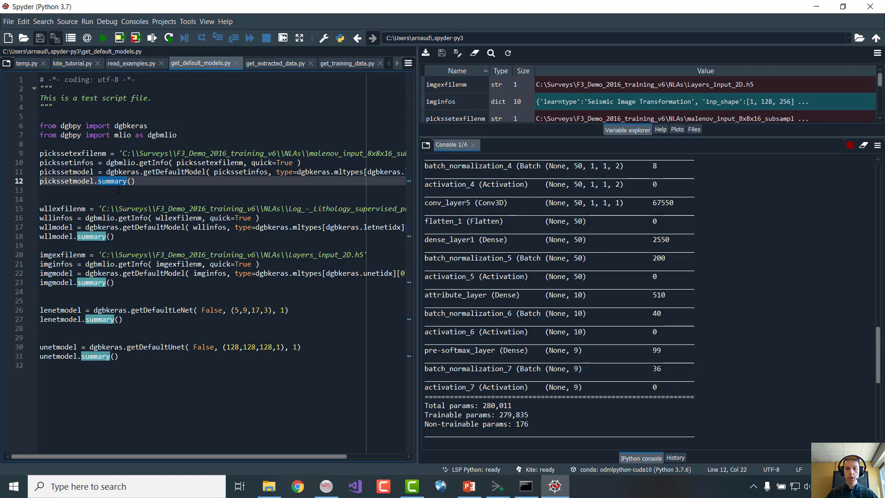
{"action": "scroll", "scroll_direction": "down", "scroll_amount": 3}
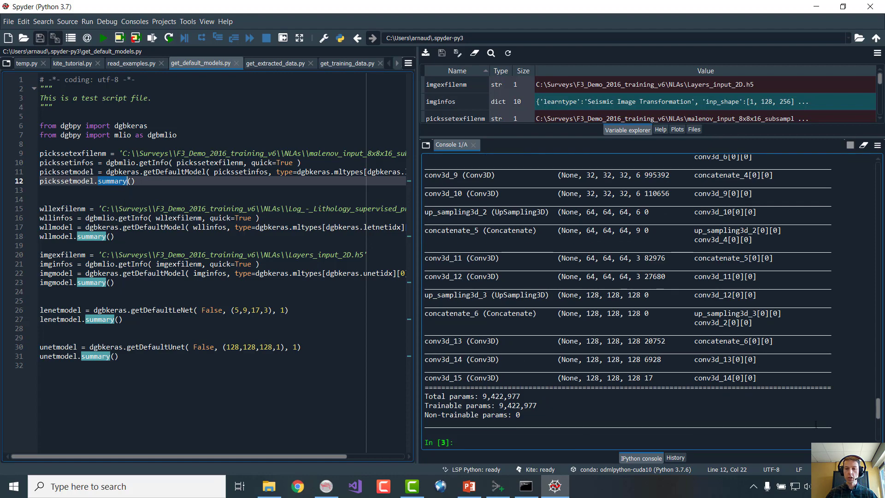
{"action": "scroll", "scroll_direction": "down", "scroll_amount": 3}
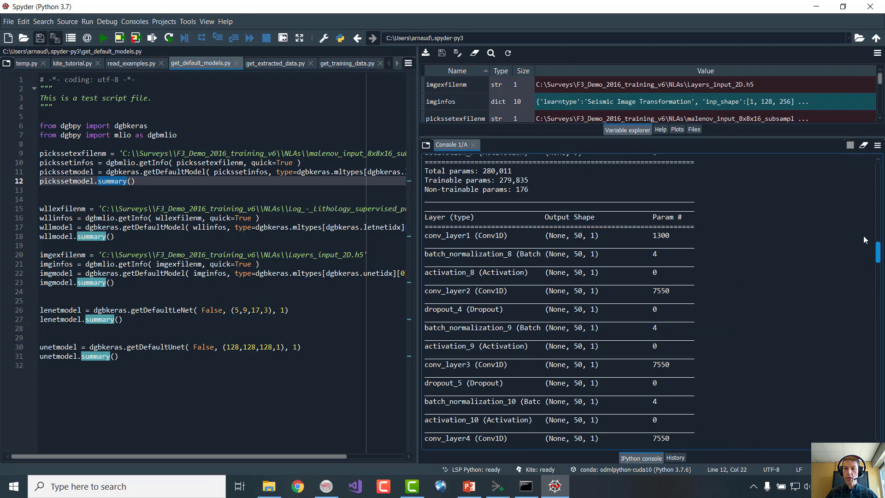
{"action": "scroll", "scroll_direction": "down", "scroll_amount": 3}
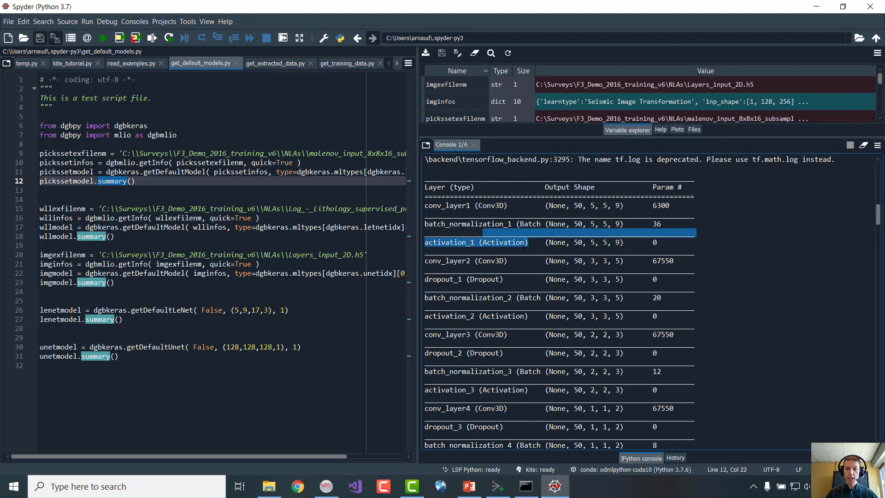
{"action": "scroll", "scroll_direction": "down", "scroll_amount": 3}
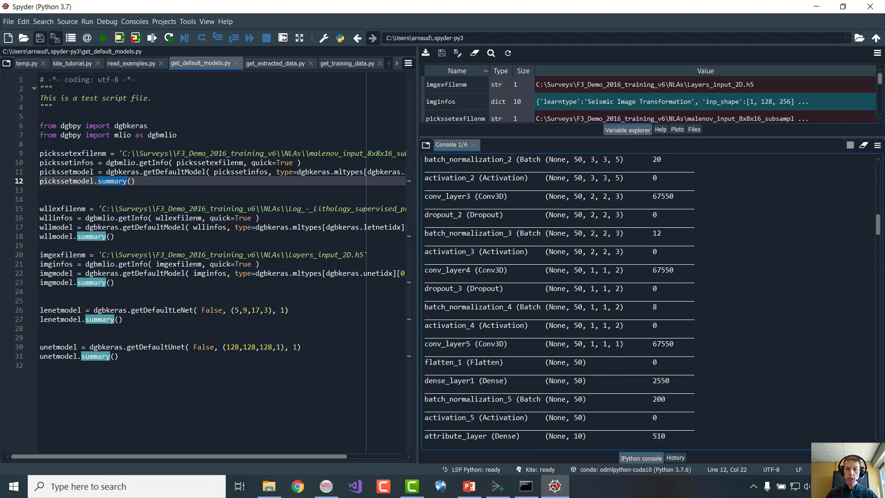
{"action": "scroll", "scroll_direction": "down", "scroll_amount": 3}
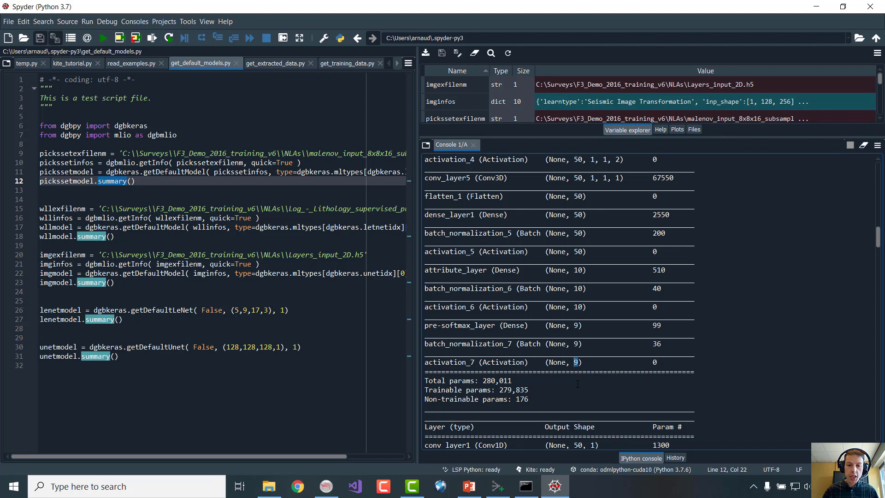
{"action": "scroll", "scroll_direction": "down", "scroll_amount": 3}
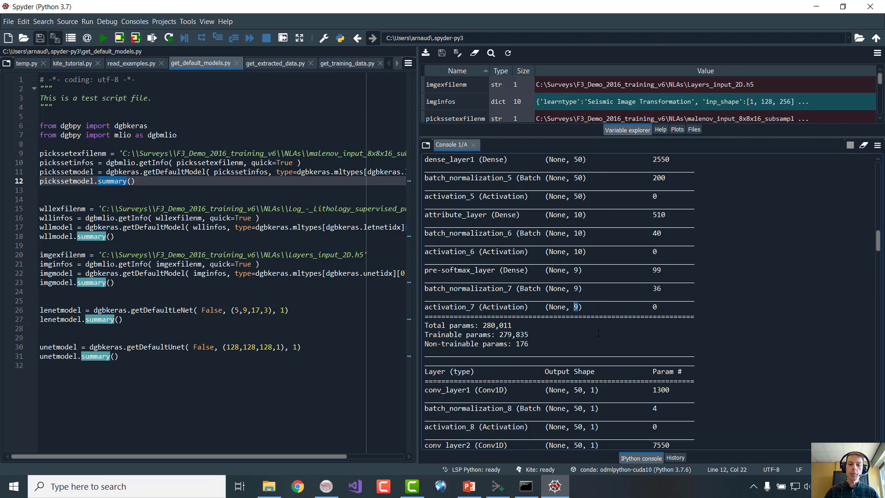
{"action": "scroll", "scroll_direction": "down", "scroll_amount": 3}
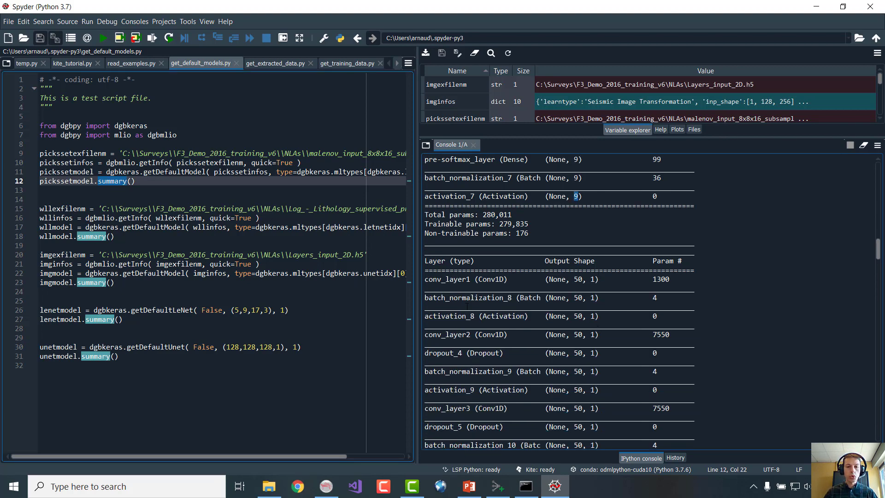
{"action": "scroll", "scroll_direction": "down", "scroll_amount": 3}
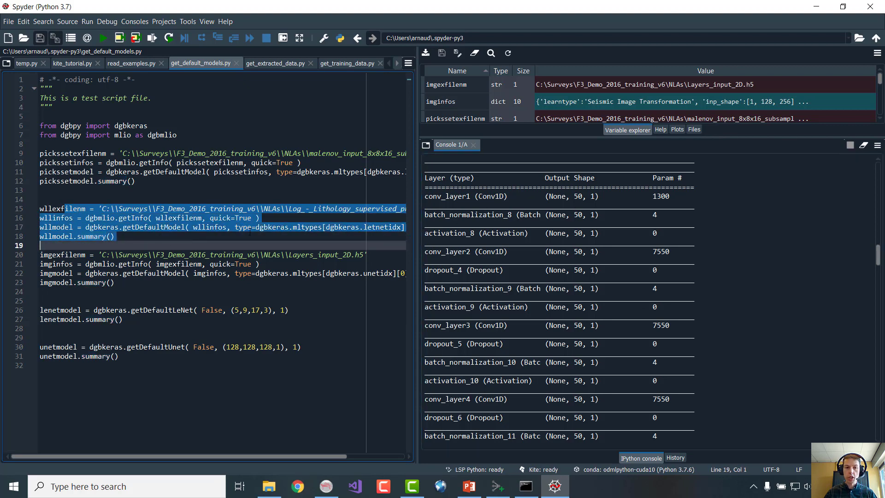
{"action": "left_click", "coordinate": [114, 236]}
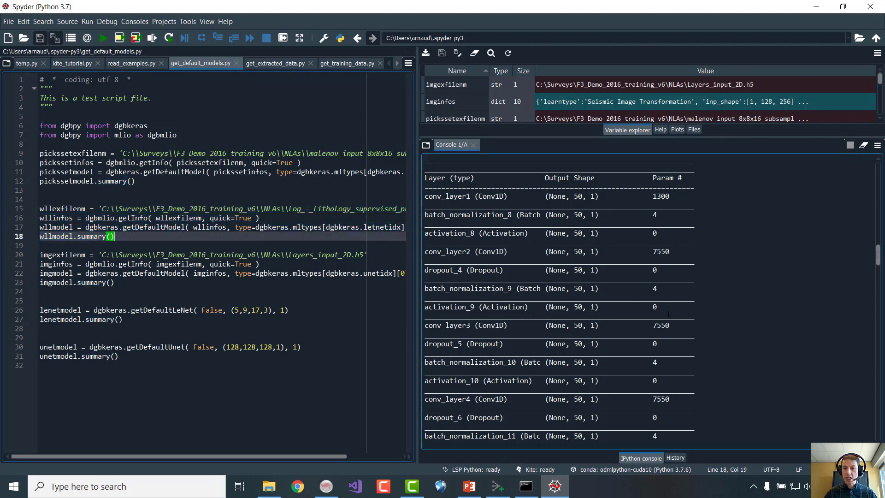
{"action": "scroll", "scroll_direction": "down", "scroll_amount": 3}
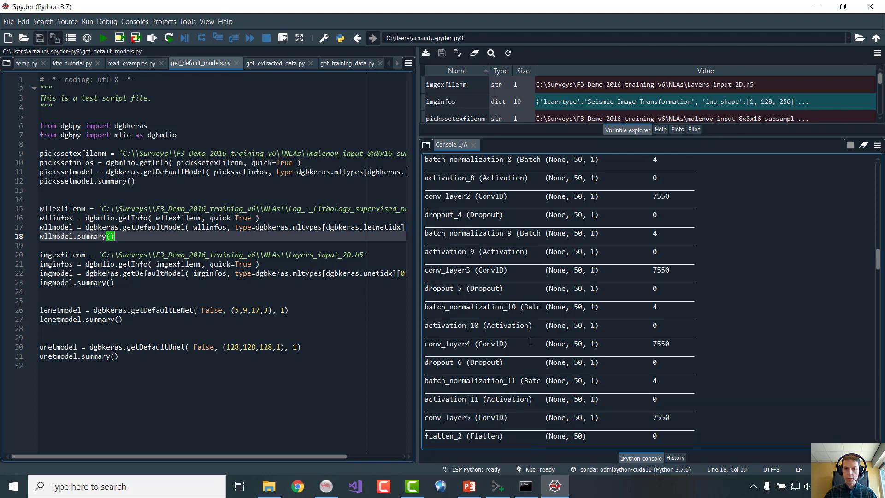
{"action": "scroll", "scroll_direction": "down", "scroll_amount": 3}
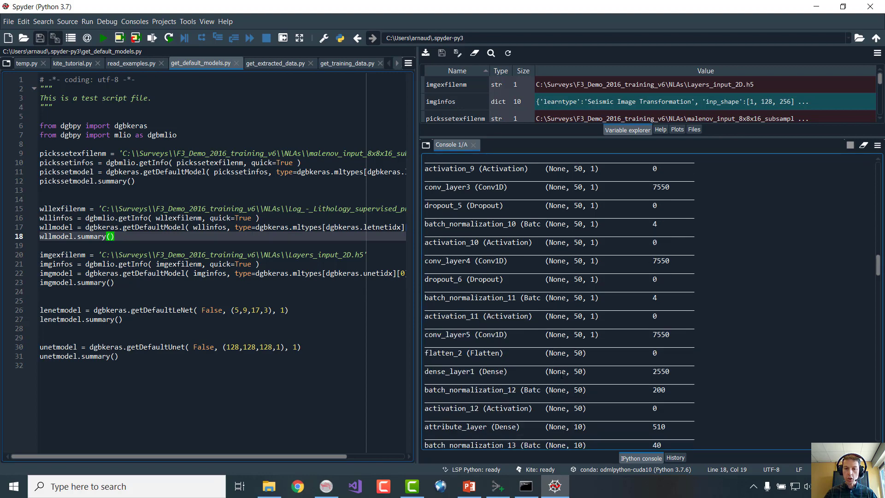
{"action": "scroll", "scroll_direction": "down", "scroll_amount": 3}
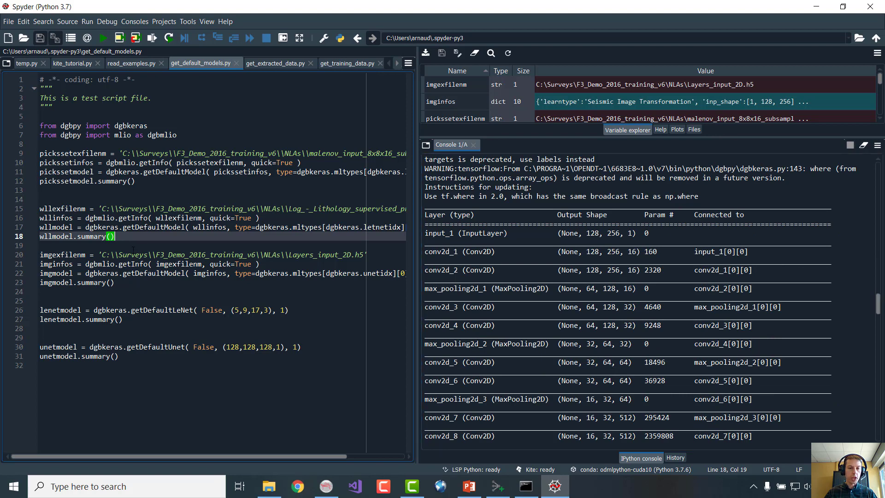
{"action": "double_click", "coordinate": [62, 254]}
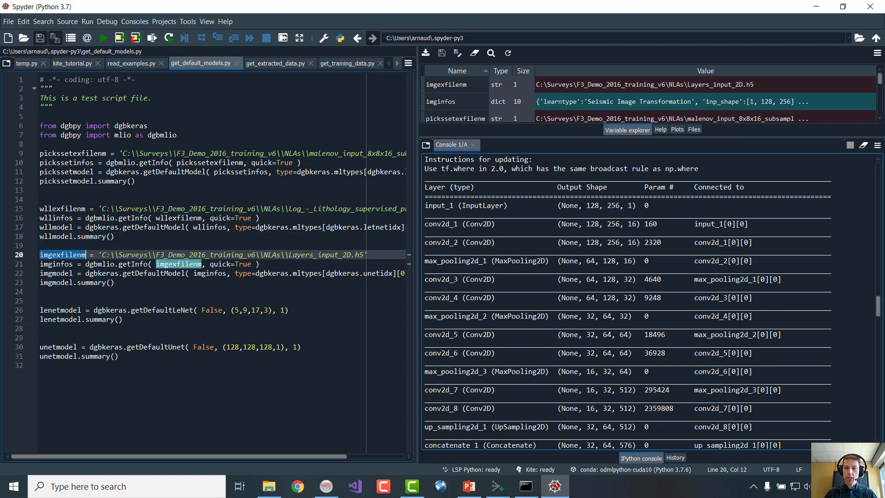
{"action": "double_click", "coordinate": [601, 206]}
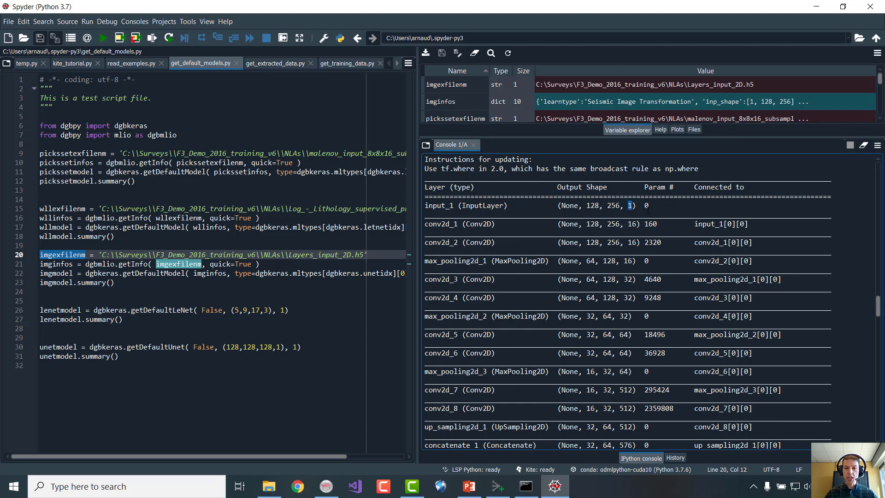
{"action": "scroll", "scroll_direction": "down", "scroll_amount": 3}
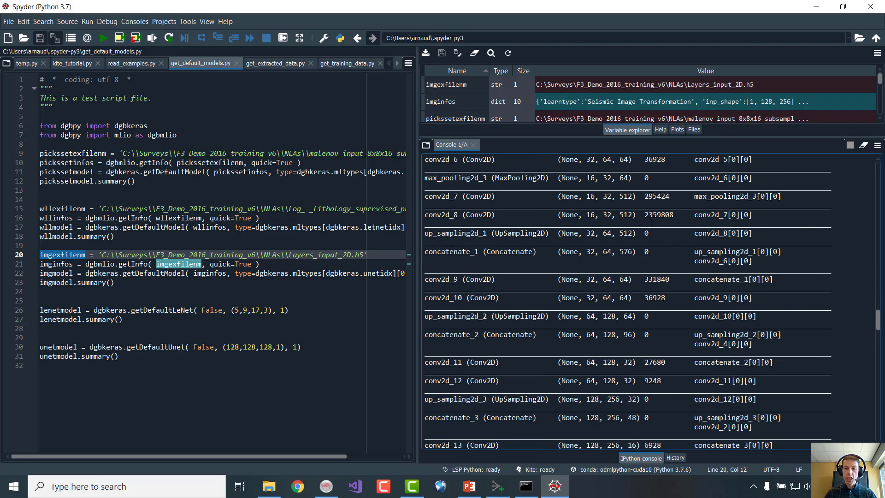
{"action": "scroll", "scroll_direction": "down", "scroll_amount": 3}
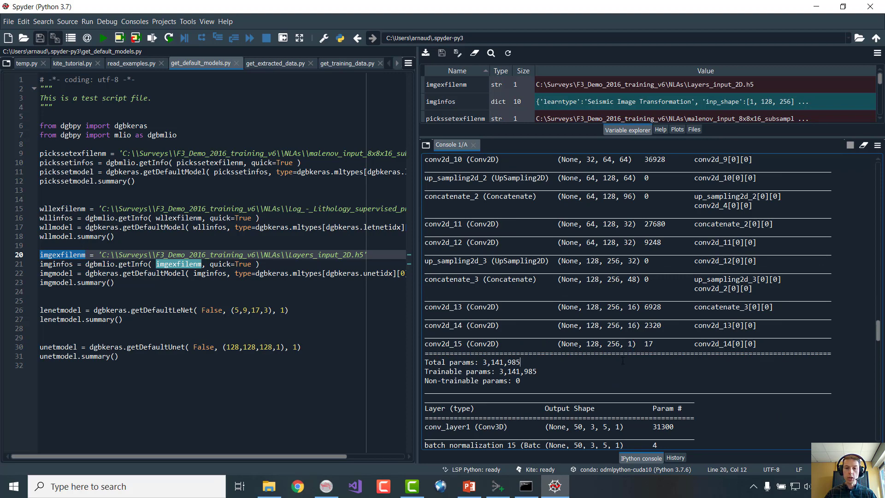
{"action": "scroll", "scroll_direction": "down", "scroll_amount": 3}
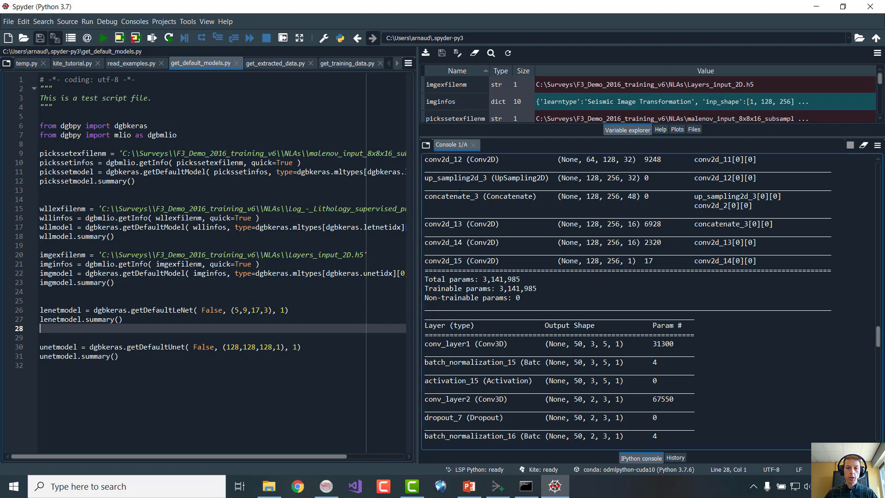
Scroll the console output and switch the editor to get_extracted_data.py
{"action": "scroll", "scroll_direction": "down", "scroll_amount": 3}
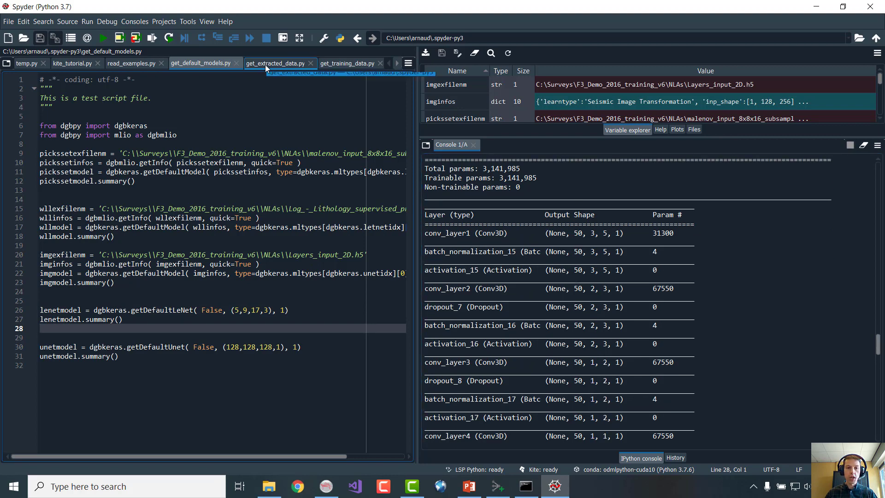
{"action": "mouse_move", "coordinate": [276, 64]}
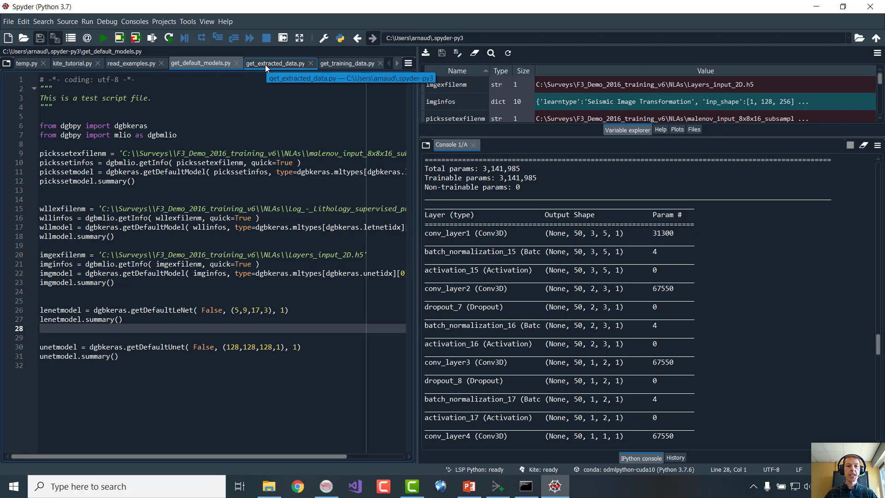
{"action": "left_click", "coordinate": [276, 62]}
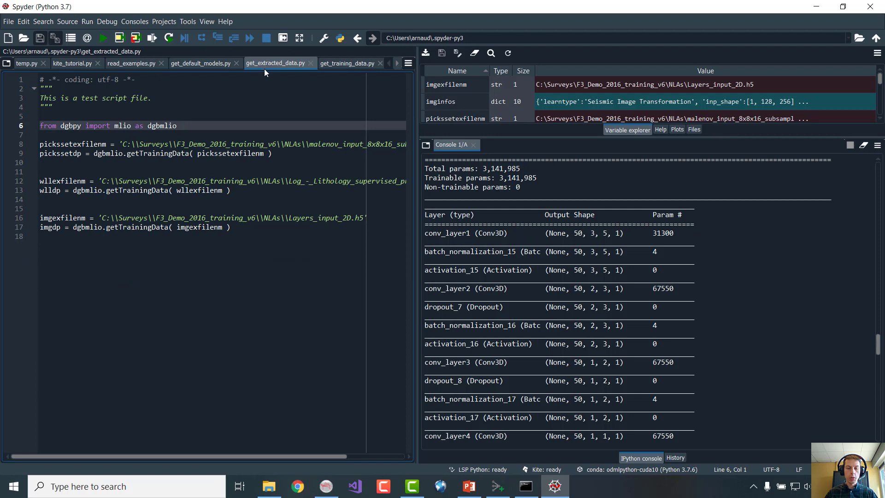
{"action": "mouse_move", "coordinate": [277, 63]}
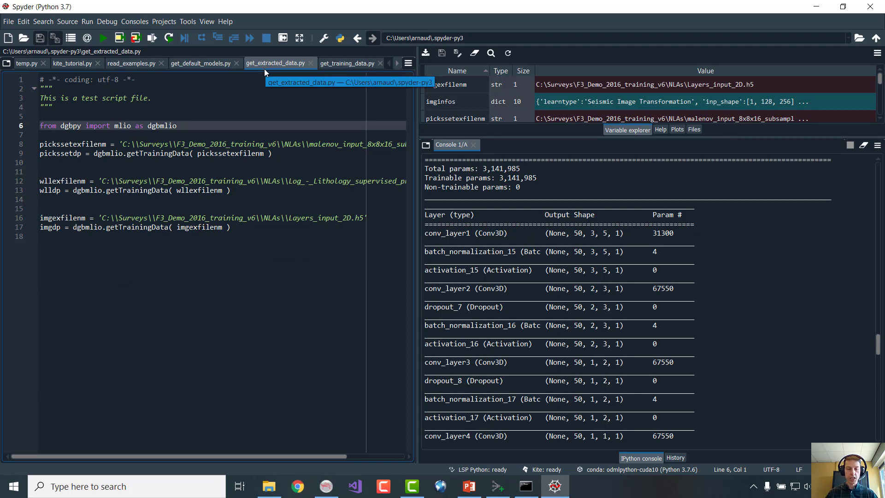
{"action": "mouse_move", "coordinate": [261, 74]}
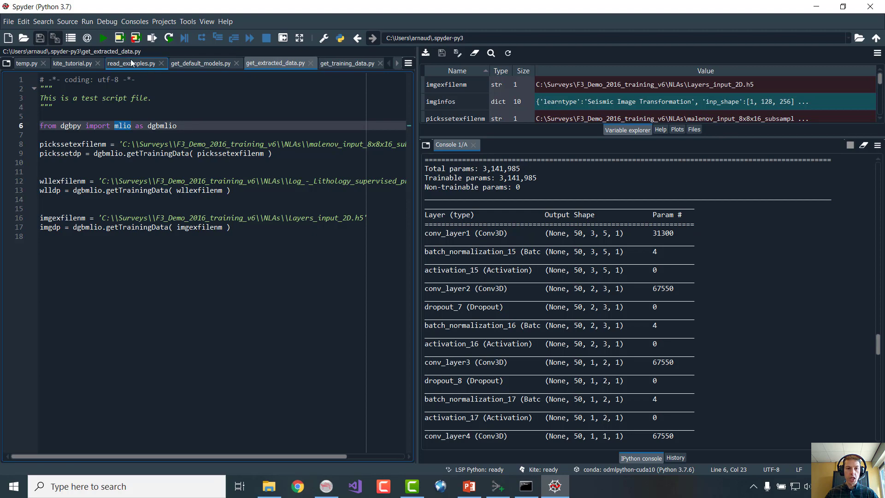
Run get_extracted_data.py so the imgdp training-data dictionary appears in the Variable Explorer
{"action": "left_click", "coordinate": [102, 38]}
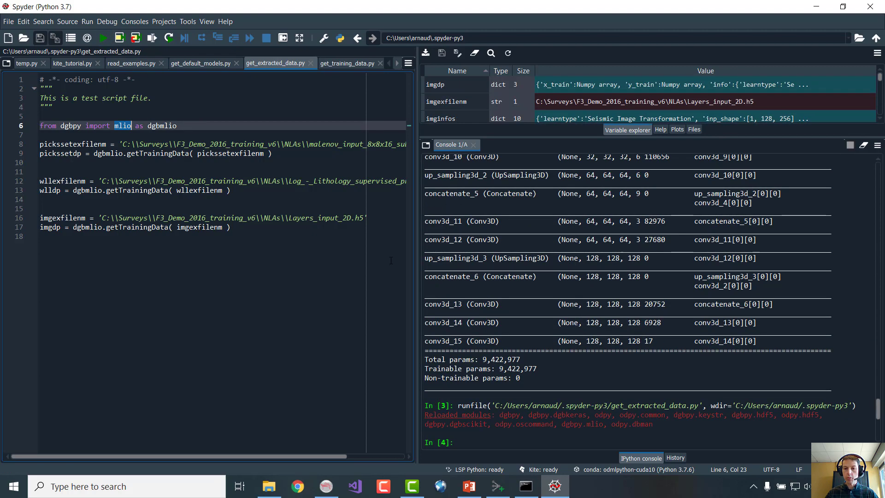
{"action": "mouse_move", "coordinate": [514, 137]}
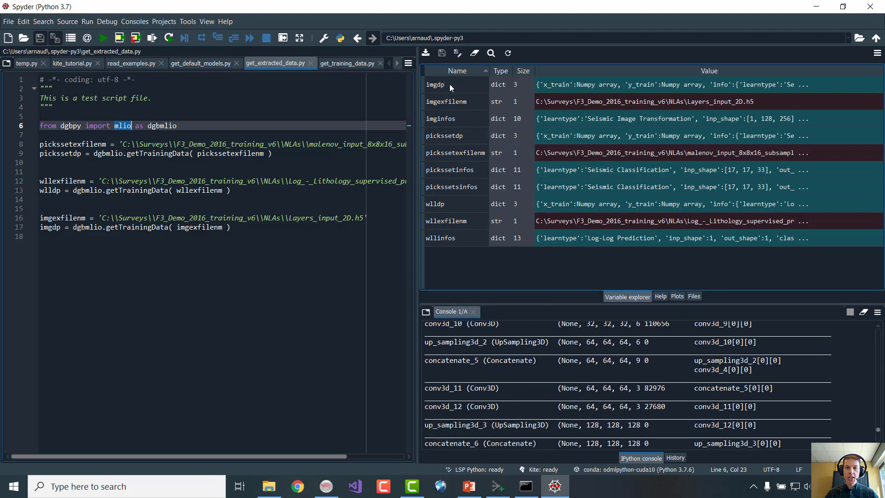
{"action": "double_click", "coordinate": [435, 84]}
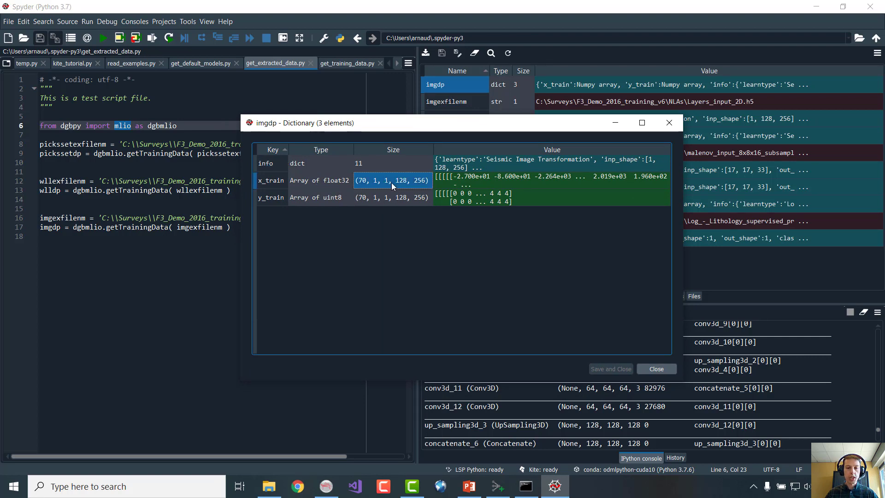
{"action": "left_click", "coordinate": [391, 197]}
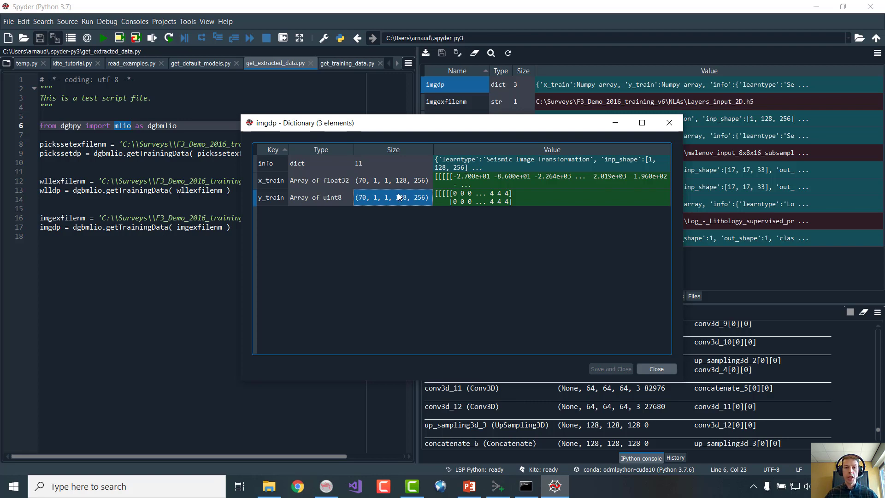
{"action": "left_click", "coordinate": [392, 180]}
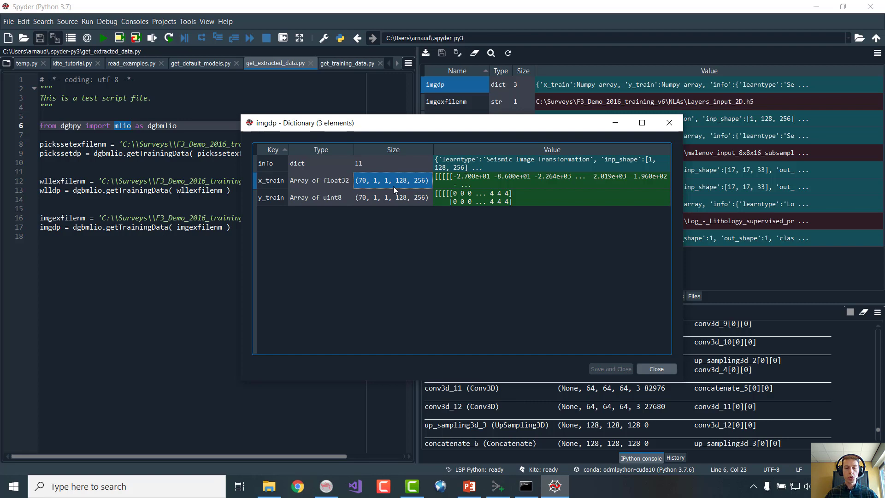
{"action": "left_click", "coordinate": [392, 197]}
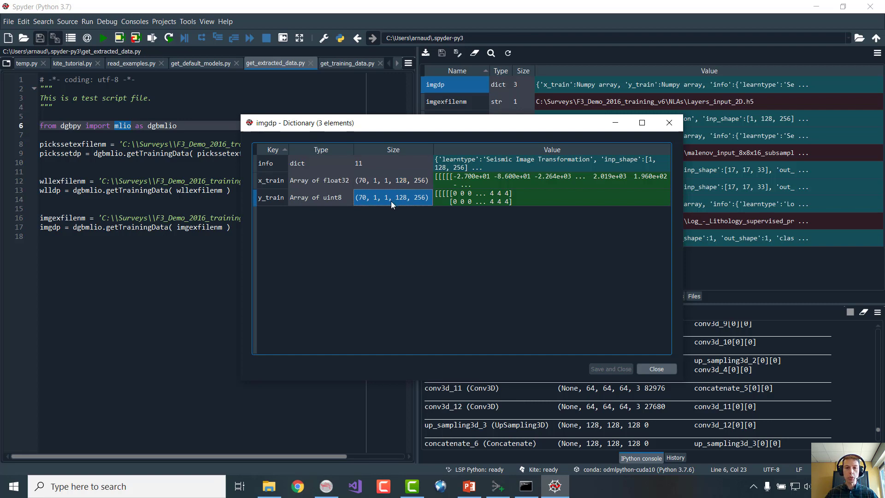
{"action": "mouse_move", "coordinate": [414, 181]}
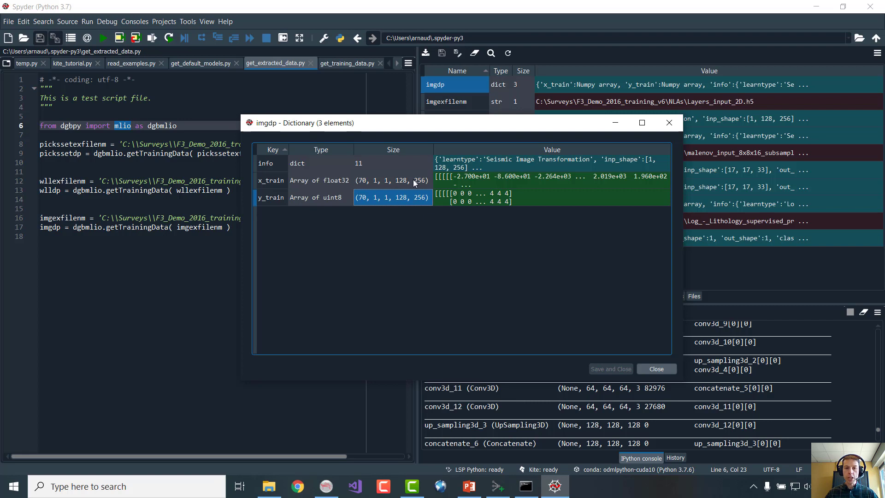
{"action": "mouse_move", "coordinate": [424, 184]}
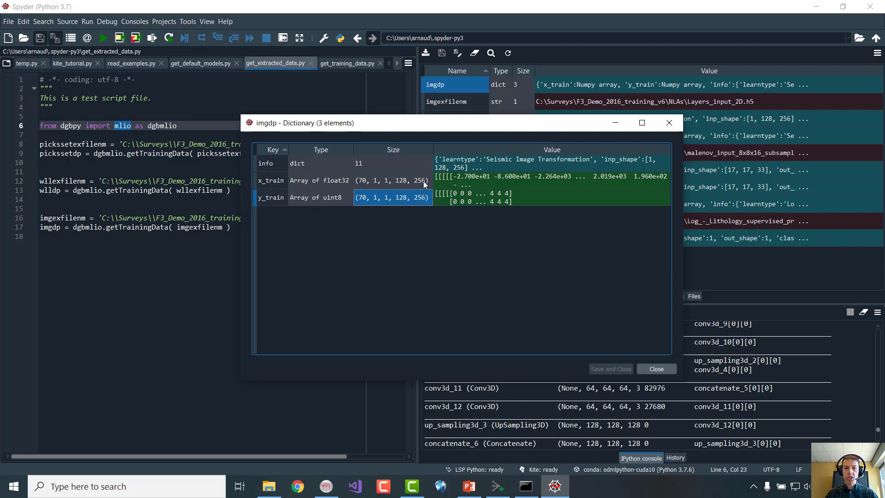
{"action": "left_click", "coordinate": [392, 180]}
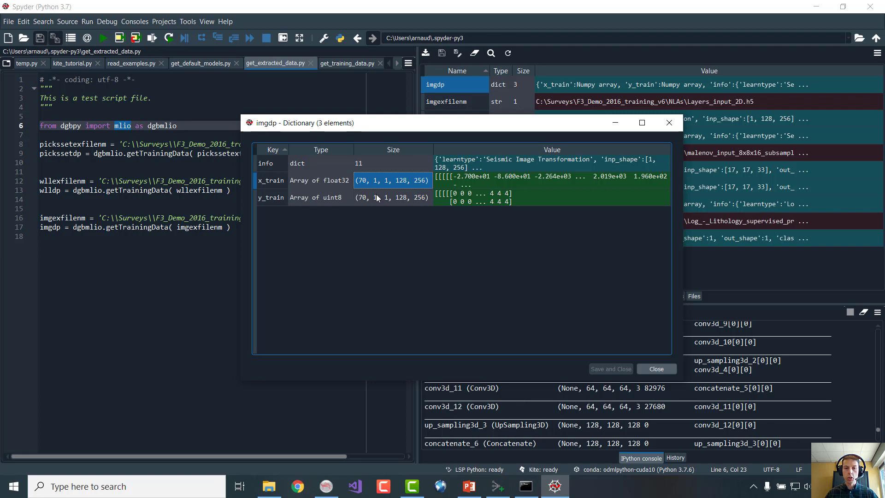
{"action": "mouse_move", "coordinate": [370, 202]}
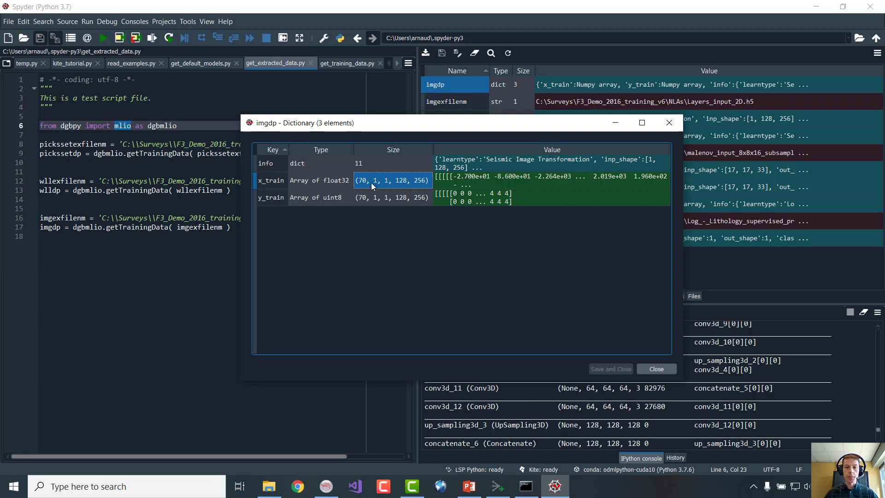
{"action": "mouse_move", "coordinate": [650, 158]}
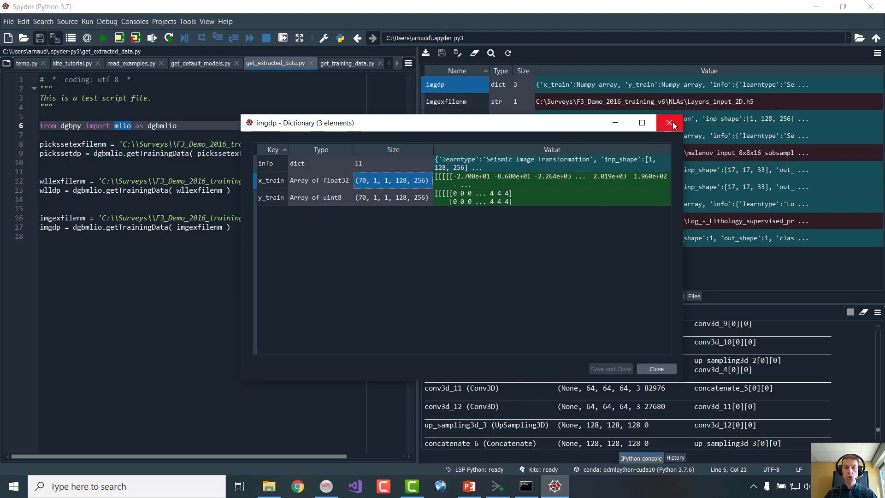
{"action": "left_click", "coordinate": [670, 122]}
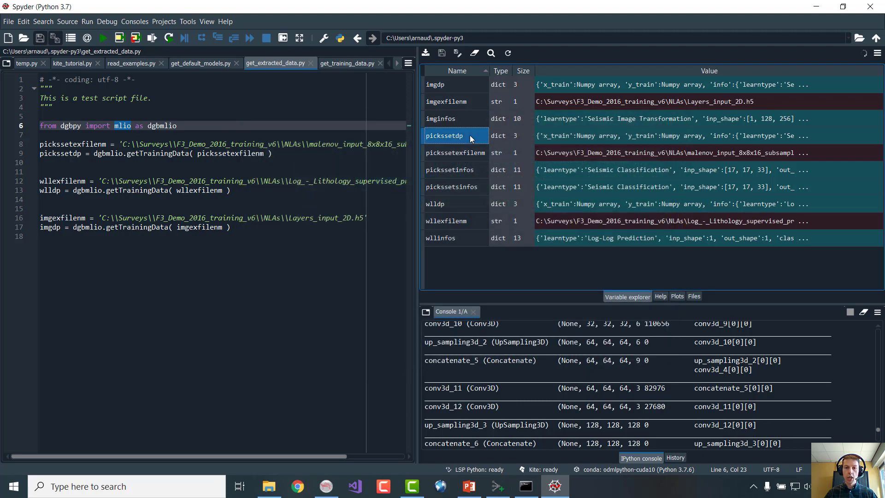
Inspect picksetdp and wlldp x_train shapes (1301,1,17,17,33) and (34249,5,1,1,1), then close them
{"action": "double_click", "coordinate": [444, 135]}
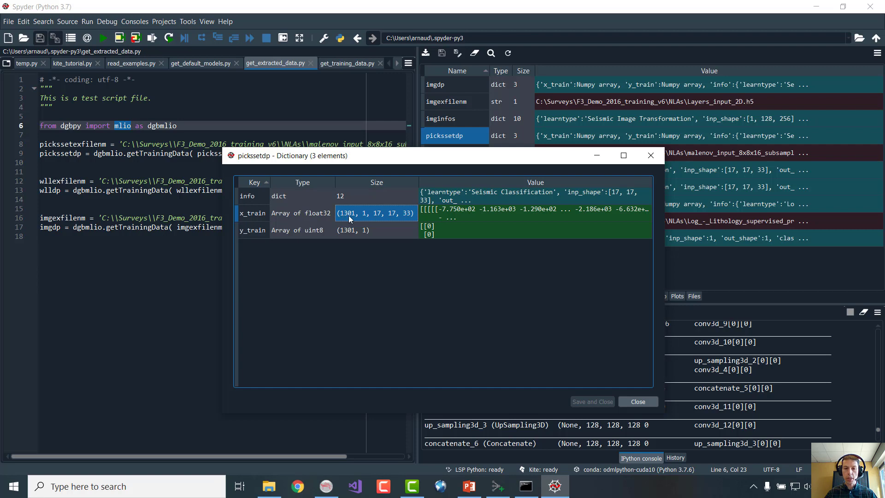
{"action": "mouse_move", "coordinate": [379, 220]}
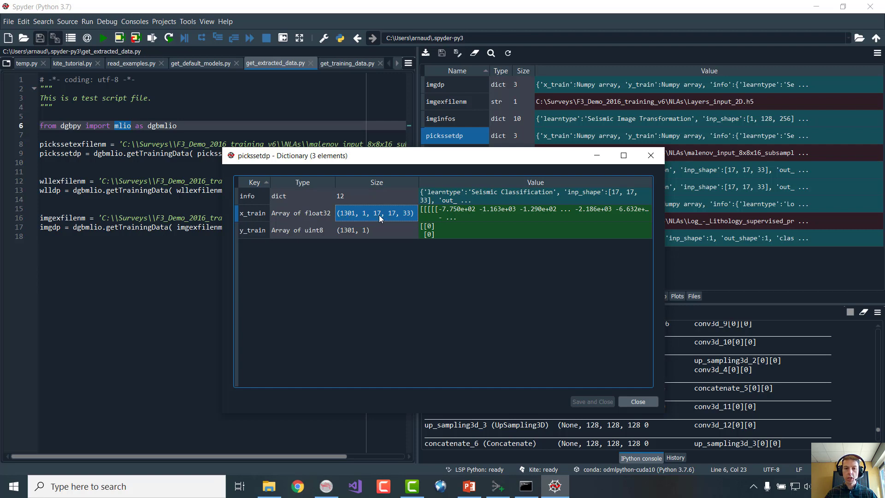
{"action": "mouse_move", "coordinate": [409, 222]}
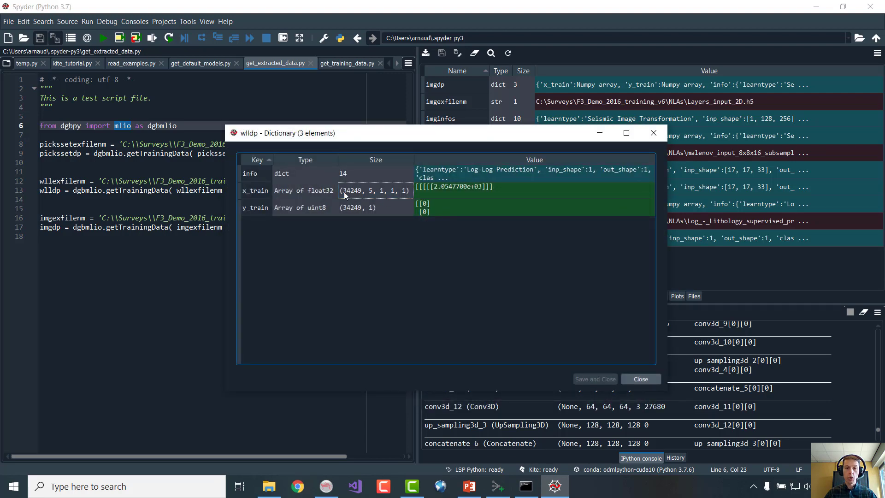
{"action": "left_click", "coordinate": [375, 190]}
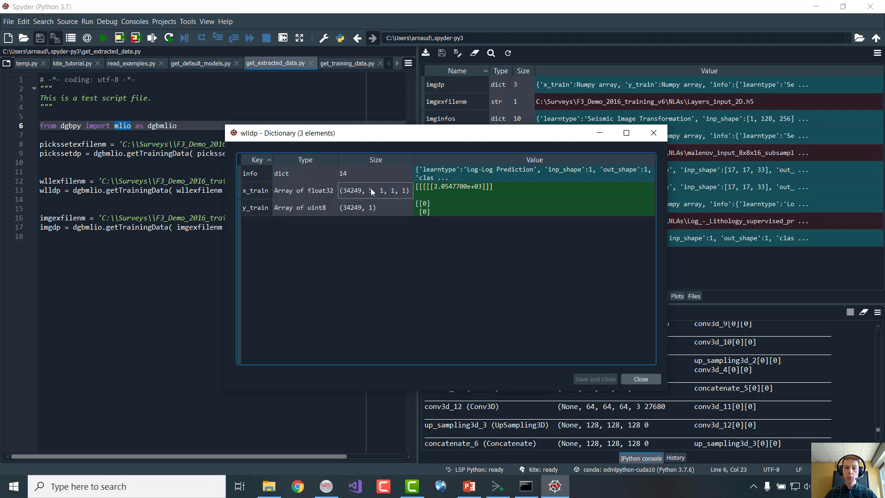
{"action": "left_click", "coordinate": [356, 207]}
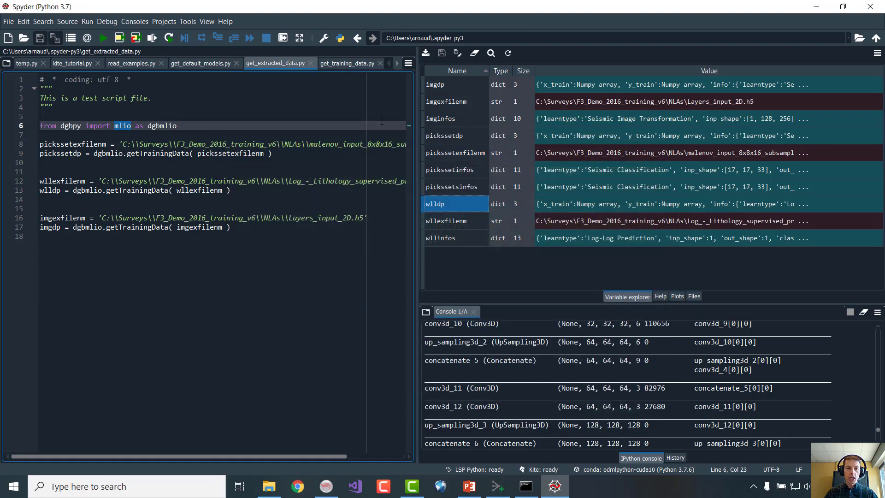
{"action": "mouse_move", "coordinate": [212, 126]}
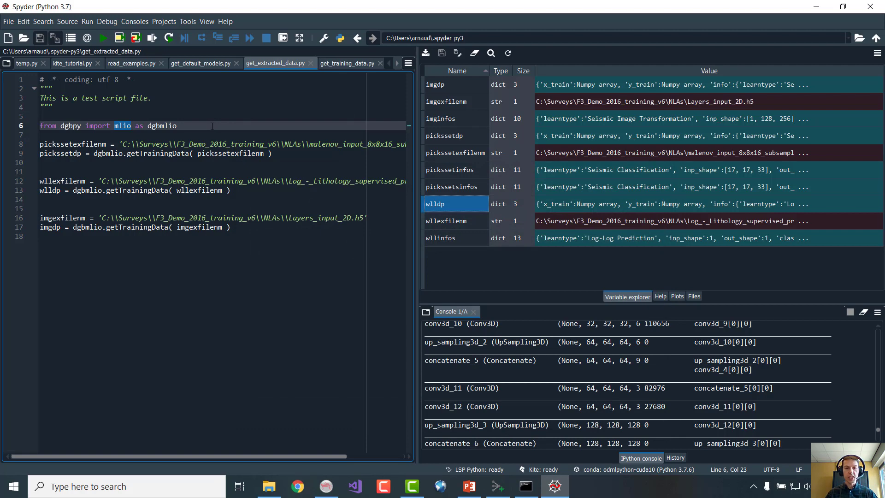
Run get_training_data.py so getScaledTrainingData with split=0.2 adds x_validate to the dictionaries
{"action": "left_click", "coordinate": [344, 63]}
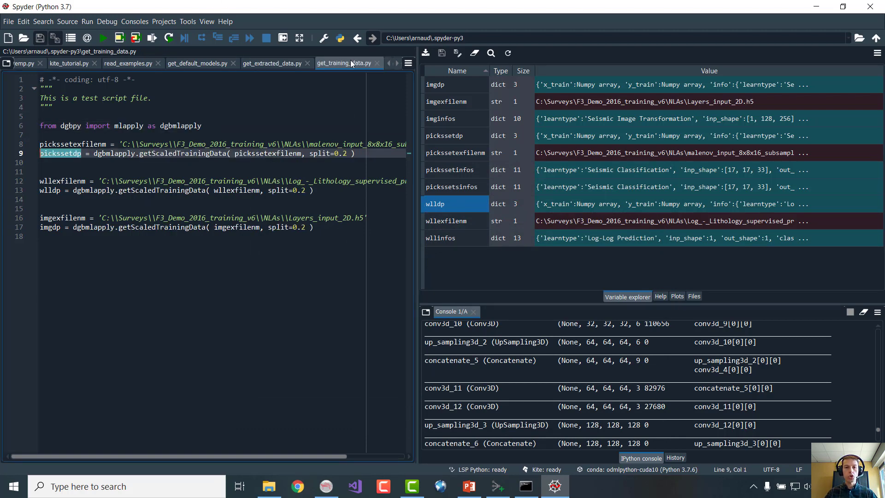
{"action": "mouse_move", "coordinate": [343, 63]}
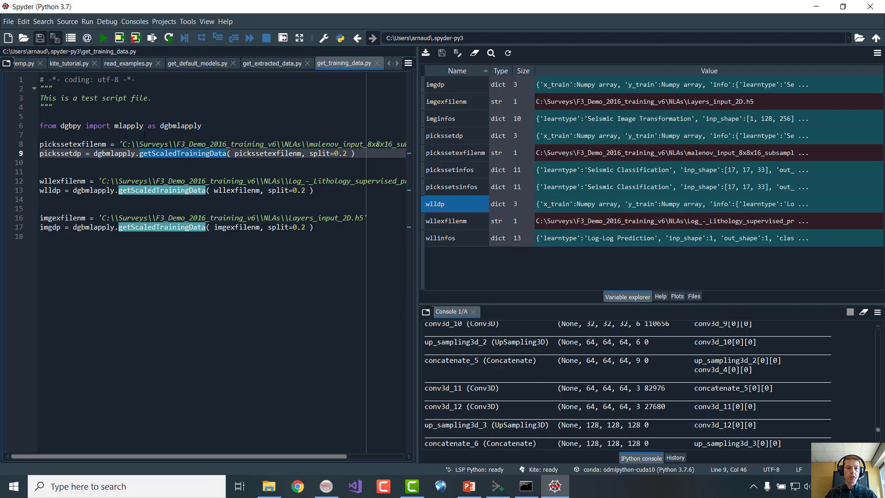
{"action": "left_click", "coordinate": [103, 37]}
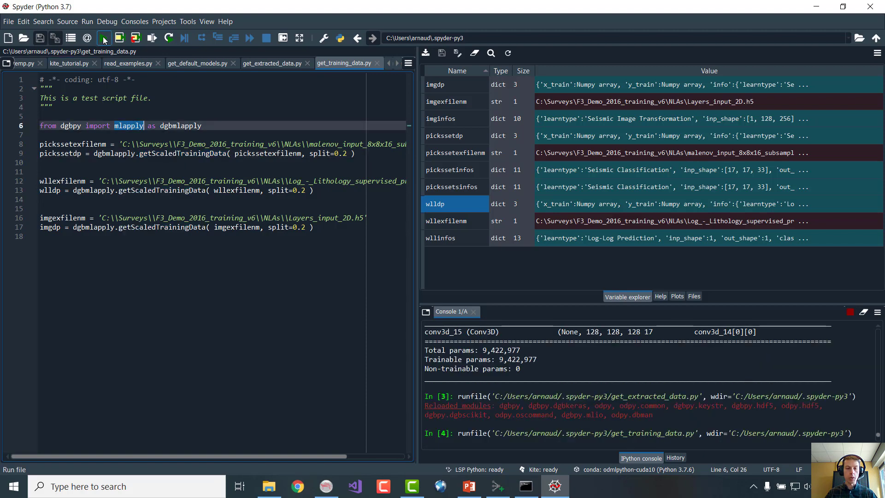
{"action": "left_click", "coordinate": [103, 38]}
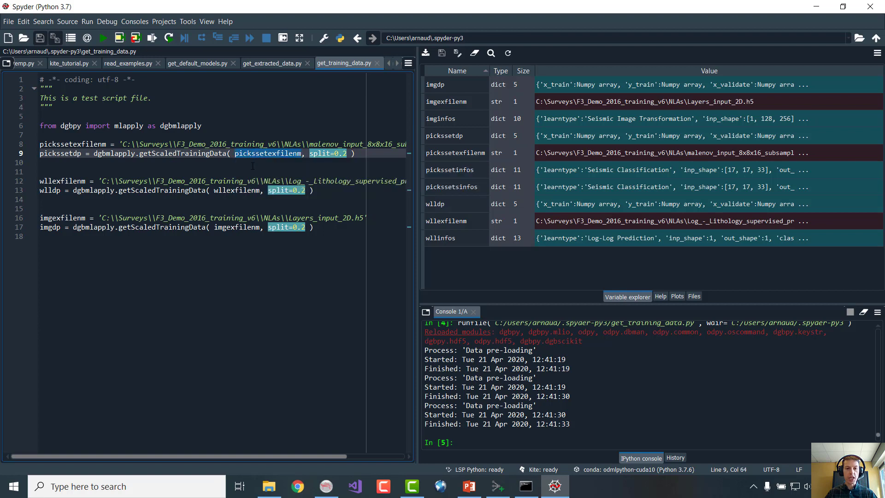
{"action": "double_click", "coordinate": [72, 144]}
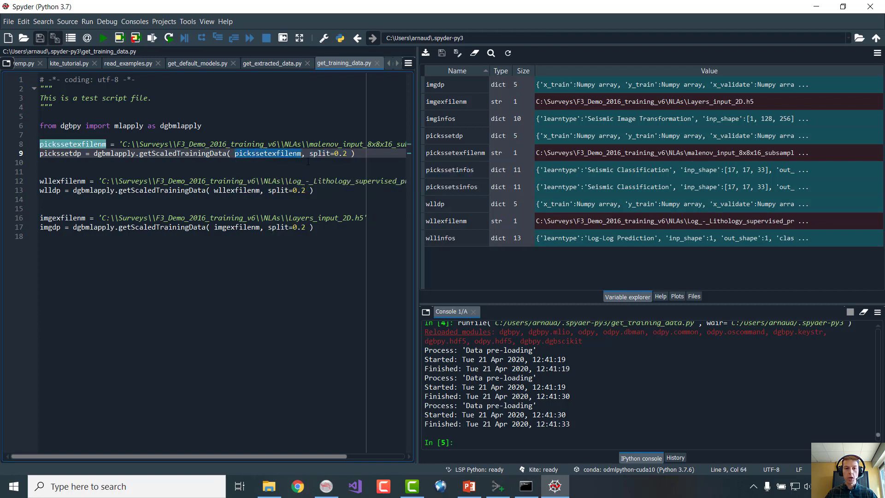
{"action": "mouse_move", "coordinate": [446, 26]}
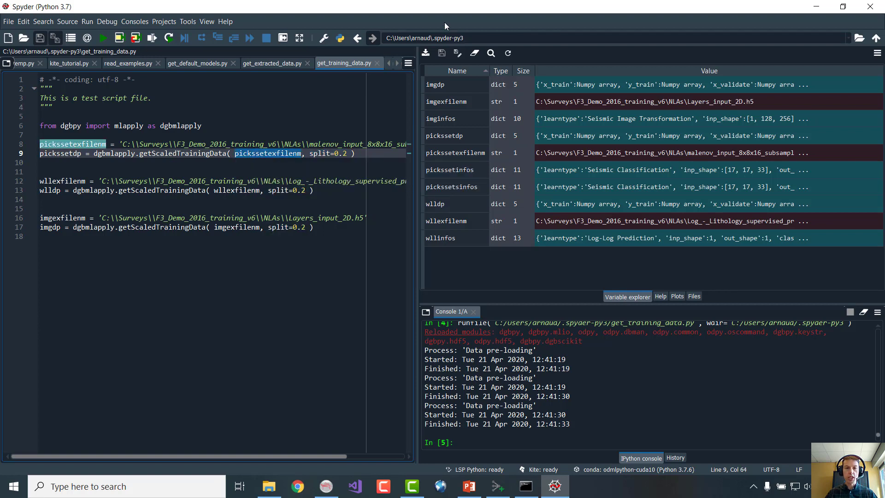
{"action": "mouse_move", "coordinate": [452, 87]}
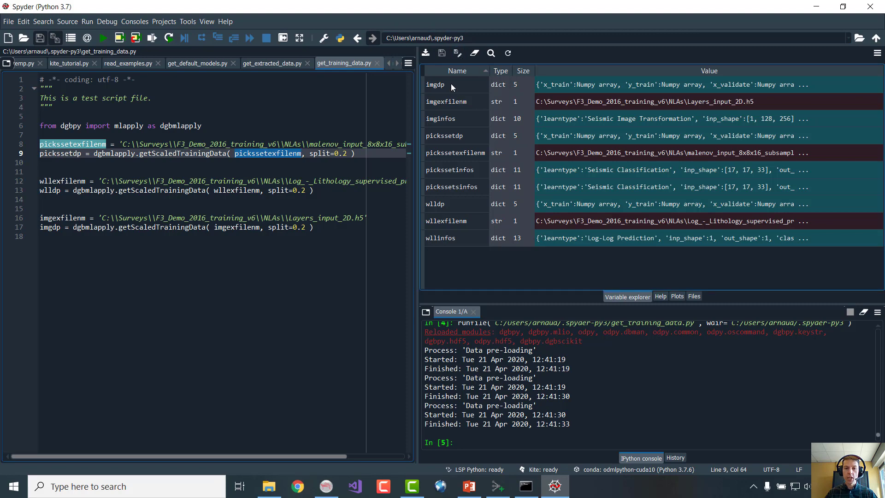
Inspect imgdp's info, x_train and x_validate entries in the Variable Explorer
{"action": "double_click", "coordinate": [435, 84]}
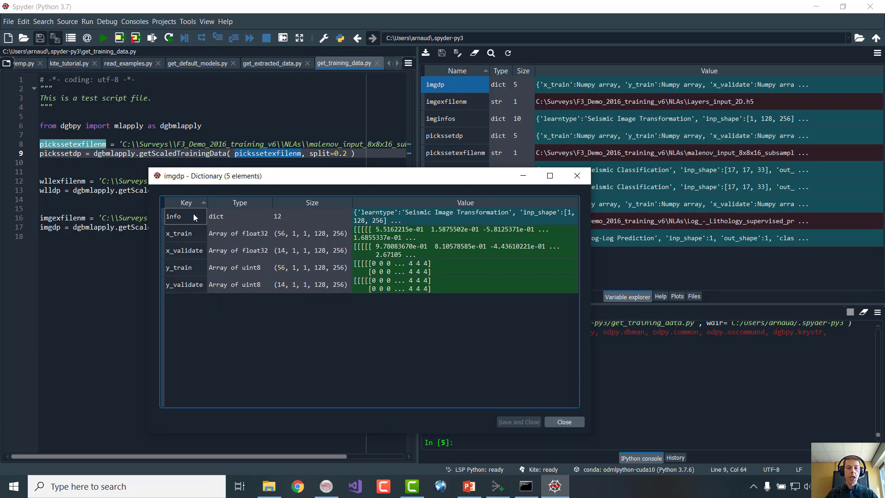
{"action": "left_click", "coordinate": [239, 216]}
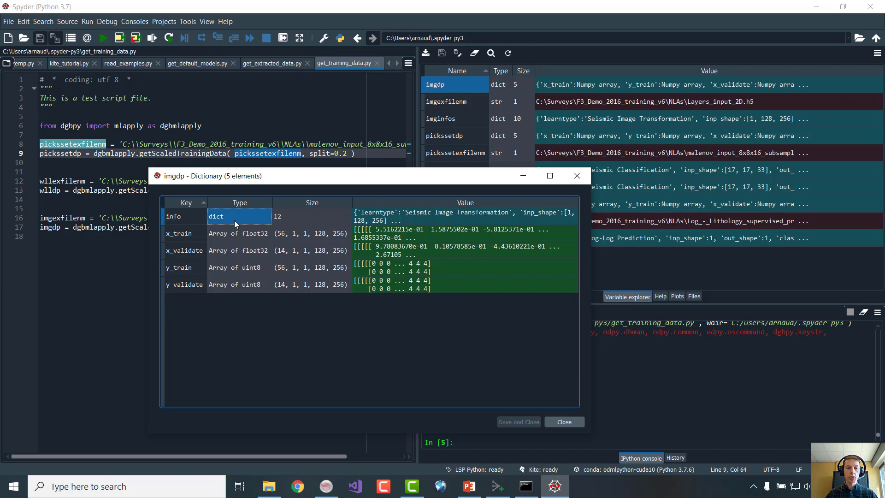
{"action": "left_click", "coordinate": [239, 233]}
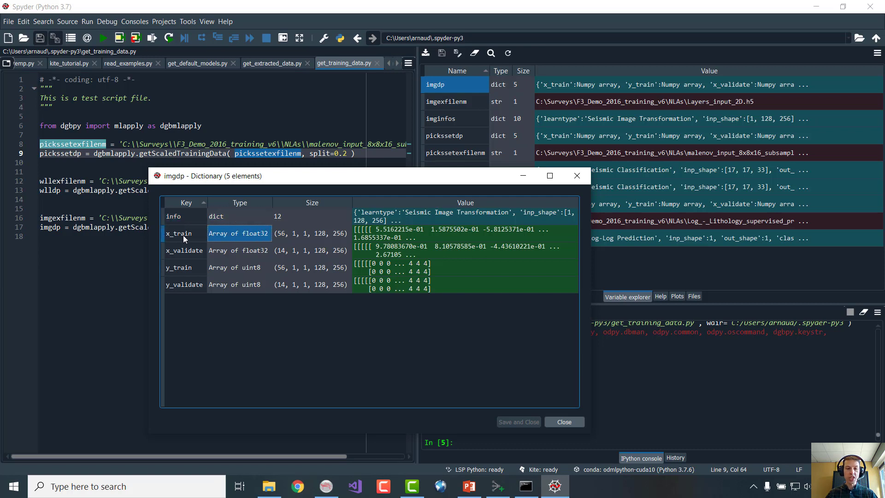
{"action": "left_click", "coordinate": [178, 233]}
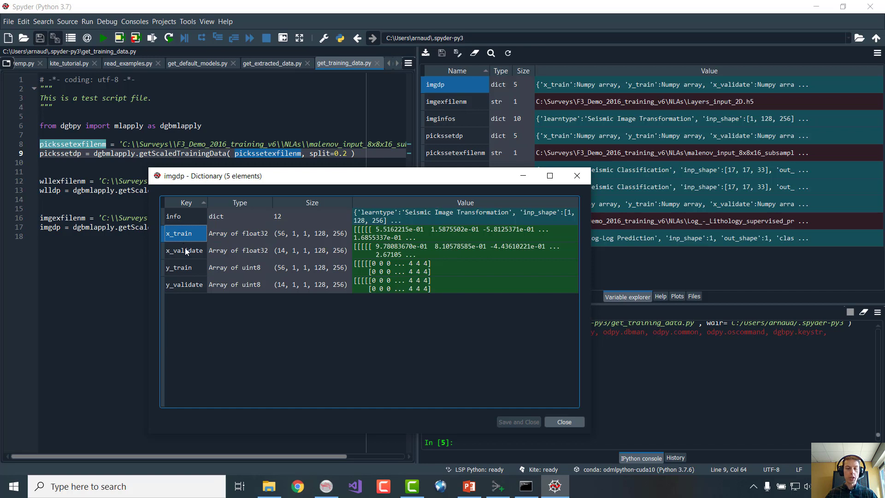
{"action": "left_click", "coordinate": [184, 250]}
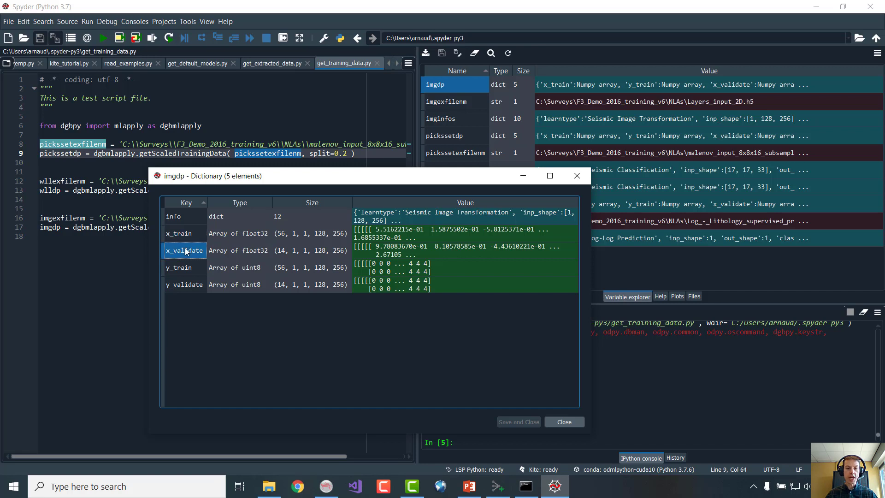
{"action": "mouse_move", "coordinate": [301, 235]}
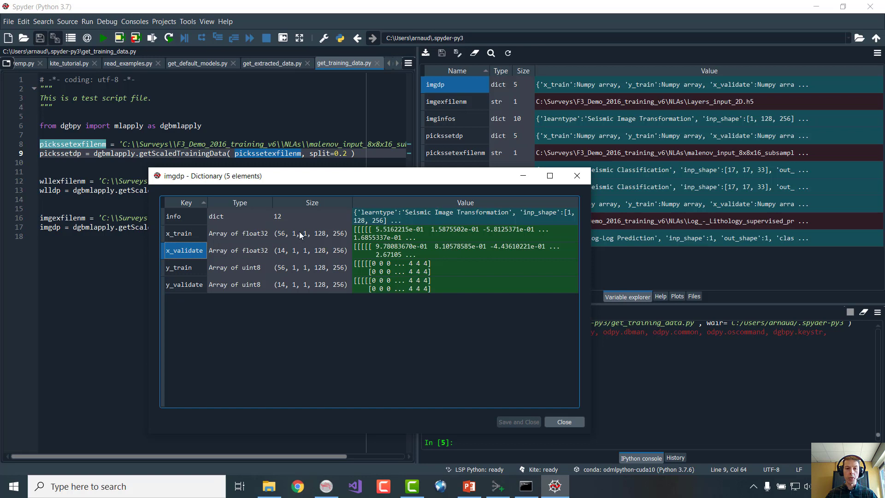
{"action": "mouse_move", "coordinate": [338, 258]}
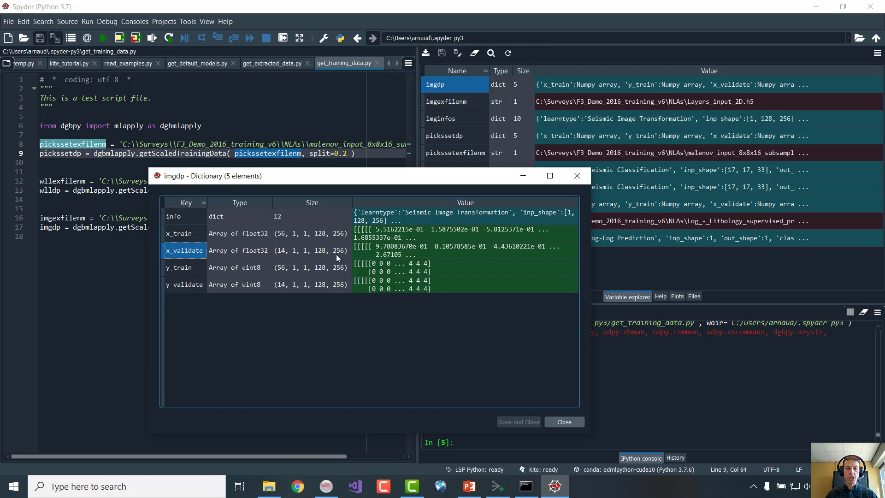
Check x_train (56,1,1,128,256) and x_validate (14,1,1,128,256) sizes and values, then close imgdp
{"action": "left_click", "coordinate": [311, 233]}
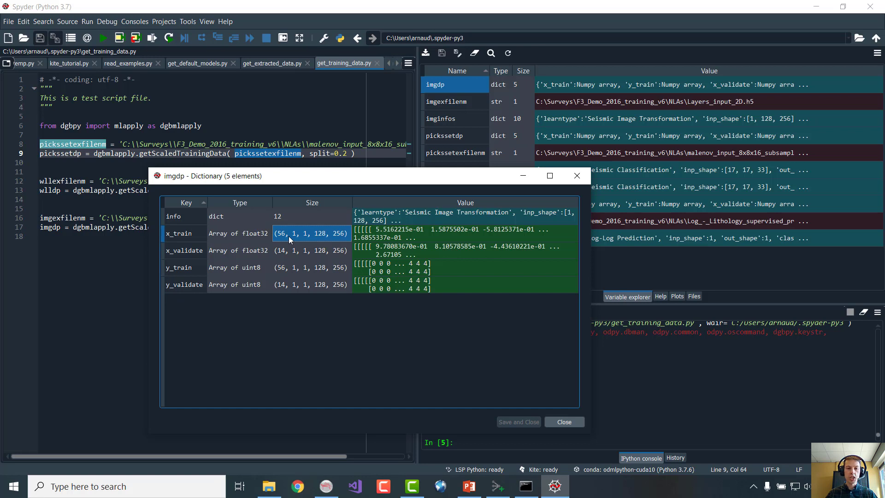
{"action": "mouse_move", "coordinate": [290, 234]}
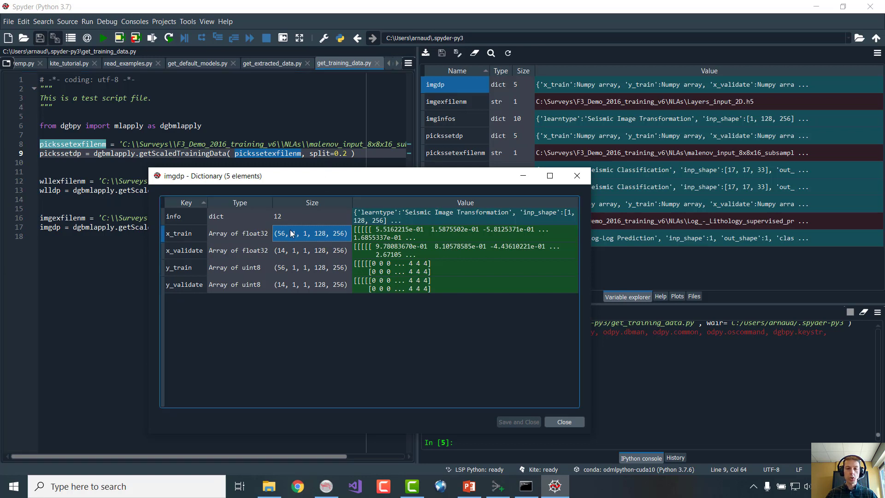
{"action": "mouse_move", "coordinate": [283, 237]}
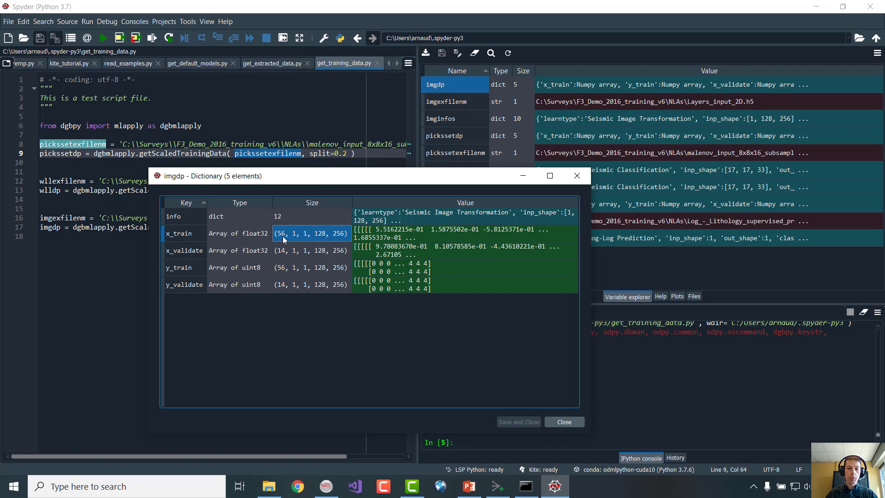
{"action": "mouse_move", "coordinate": [305, 237]}
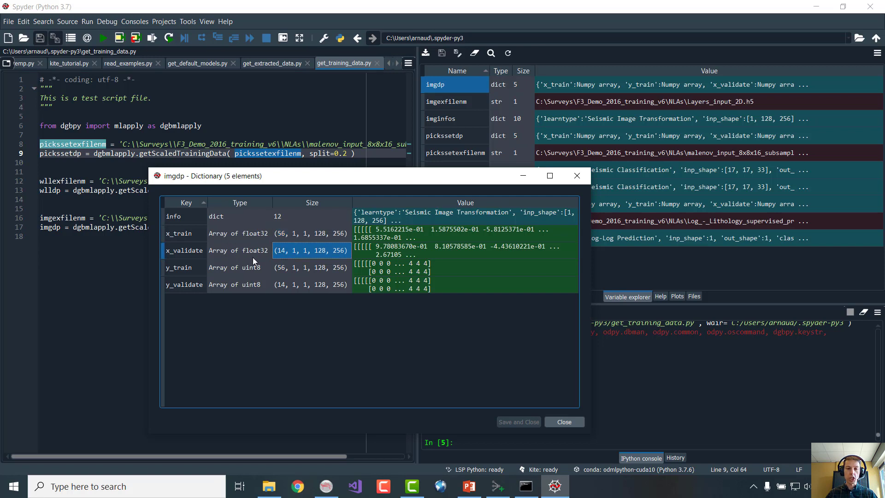
{"action": "left_click", "coordinate": [305, 285]}
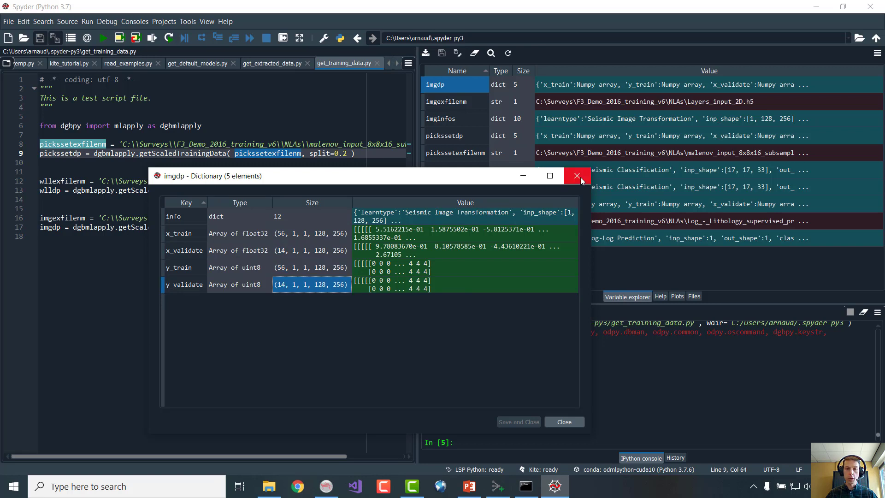
{"action": "mouse_move", "coordinate": [577, 175]}
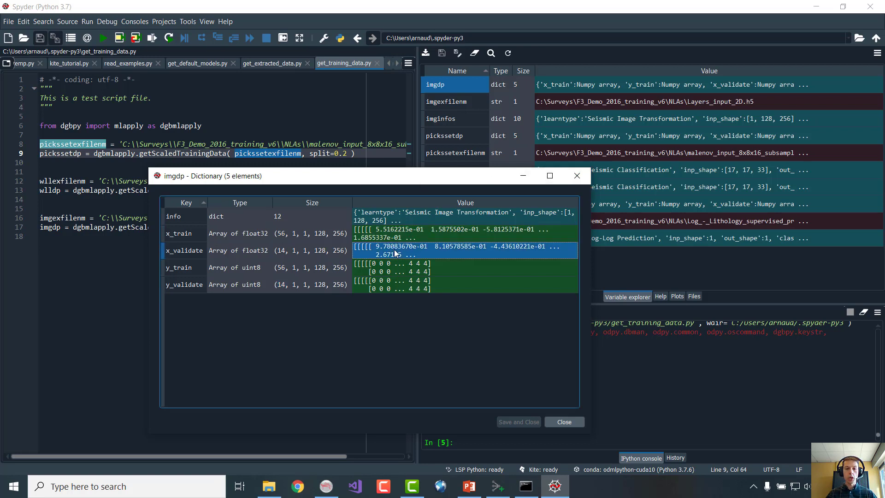
{"action": "mouse_move", "coordinate": [228, 247]}
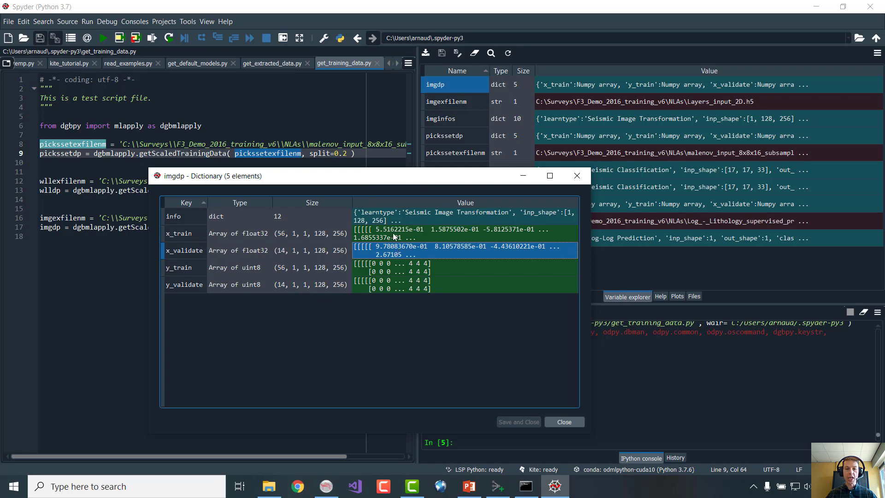
{"action": "left_click", "coordinate": [178, 234]}
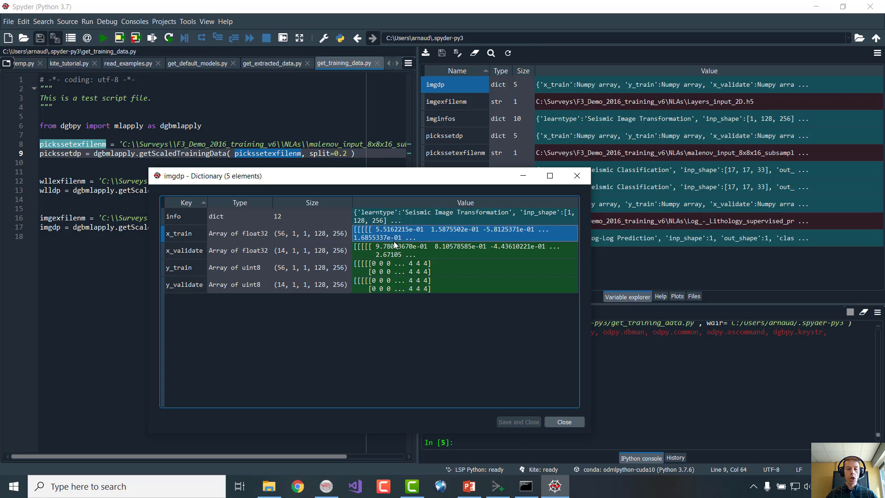
{"action": "mouse_move", "coordinate": [601, 163]}
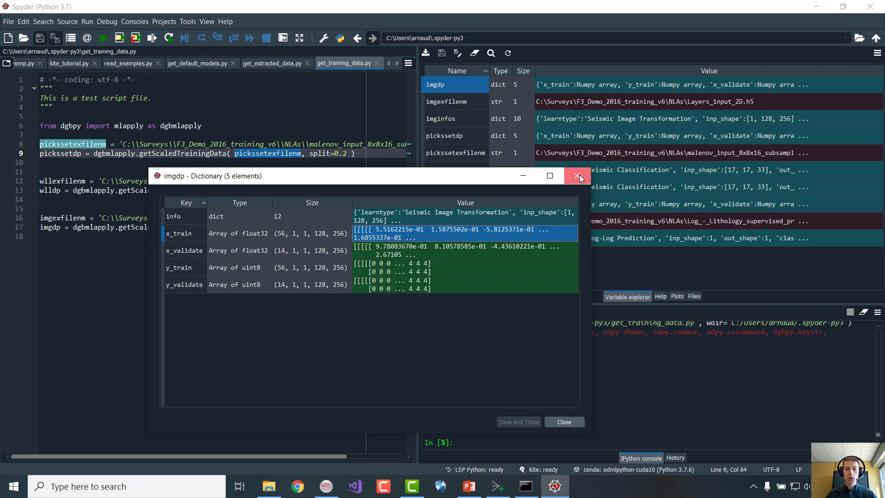
{"action": "left_click", "coordinate": [578, 176]}
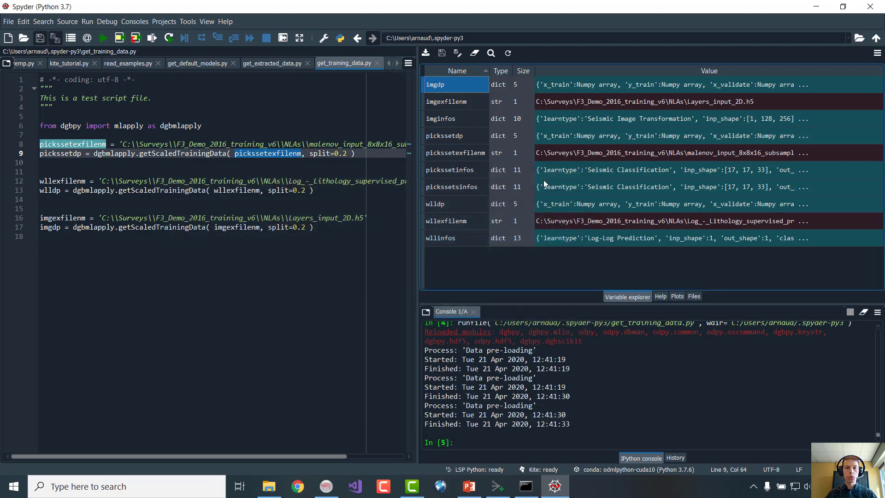
{"action": "mouse_move", "coordinate": [396, 64]}
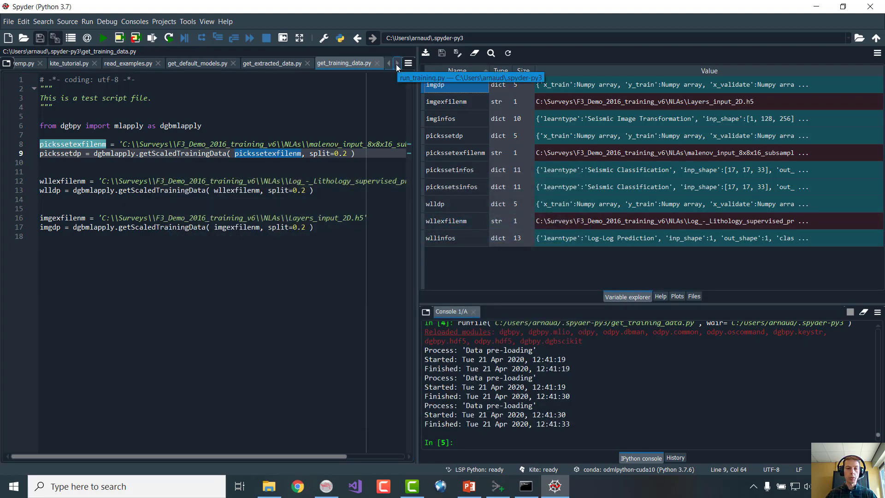
Review run_training.py's mlapply doTrain call on exfilenm and start it running
{"action": "left_click", "coordinate": [396, 62]}
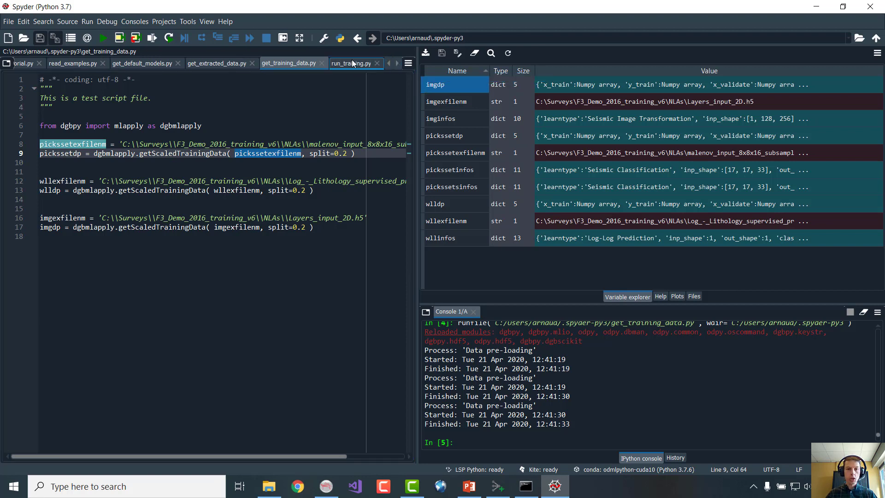
{"action": "left_click", "coordinate": [351, 63]}
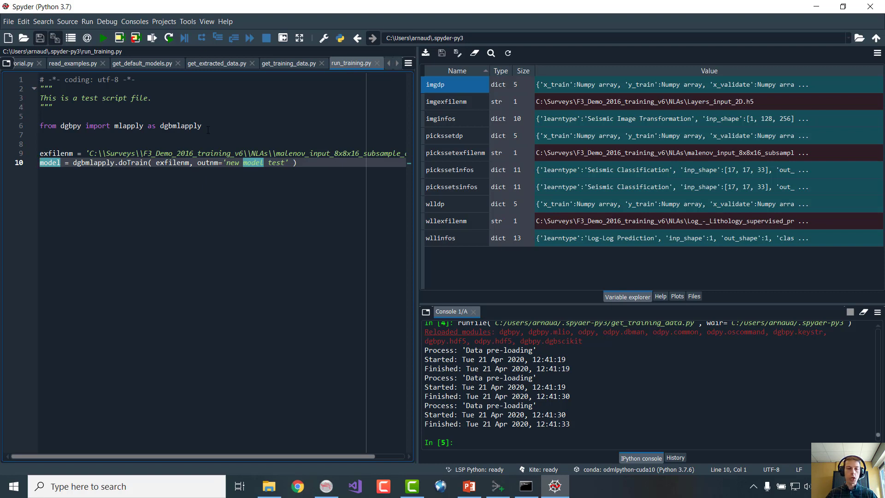
{"action": "mouse_move", "coordinate": [231, 196]}
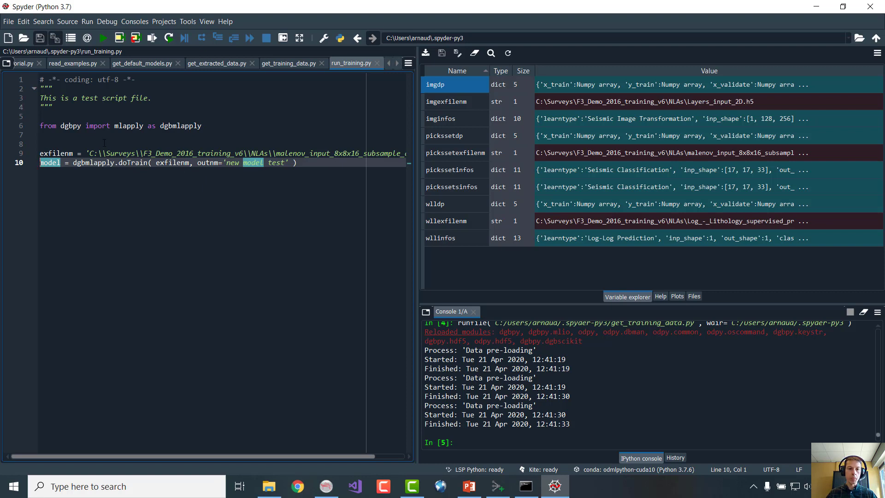
{"action": "double_click", "coordinate": [132, 162]}
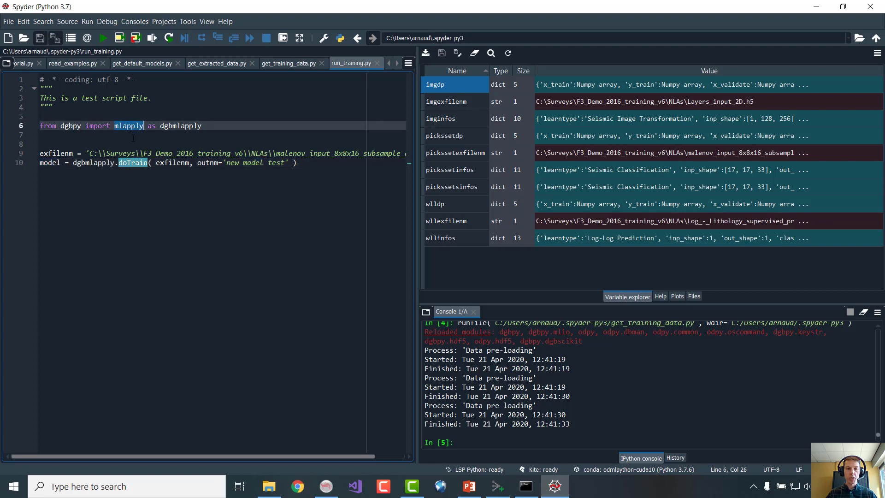
{"action": "double_click", "coordinate": [174, 162]}
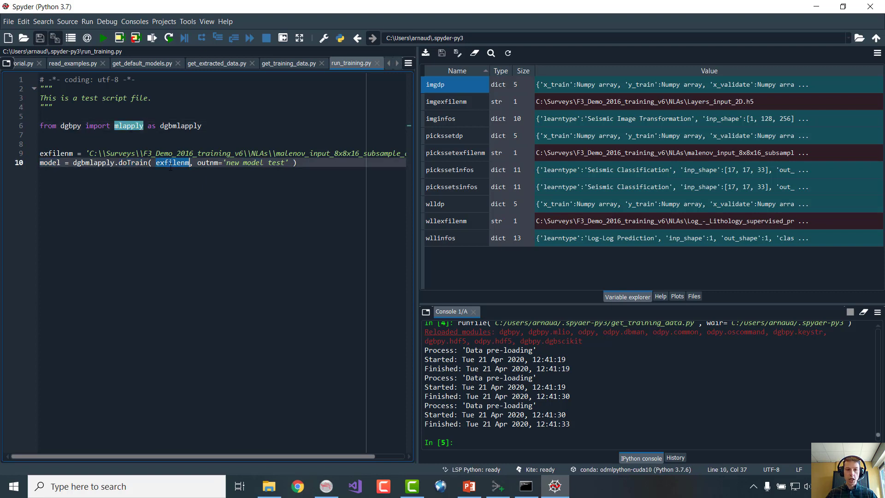
{"action": "double_click", "coordinate": [56, 153]}
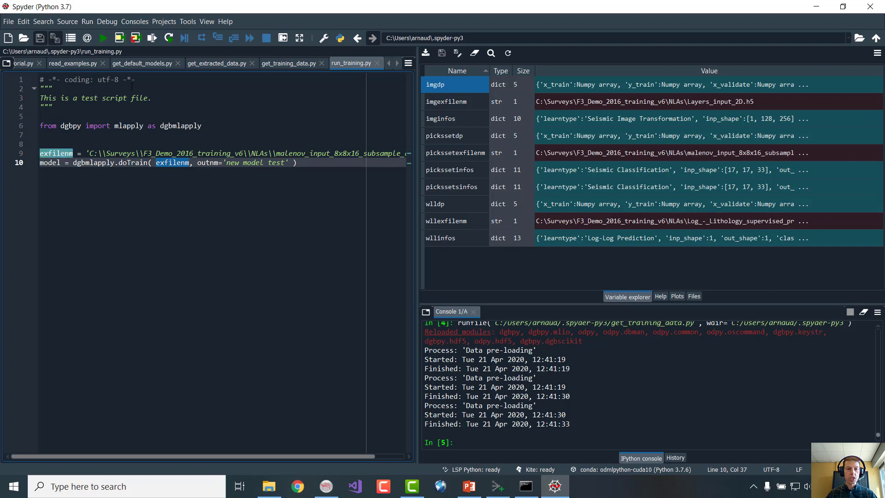
{"action": "left_click", "coordinate": [102, 38]}
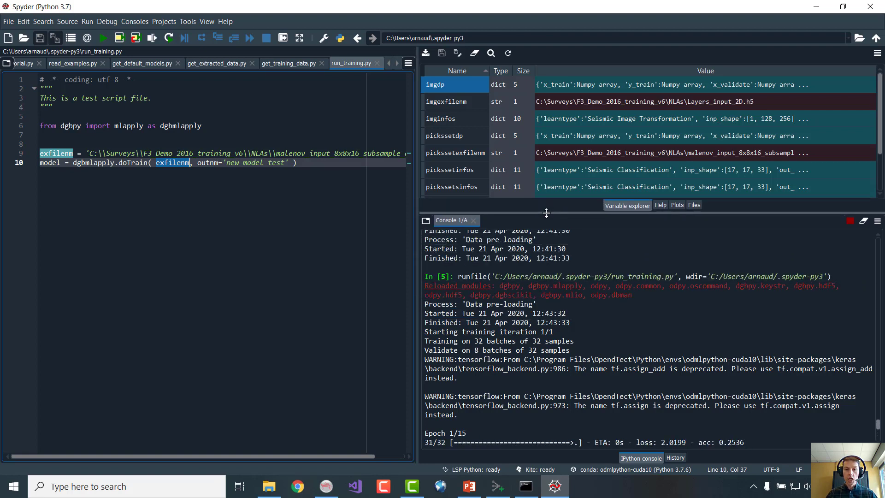
Let training finish until the console shows the 280,011-parameter summary and 'Model saved'
{"action": "scroll", "scroll_direction": "down", "scroll_amount": 3}
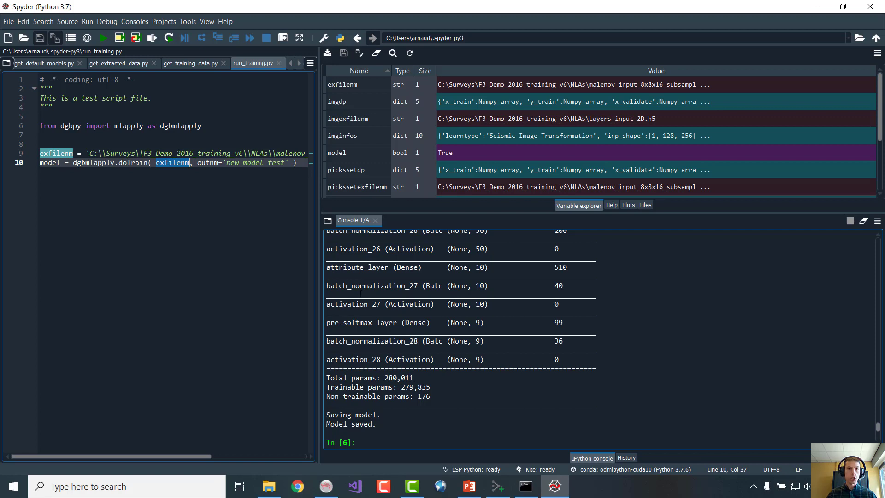
{"action": "mouse_move", "coordinate": [541, 418]}
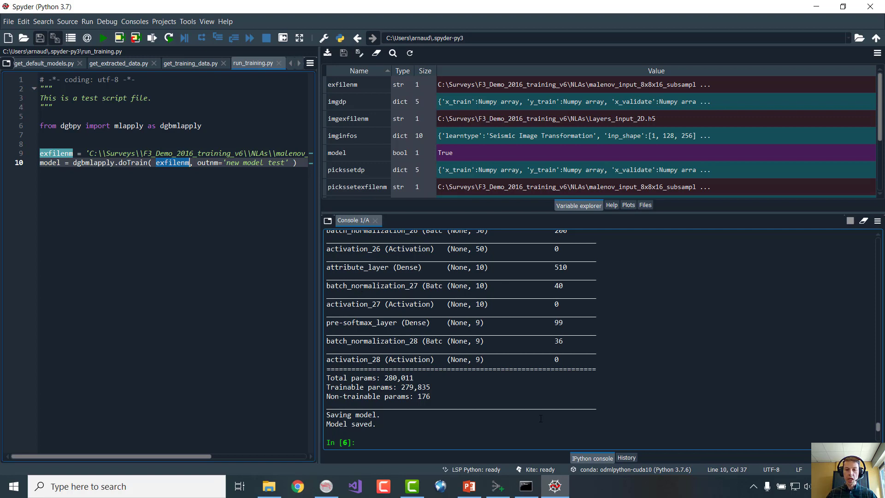
{"action": "left_click", "coordinate": [524, 486]}
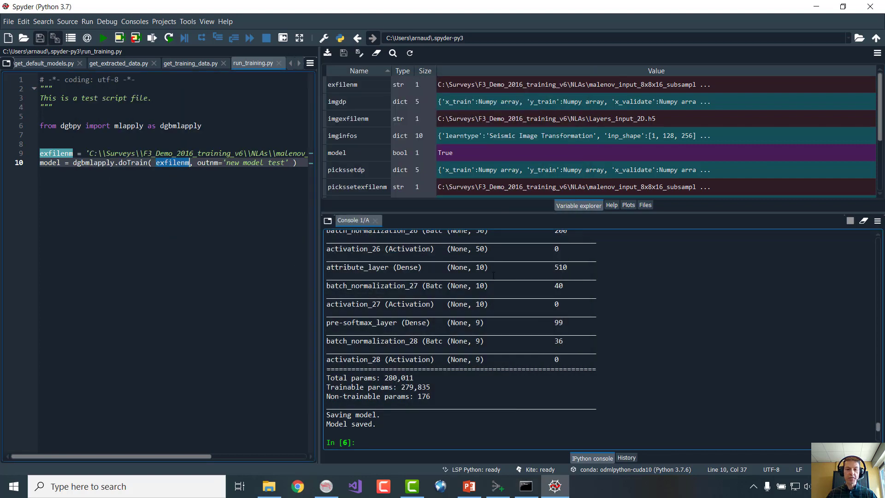
{"action": "mouse_move", "coordinate": [279, 473]}
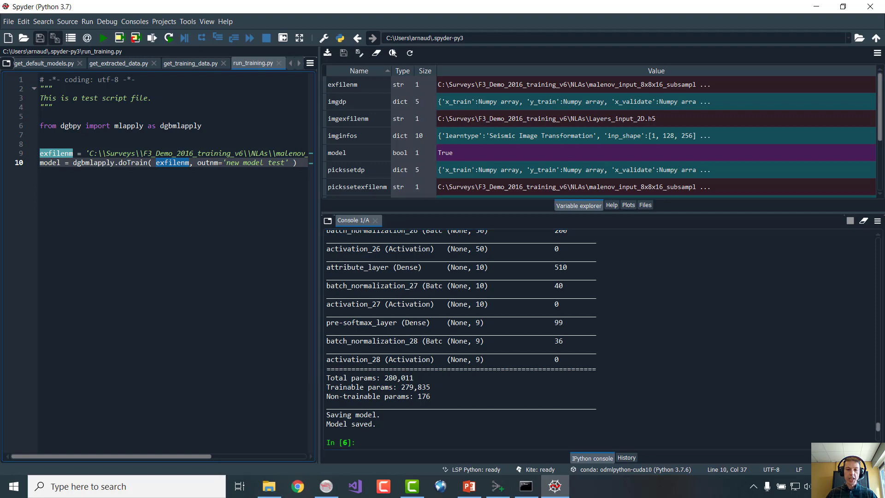
{"action": "mouse_move", "coordinate": [270, 485]}
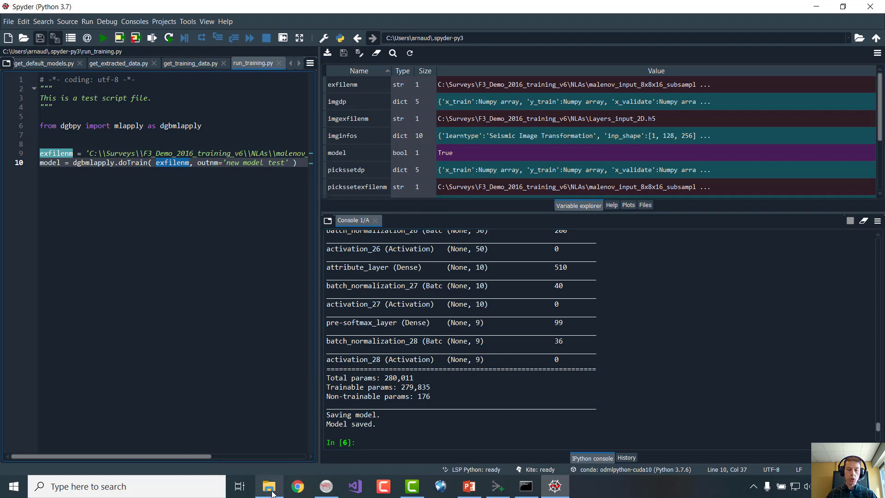
{"action": "mouse_move", "coordinate": [270, 486]}
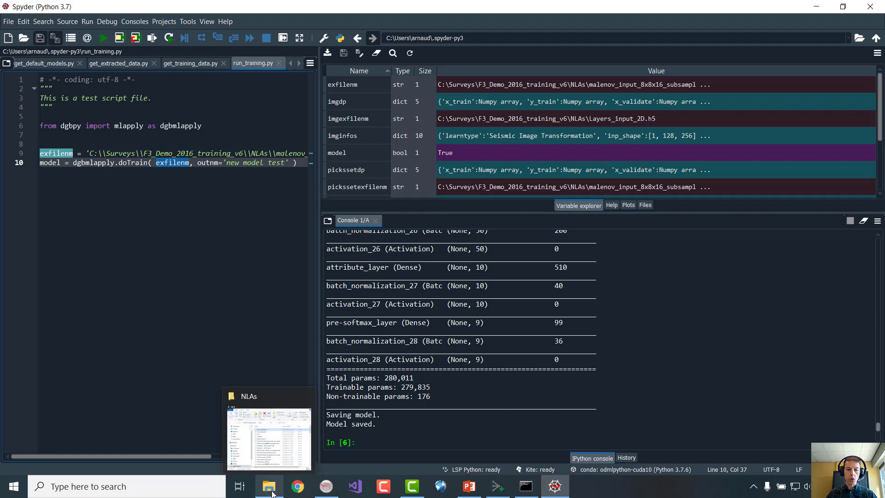
Show the NLAs folder with the saved new_model_test H5 file and select its full path
{"action": "left_click", "coordinate": [269, 486]}
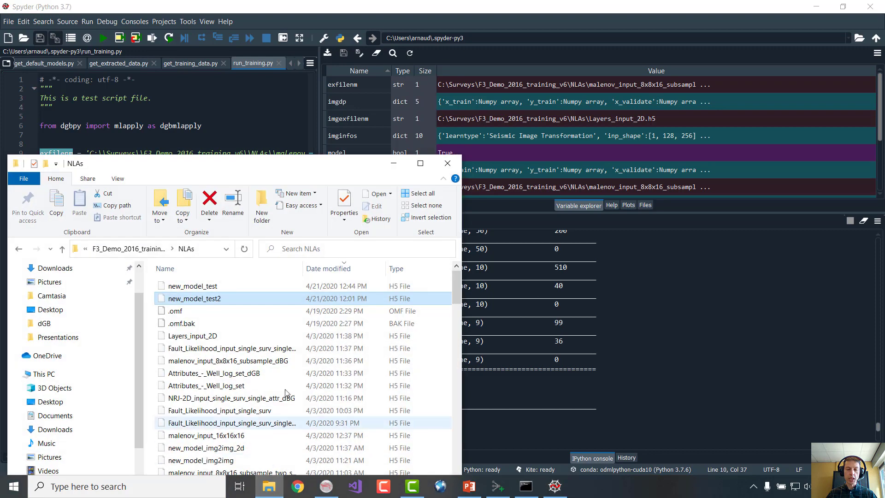
{"action": "mouse_move", "coordinate": [274, 348]}
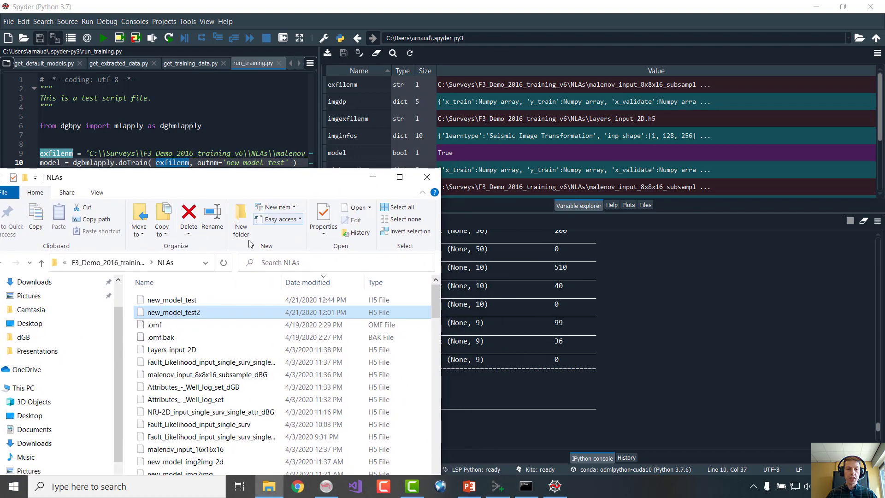
{"action": "left_click", "coordinate": [141, 262]}
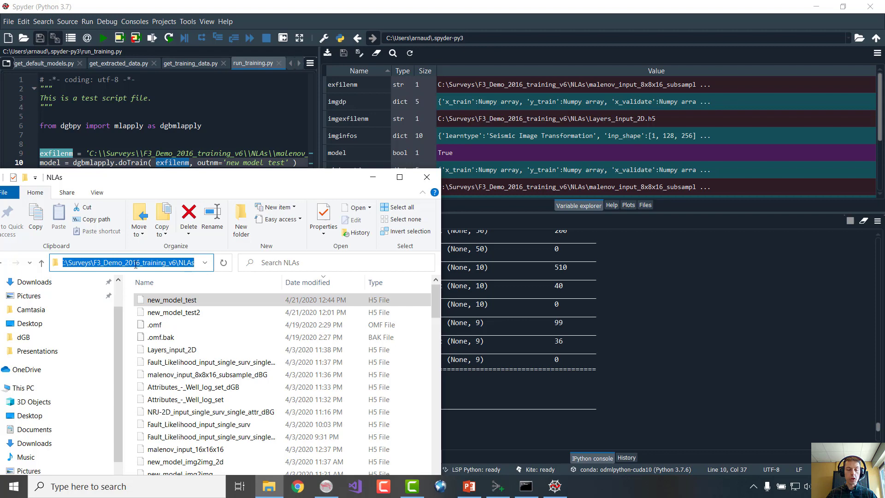
{"action": "left_click", "coordinate": [170, 299]}
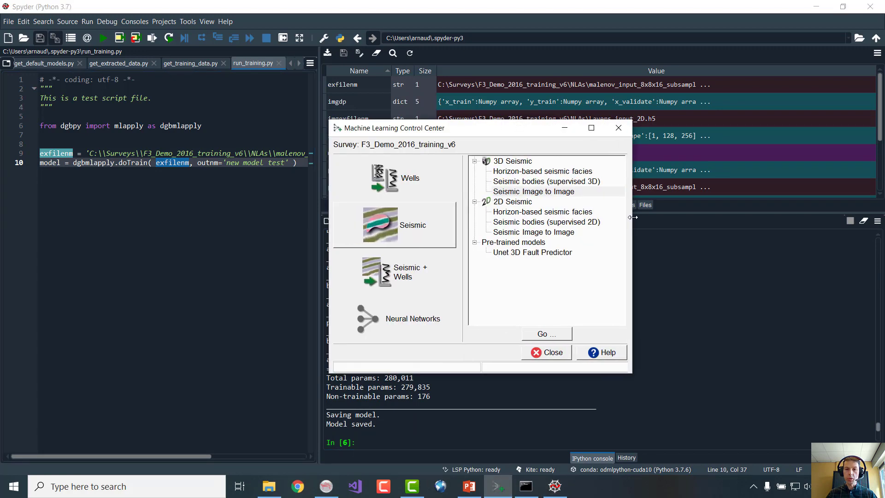
Launch Seismic bodies (supervised 3D), confirm 'new model test' with details under Apply, then close it
{"action": "left_click", "coordinate": [545, 181]}
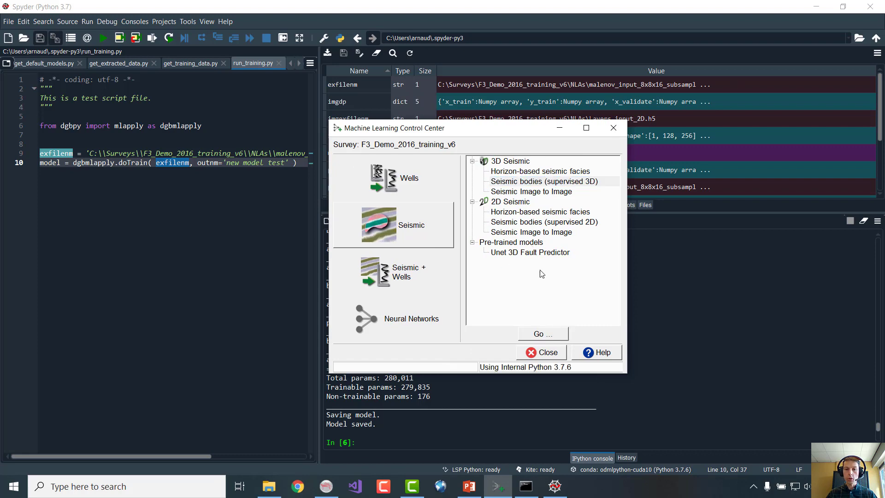
{"action": "left_click", "coordinate": [542, 334]}
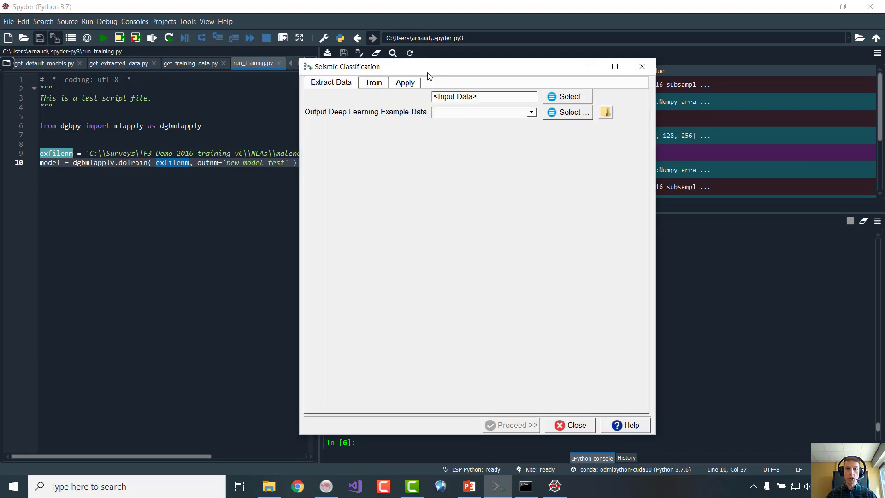
{"action": "left_click", "coordinate": [404, 82]}
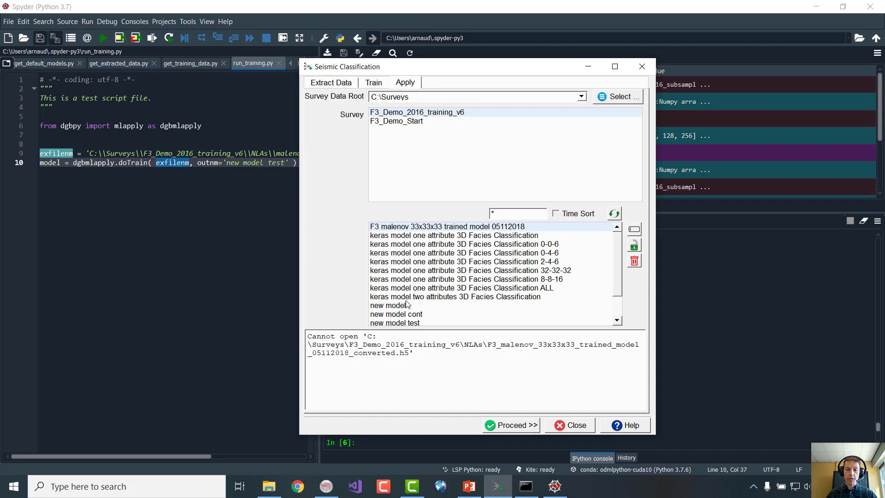
{"action": "left_click", "coordinate": [396, 296]}
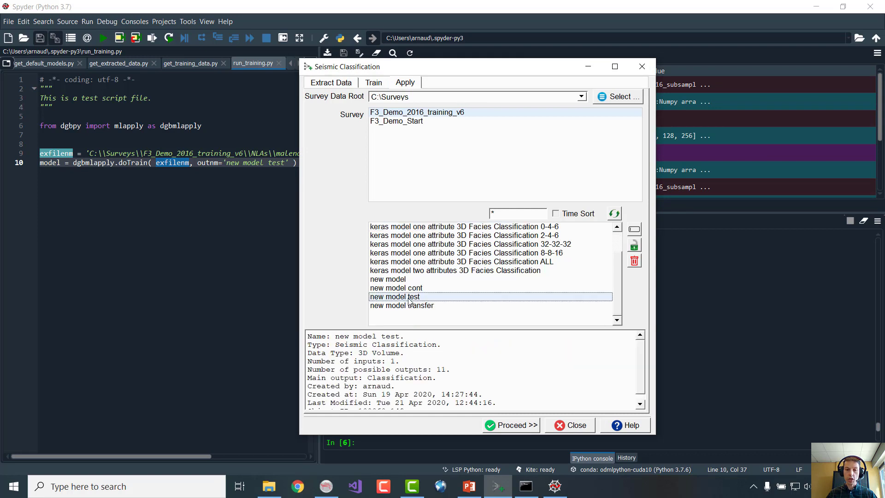
{"action": "double_click", "coordinate": [352, 336]}
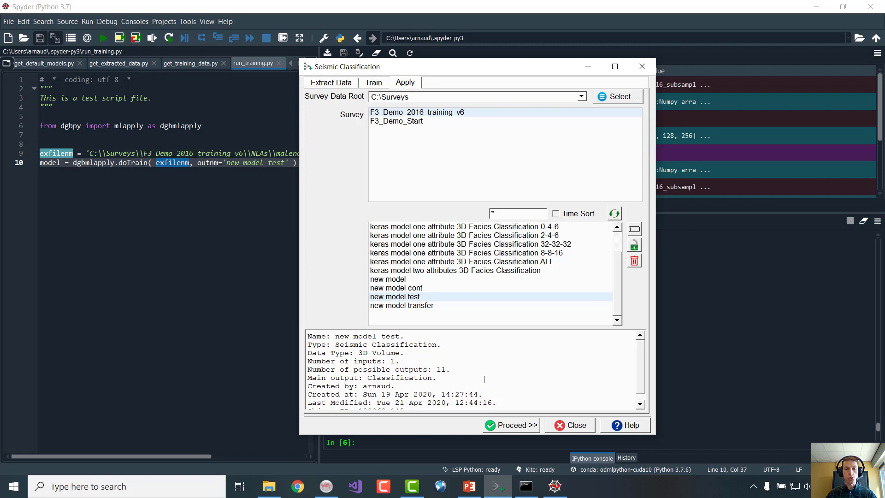
{"action": "mouse_move", "coordinate": [483, 367]}
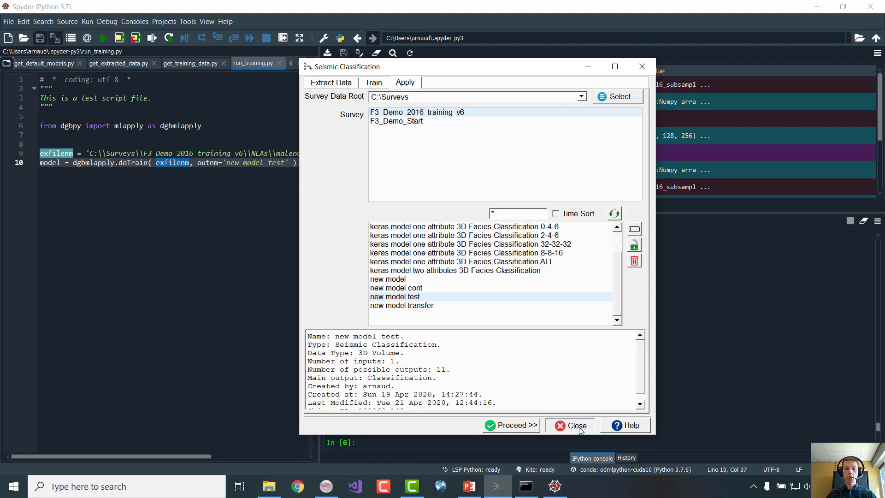
{"action": "left_click", "coordinate": [571, 425]}
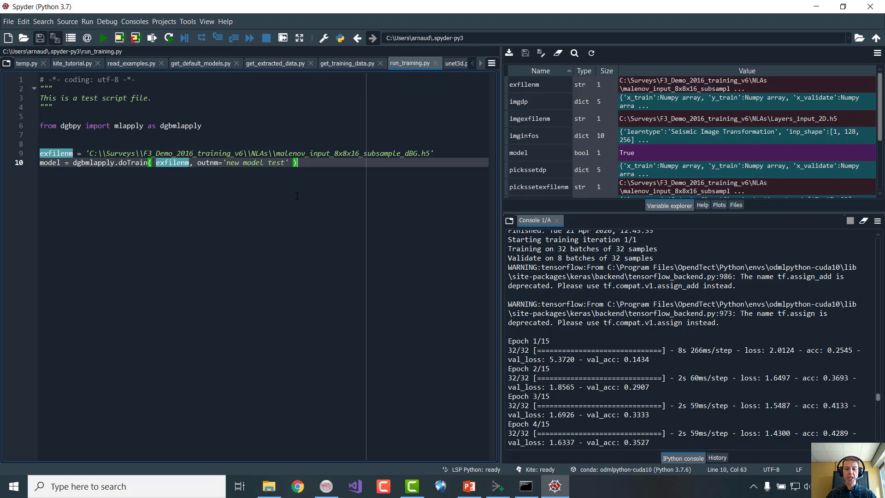
{"action": "mouse_move", "coordinate": [358, 232]}
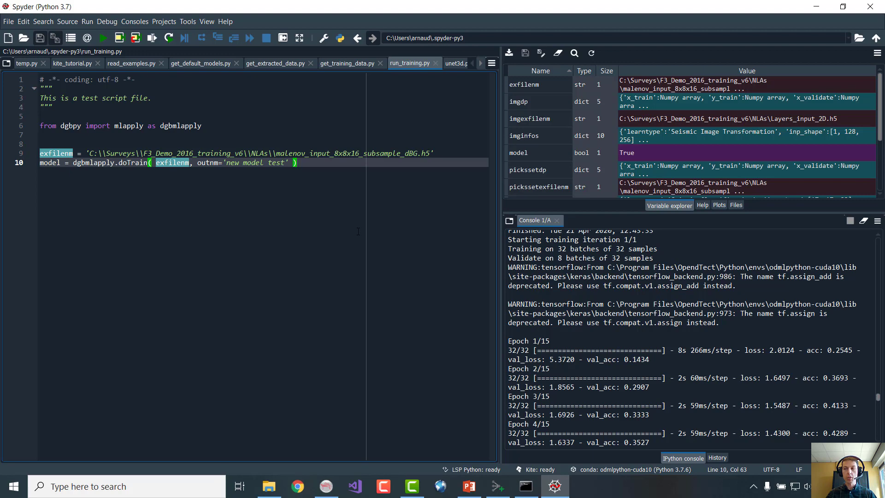
{"action": "mouse_move", "coordinate": [455, 64]}
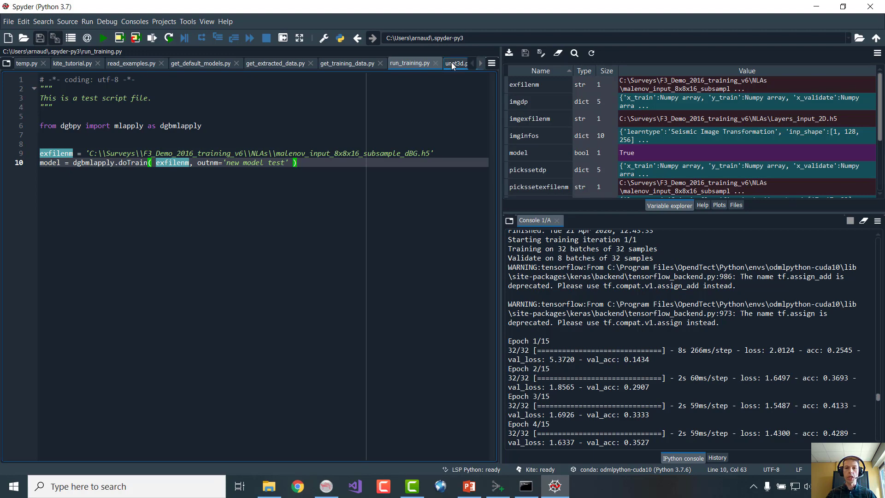
{"action": "left_click", "coordinate": [444, 64]}
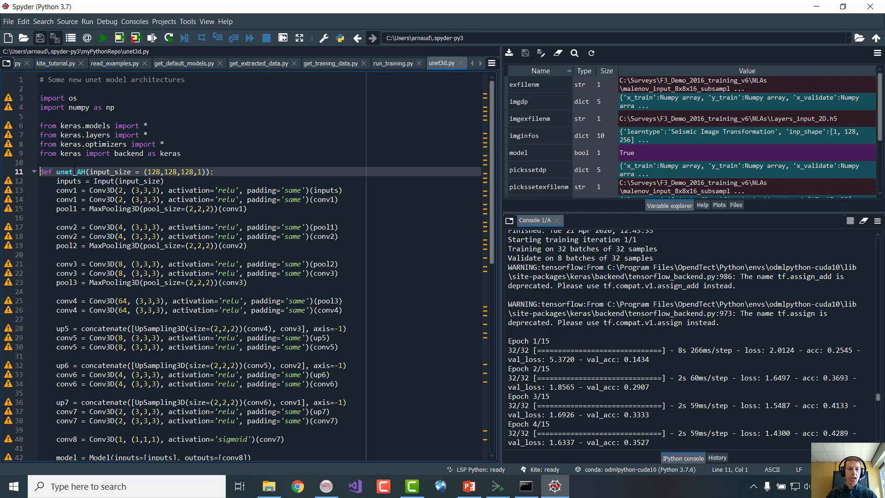
Scroll through the unet_AH function in unet3d.py and check its default input size
{"action": "scroll", "scroll_direction": "down", "scroll_amount": 3}
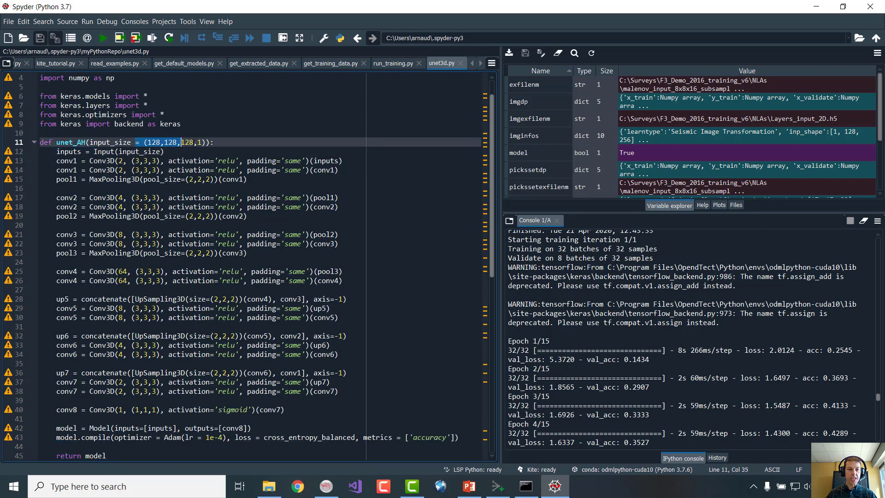
{"action": "left_click", "coordinate": [198, 160]}
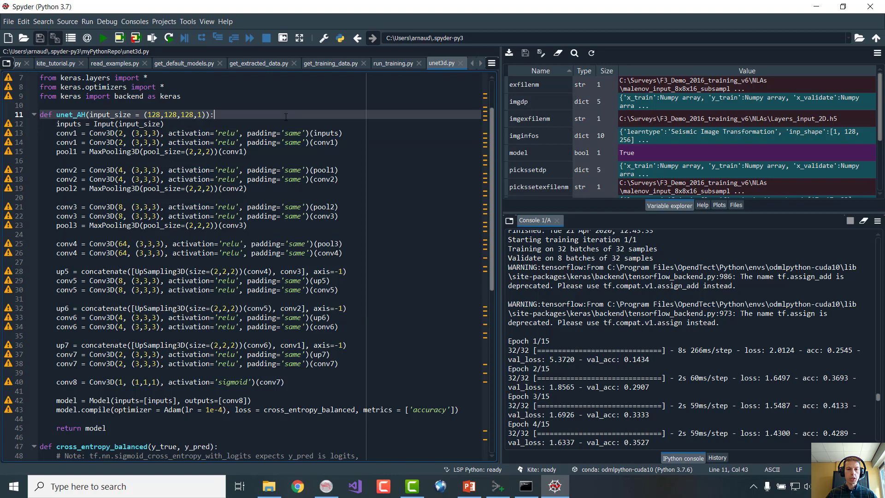
{"action": "mouse_move", "coordinate": [441, 58]}
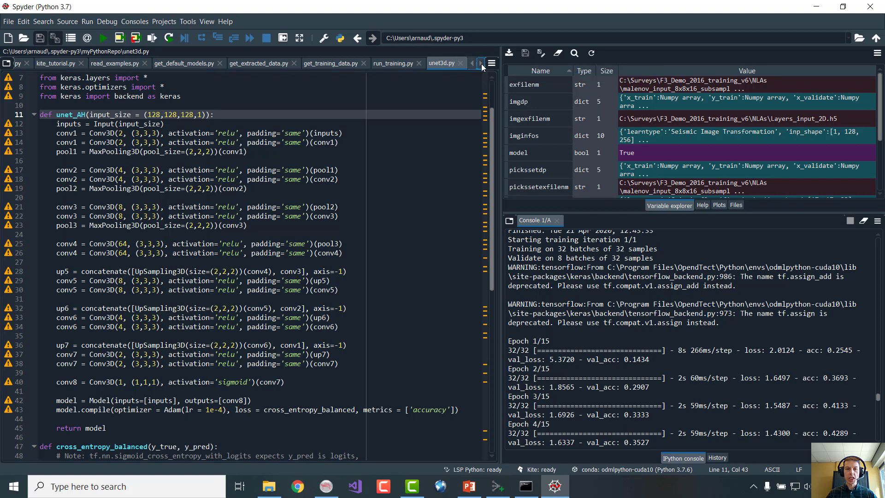
{"action": "left_click", "coordinate": [480, 63]}
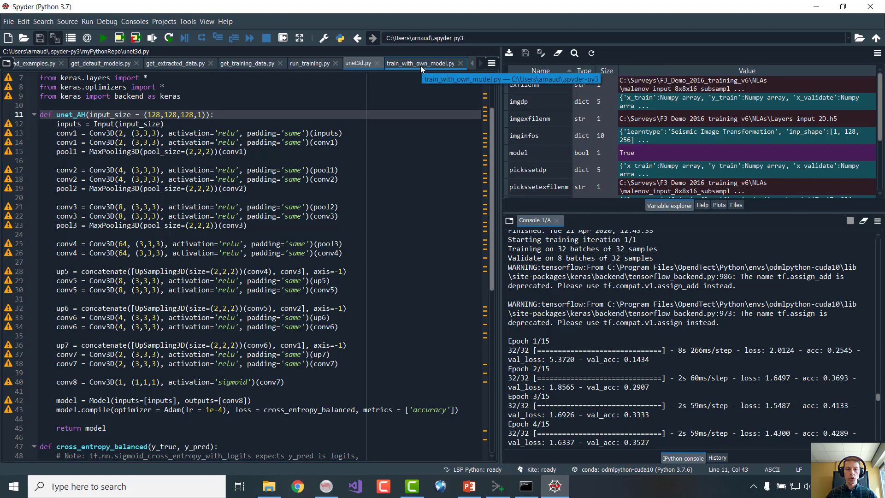
Review train_with_own_model.py's dgbpy and unet3d imports, input shape and unet_AH builder call
{"action": "left_click", "coordinate": [422, 62]}
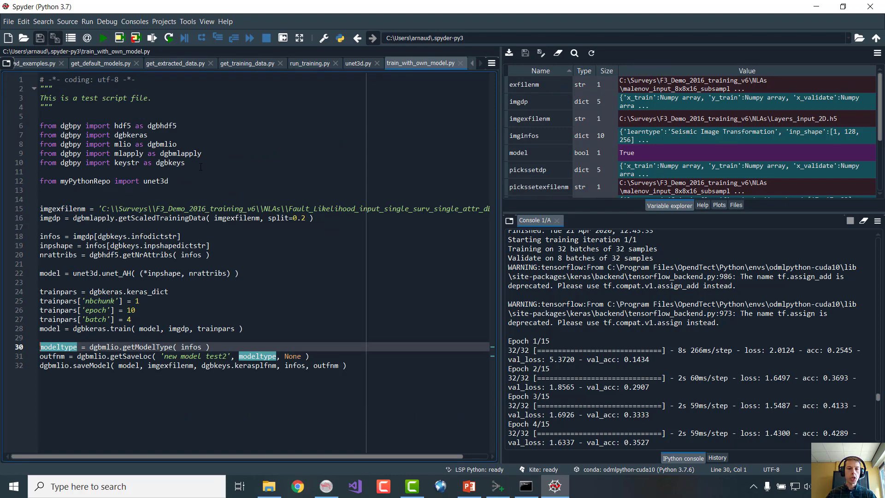
{"action": "left_click", "coordinate": [64, 126]}
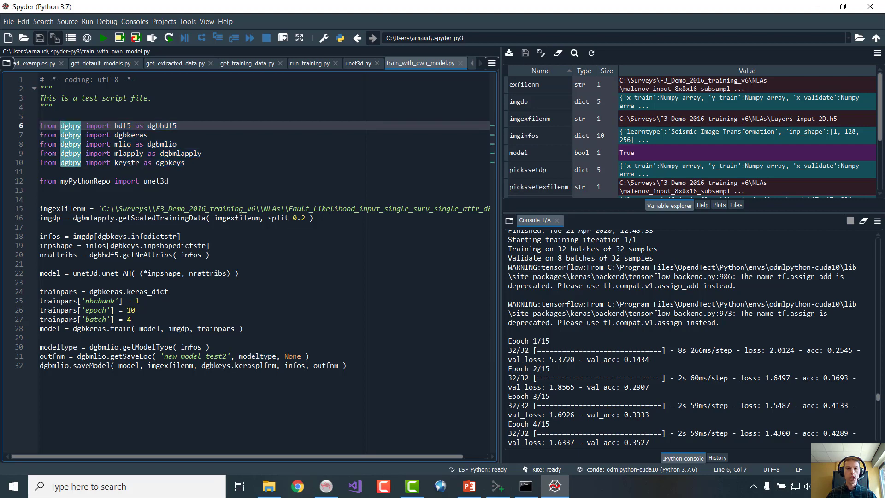
{"action": "left_click", "coordinate": [168, 181]}
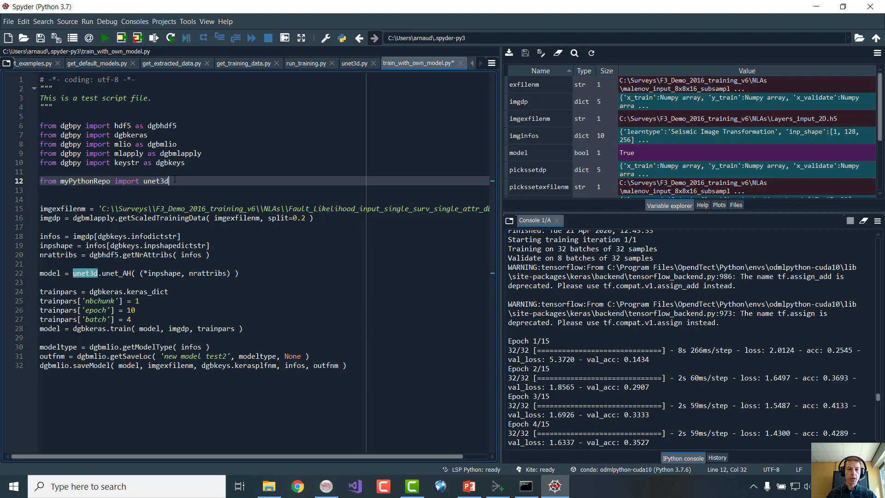
{"action": "double_click", "coordinate": [155, 180]}
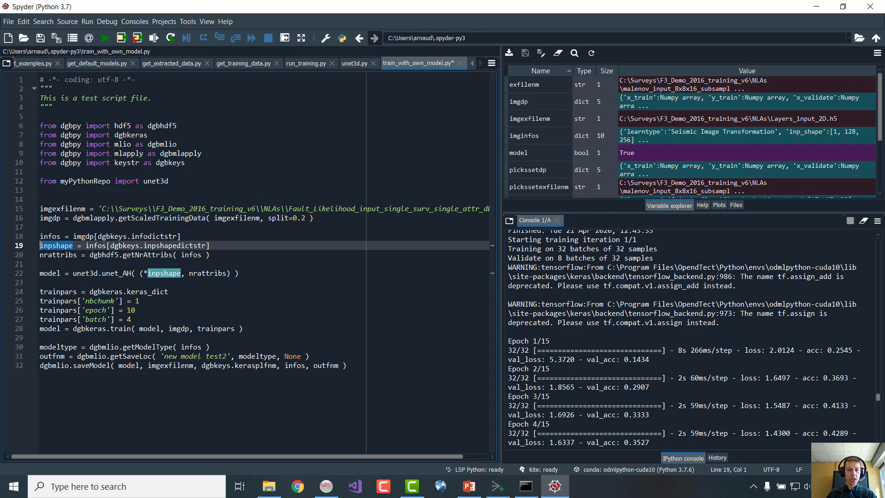
{"action": "left_click", "coordinate": [59, 254]}
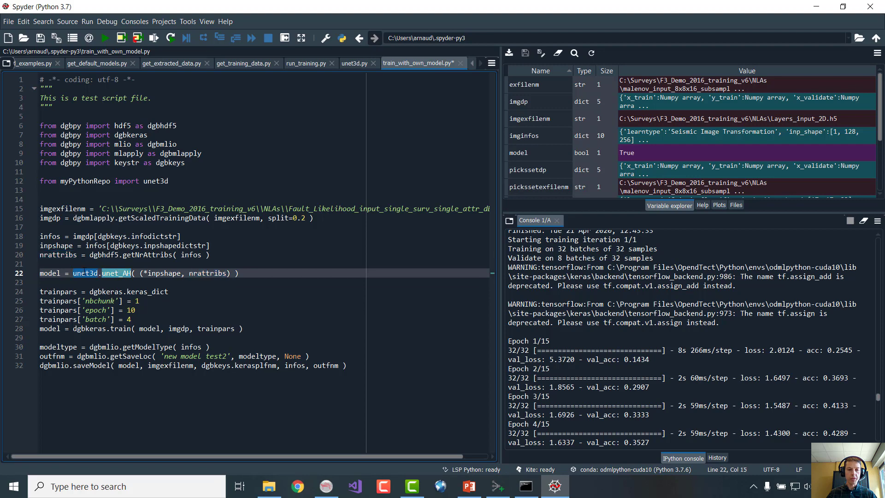
{"action": "double_click", "coordinate": [155, 181]}
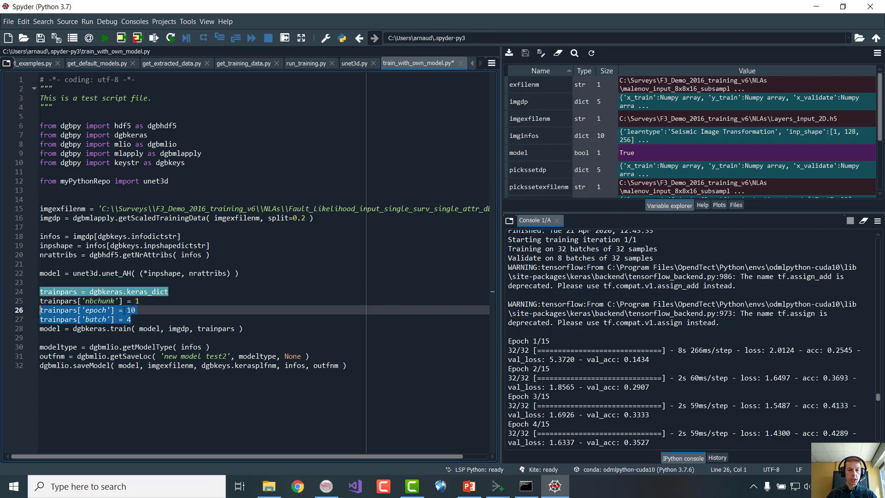
Check the training parameters and run the script to train and save 'new model test2'
{"action": "left_click", "coordinate": [131, 319]}
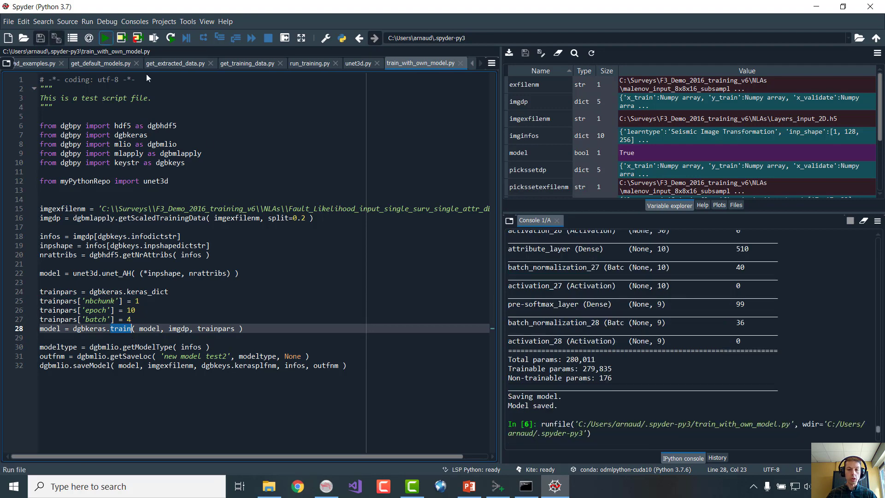
{"action": "left_click", "coordinate": [104, 38]}
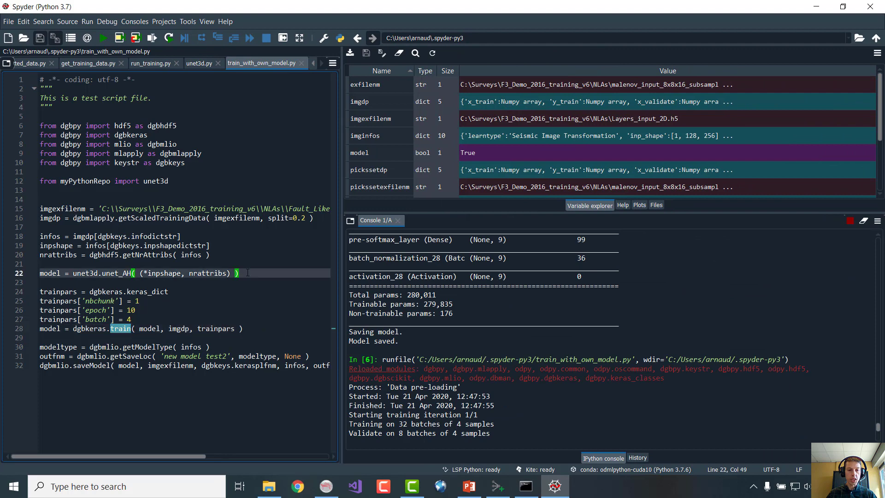
Review the training parameters, mlio import and 10-epoch setting while the unet_AH model trains and saves as new model test2
{"action": "left_click", "coordinate": [113, 292]}
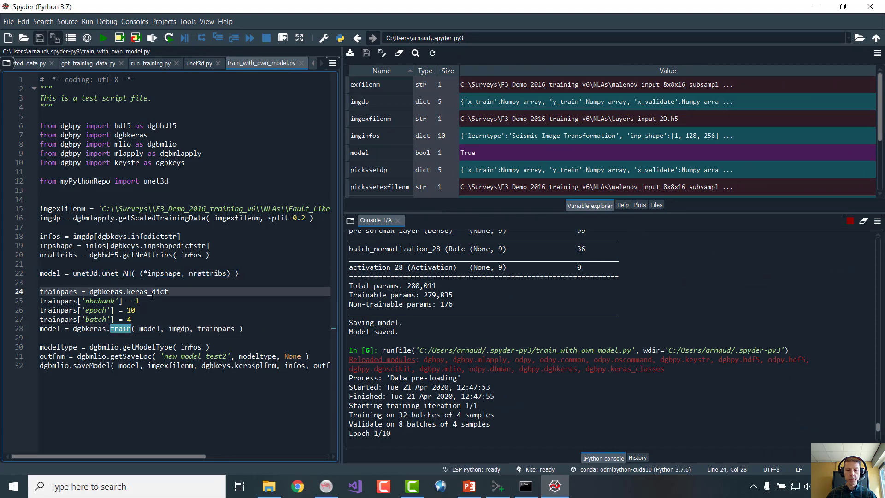
{"action": "double_click", "coordinate": [145, 291]}
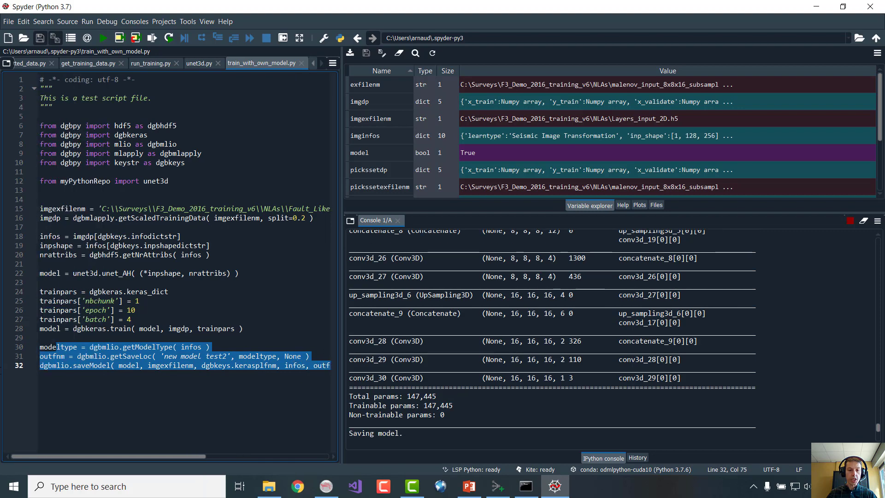
{"action": "left_click", "coordinate": [99, 365]}
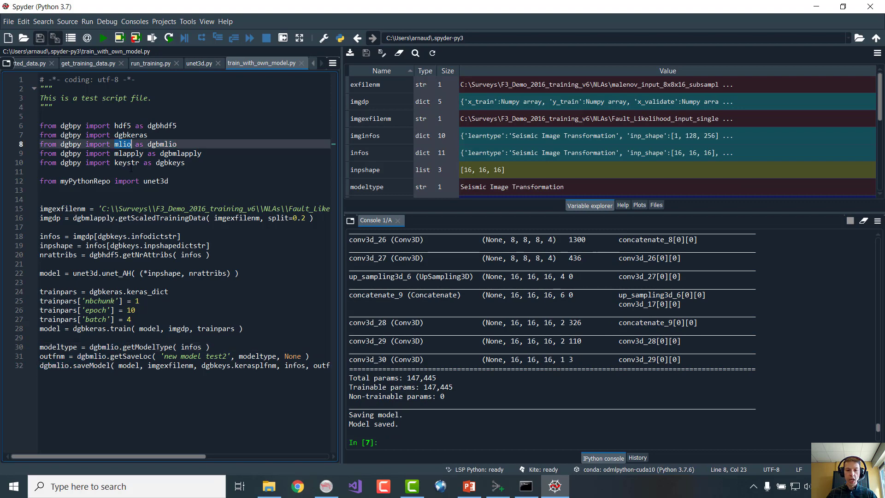
{"action": "left_click", "coordinate": [135, 310]}
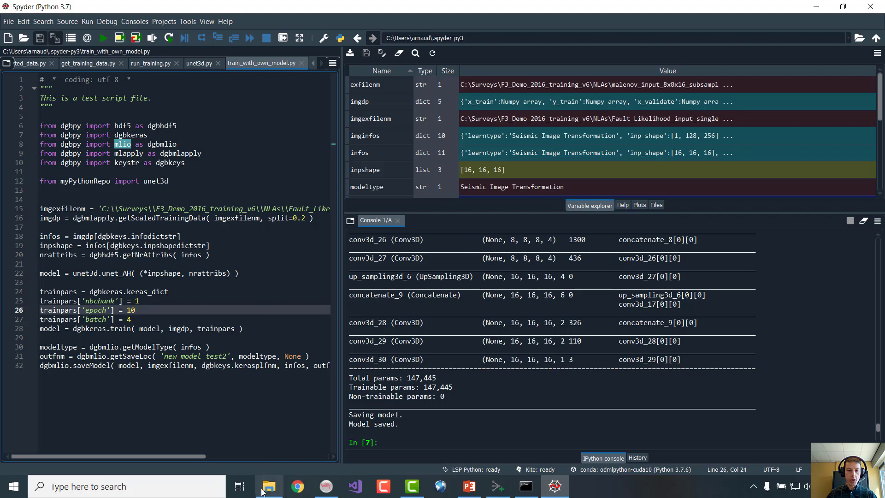
{"action": "left_click", "coordinate": [270, 486]}
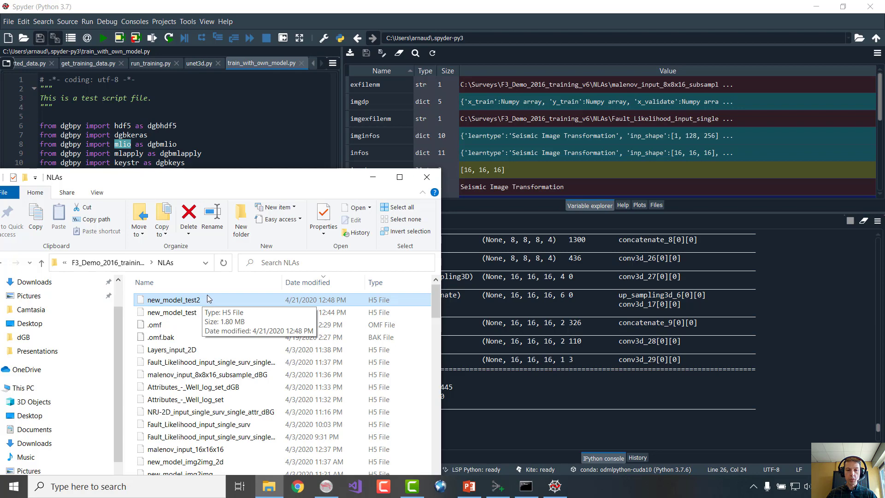
{"action": "mouse_move", "coordinate": [204, 300]}
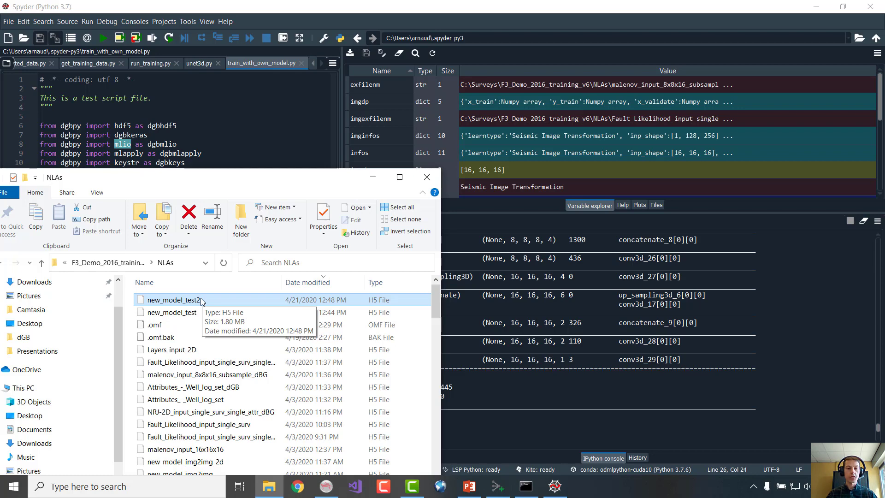
{"action": "mouse_move", "coordinate": [274, 278]}
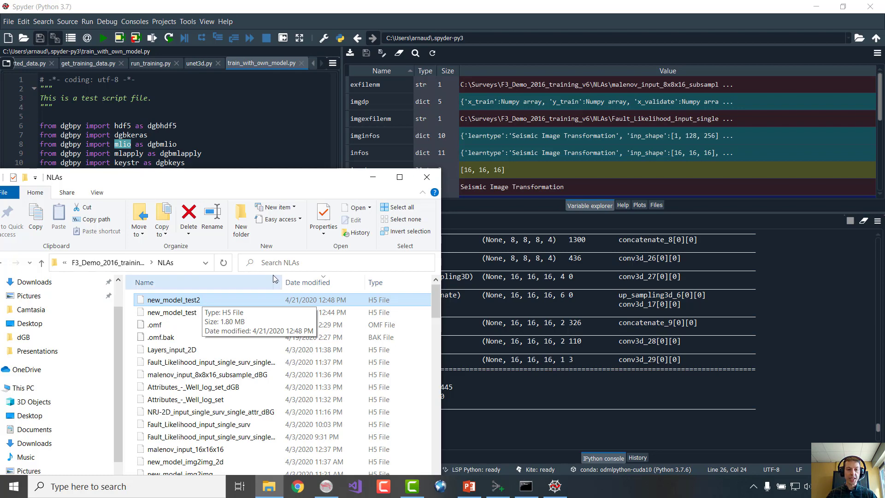
{"action": "mouse_move", "coordinate": [398, 382]}
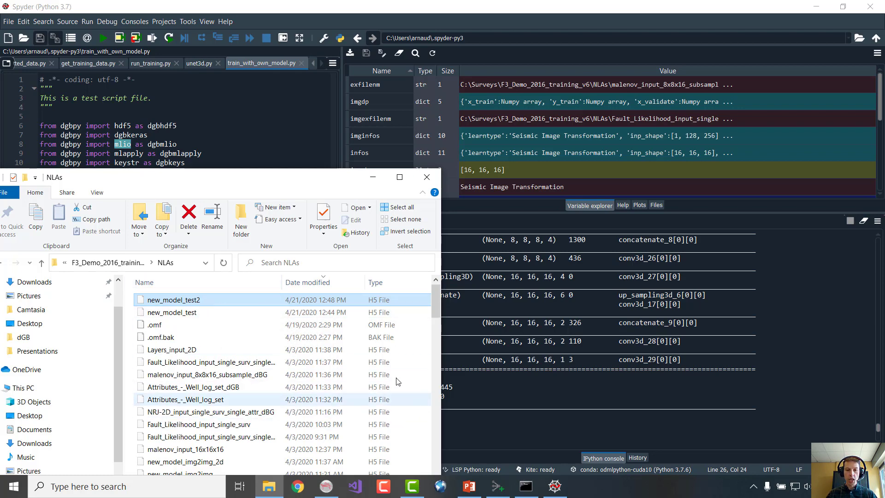
Return from the NLAs folder showing new_model_test2 to the Machine Learning Control Center
{"action": "left_click", "coordinate": [497, 486]}
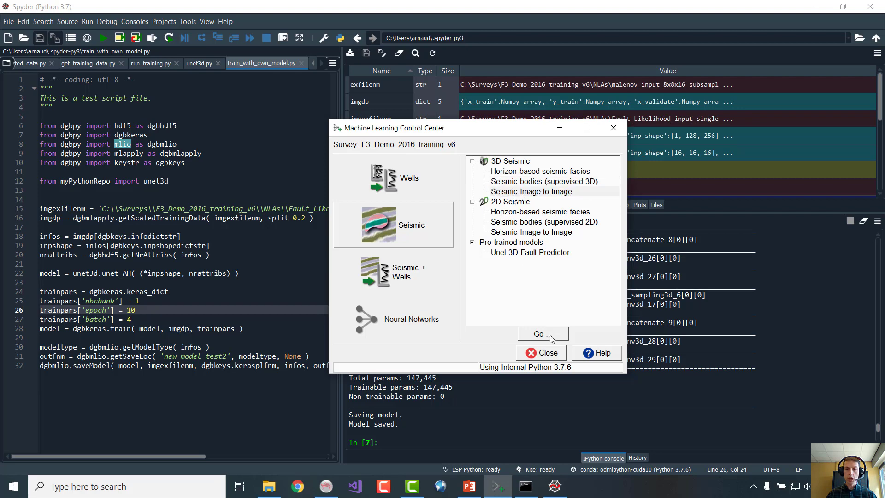
Start Seismic Image to Image, select 'new model test2' showing Fault Likelihood output and its date, then return to slide 17
{"action": "left_click", "coordinate": [541, 333]}
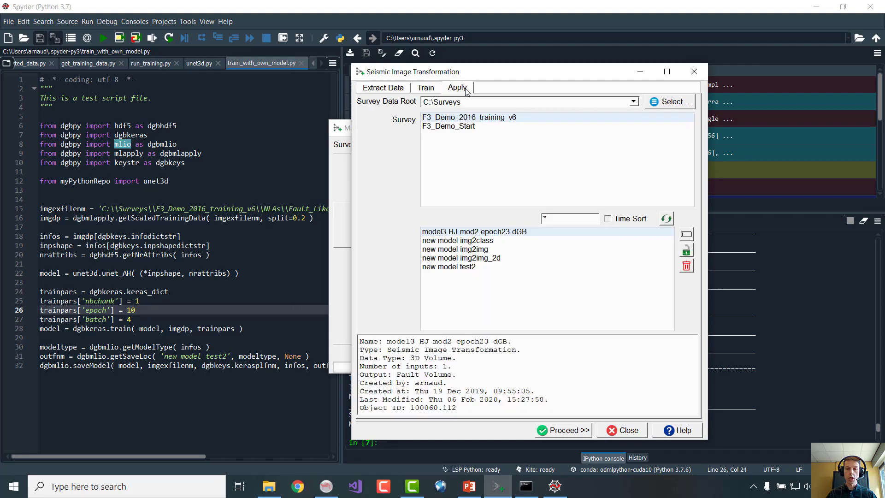
{"action": "left_click", "coordinate": [450, 266]}
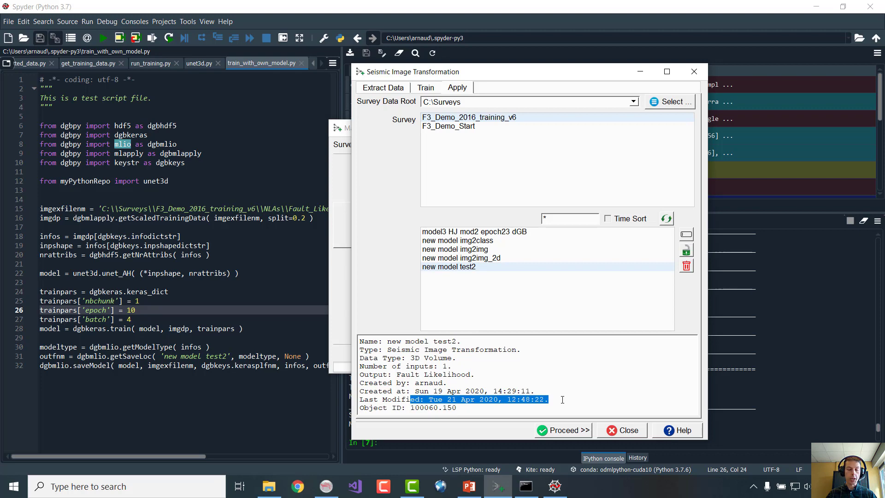
{"action": "left_click", "coordinate": [473, 471]}
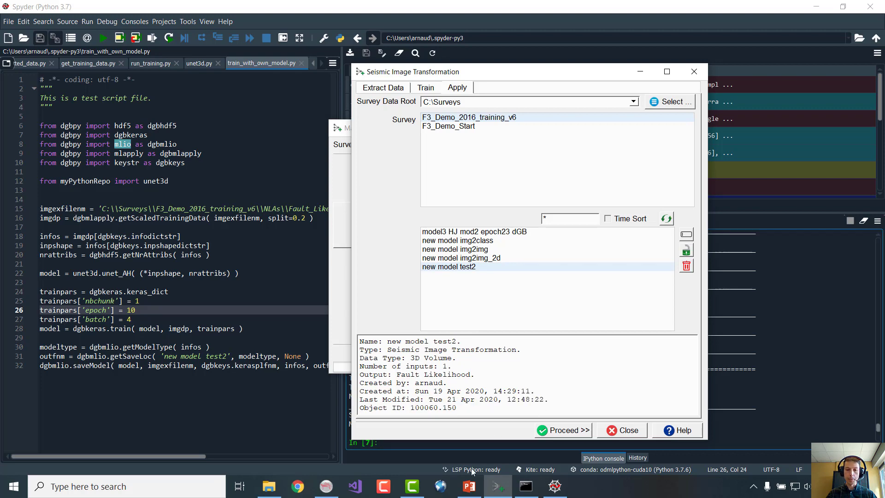
{"action": "left_click", "coordinate": [470, 486]}
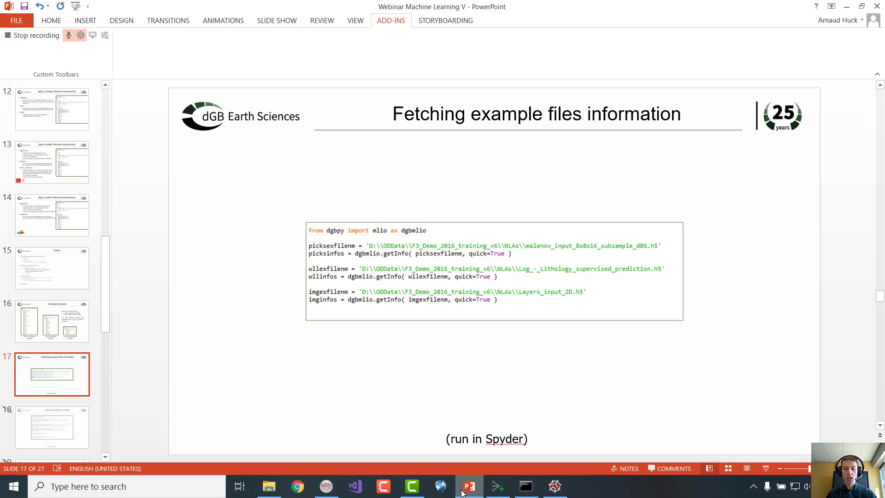